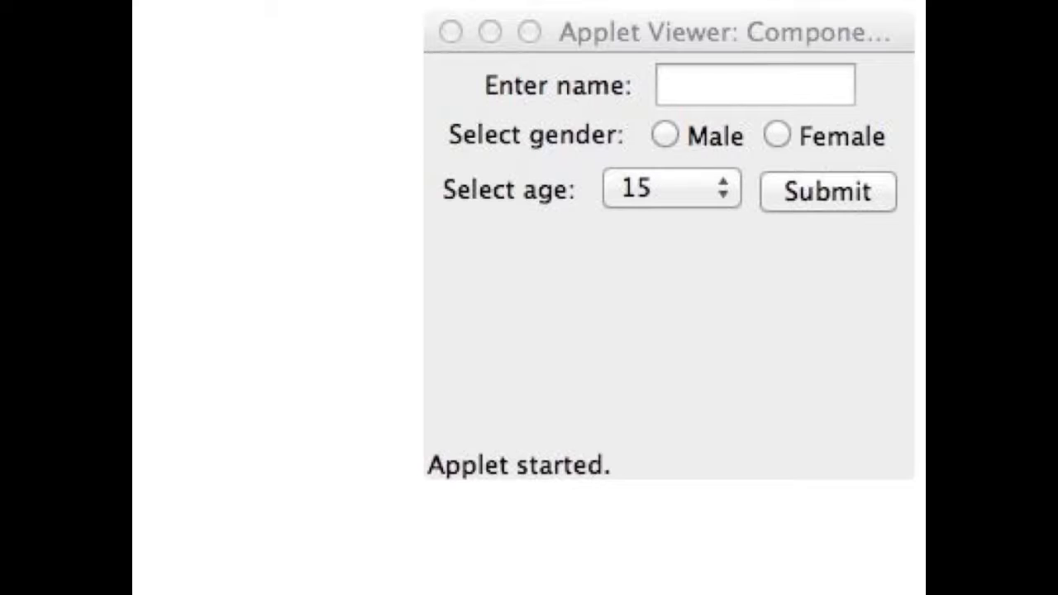
Compare against Components.java, then add a blank line below the Events.java imports.
{"action": "type", "text": "Cat"}
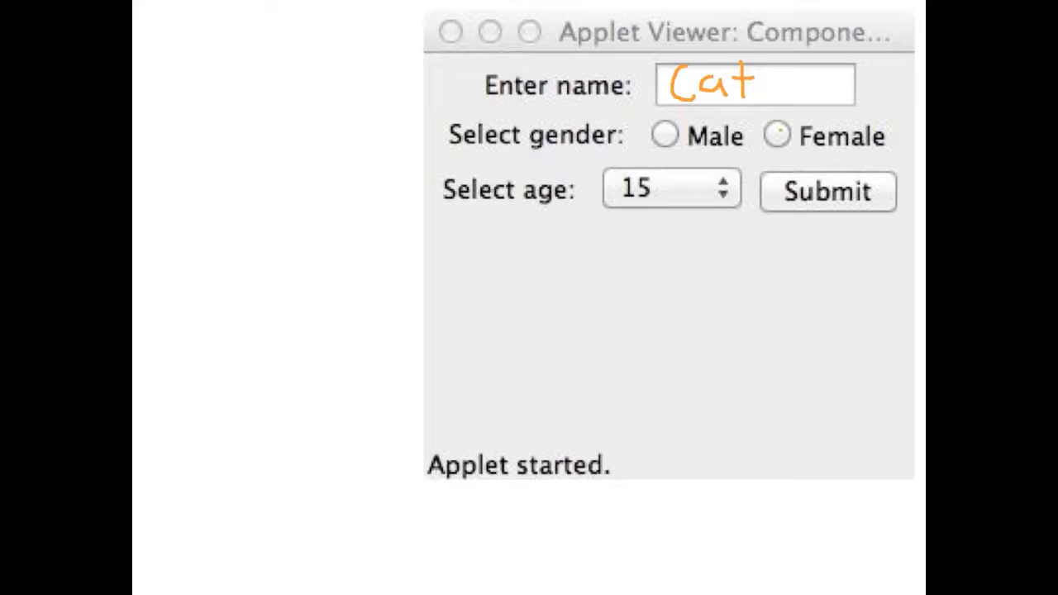
{"action": "left_click", "coordinate": [776, 136]}
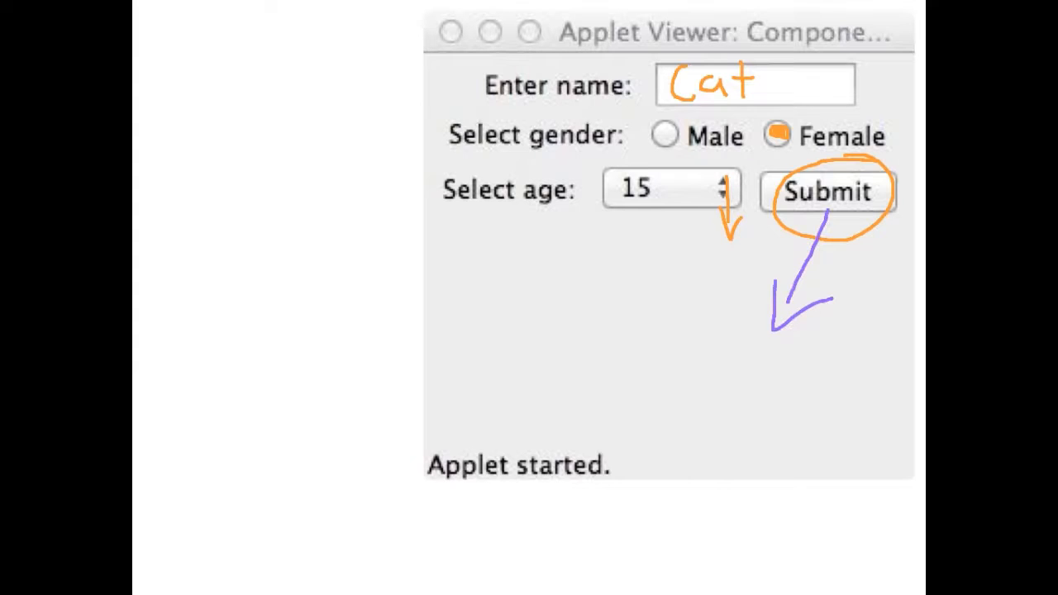
{"action": "left_click_drag", "start_coordinate": [653, 306], "coordinate": [752, 380]}
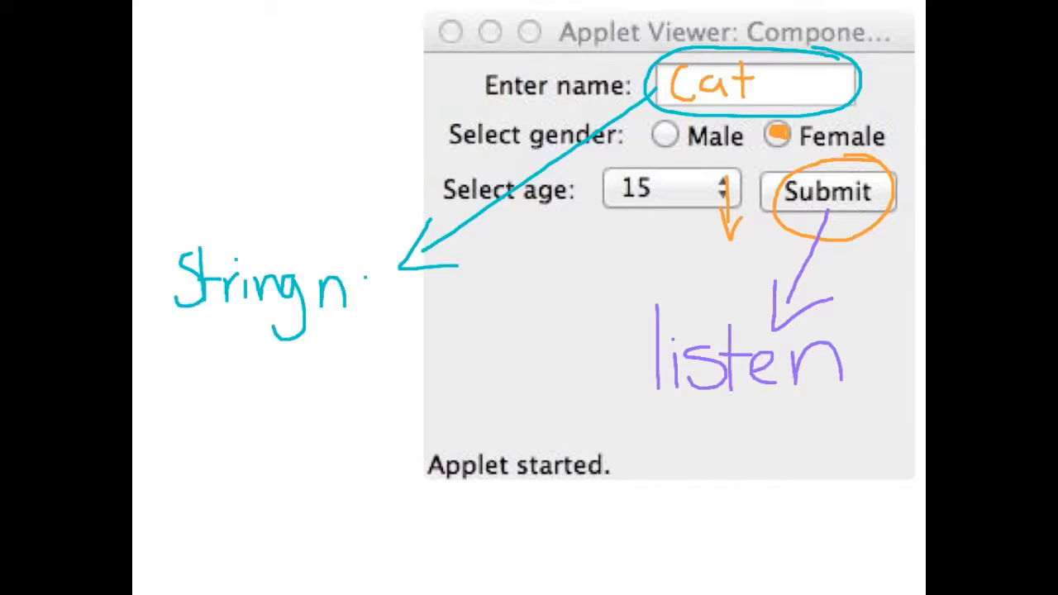
{"action": "type", "text": "ame"}
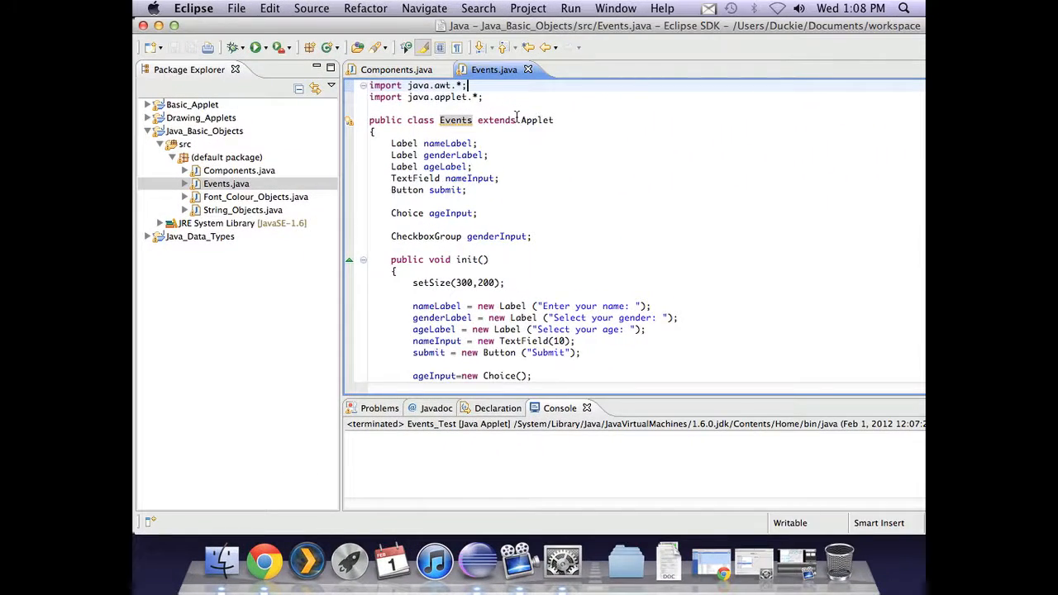
{"action": "left_click", "coordinate": [396, 70]}
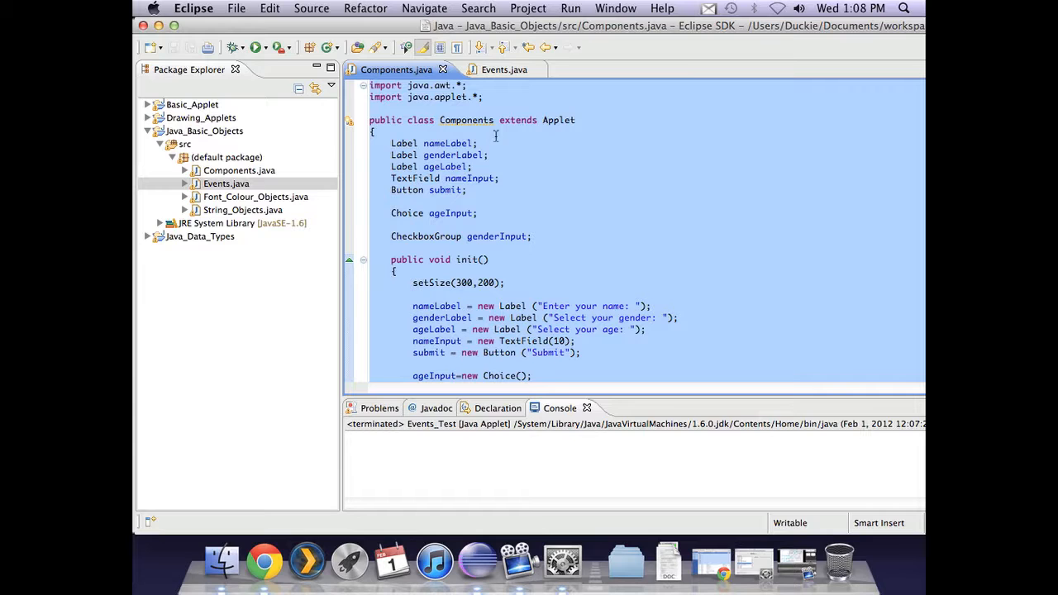
{"action": "left_click", "coordinate": [561, 235]}
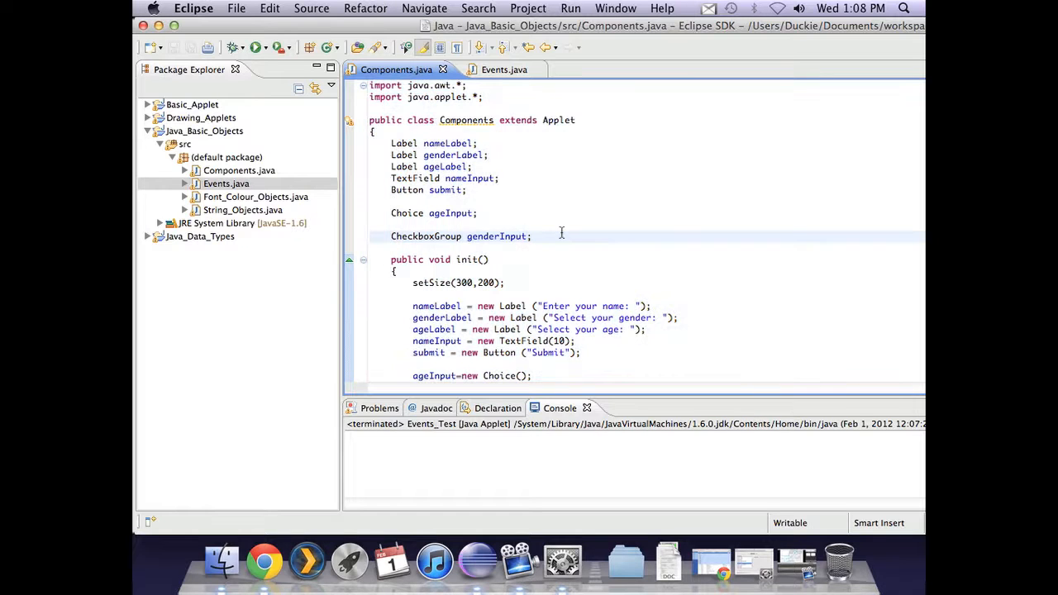
{"action": "left_click", "coordinate": [495, 69]}
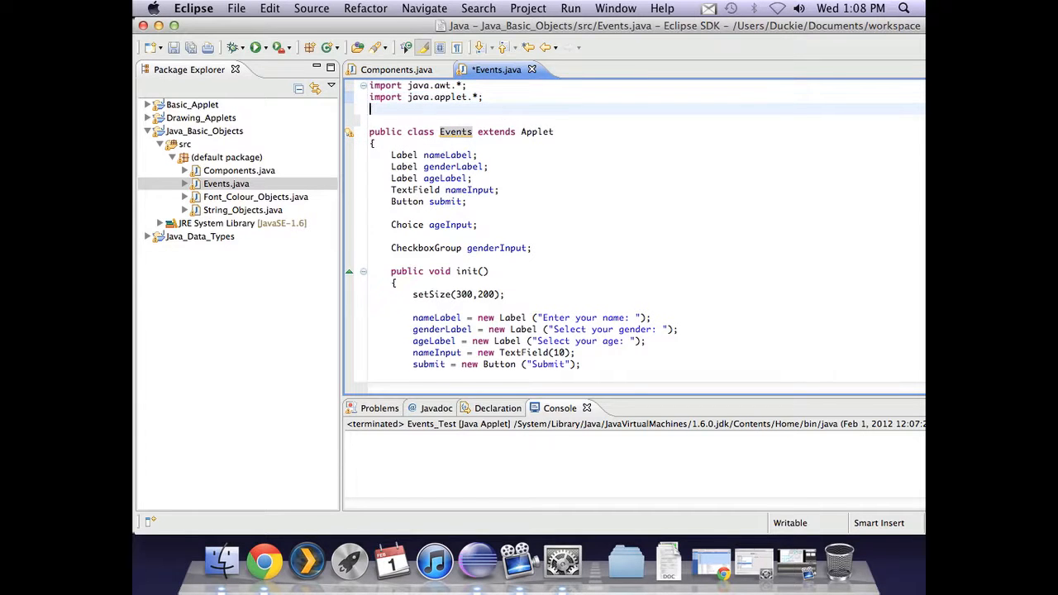
Add the line import java.awt.event.*; below the awt and applet imports.
{"action": "type", "text": "import java"}
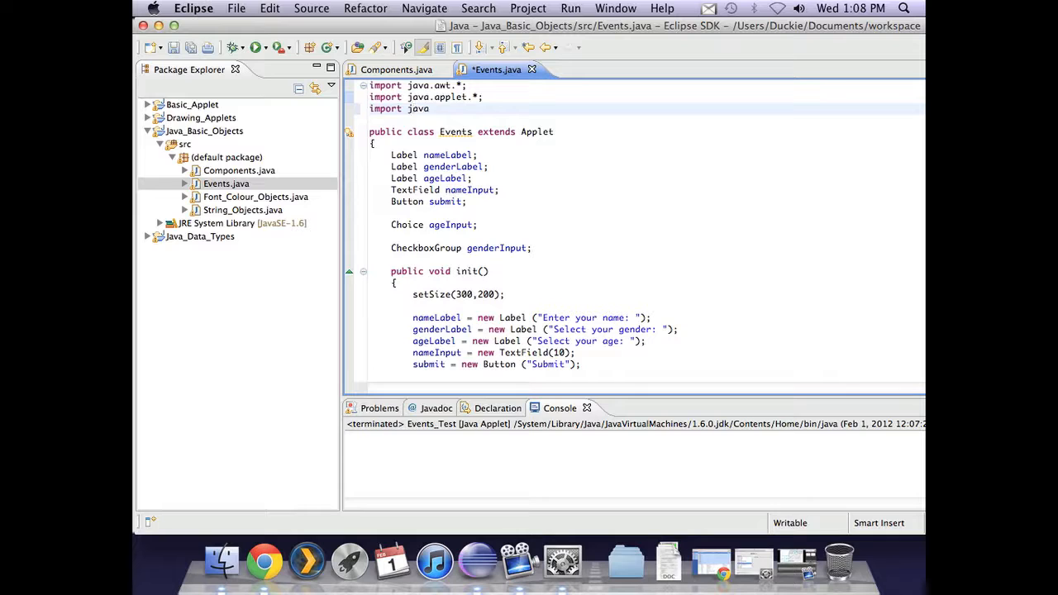
{"action": "type", "text": ".awt.event"}
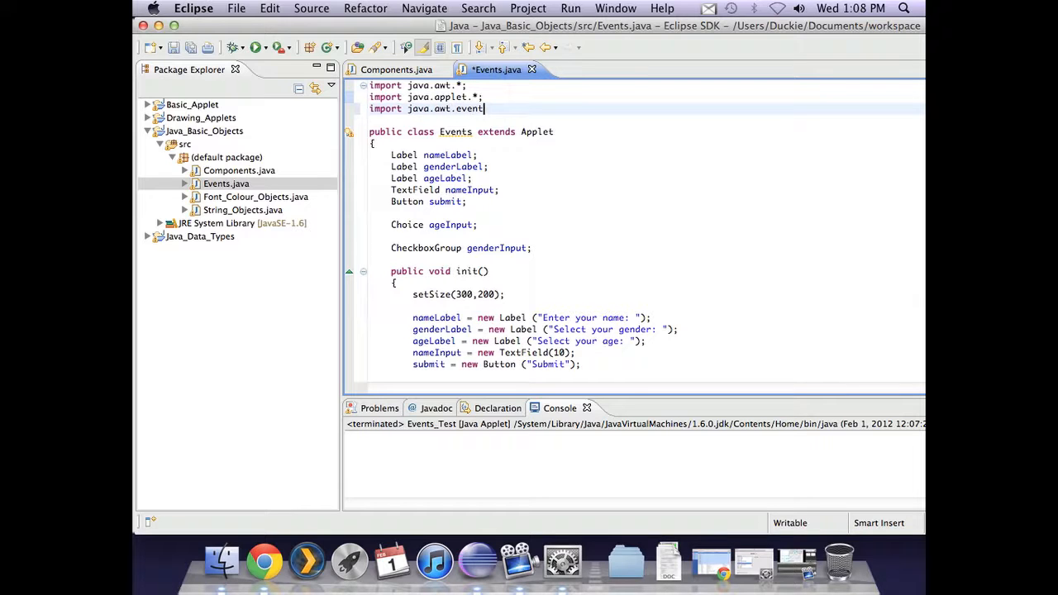
{"action": "type", "text": ".*;"}
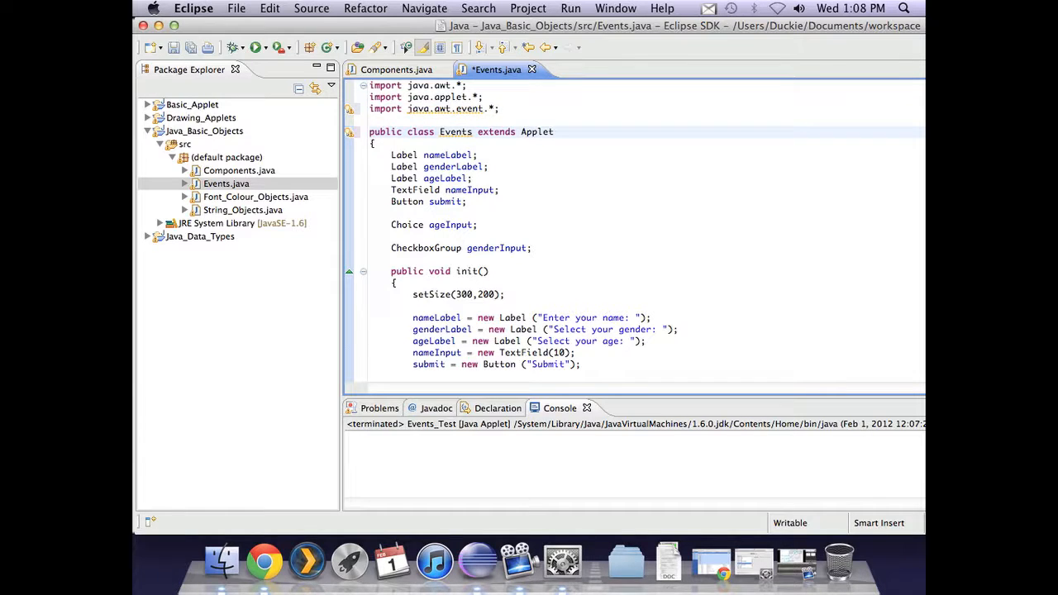
Append 'implements ActionListener' to the Events class declaration and inspect its error.
{"action": "left_click", "coordinate": [558, 132]}
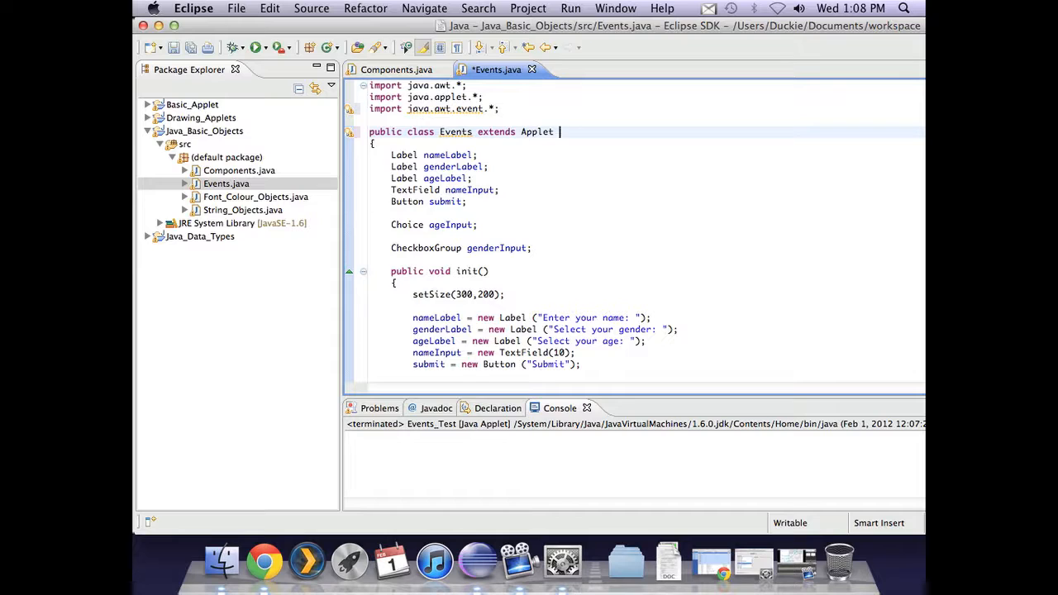
{"action": "type", "text": "implements ActionListener"}
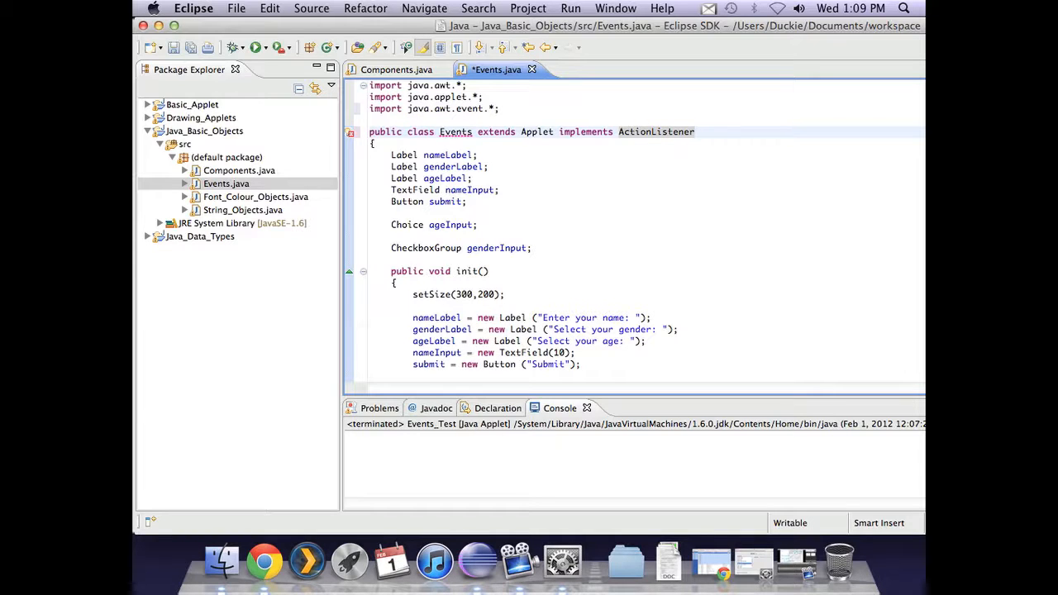
{"action": "left_click", "coordinate": [695, 132]}
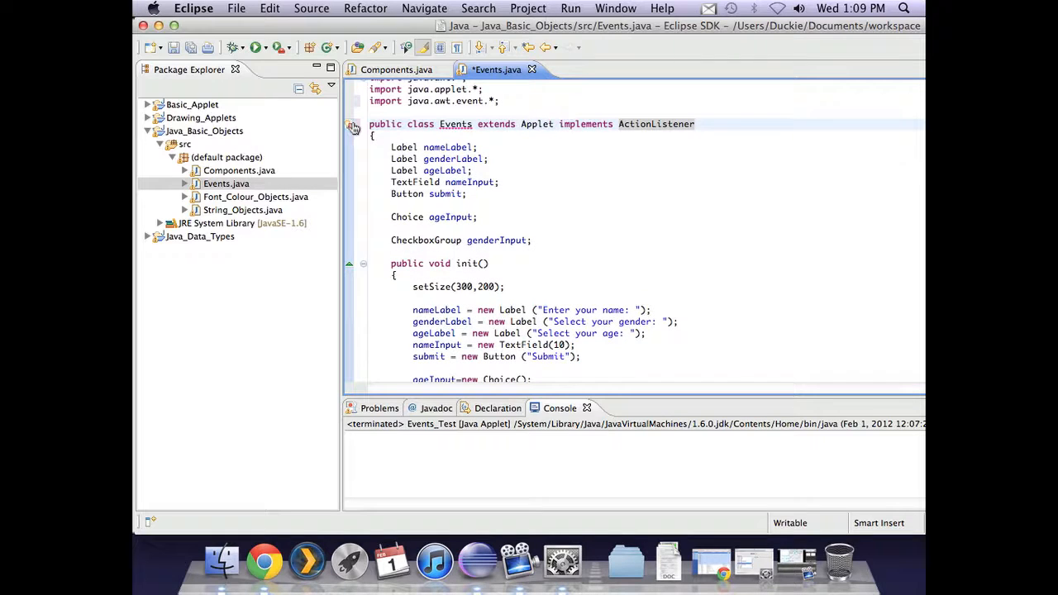
{"action": "mouse_move", "coordinate": [353, 130]}
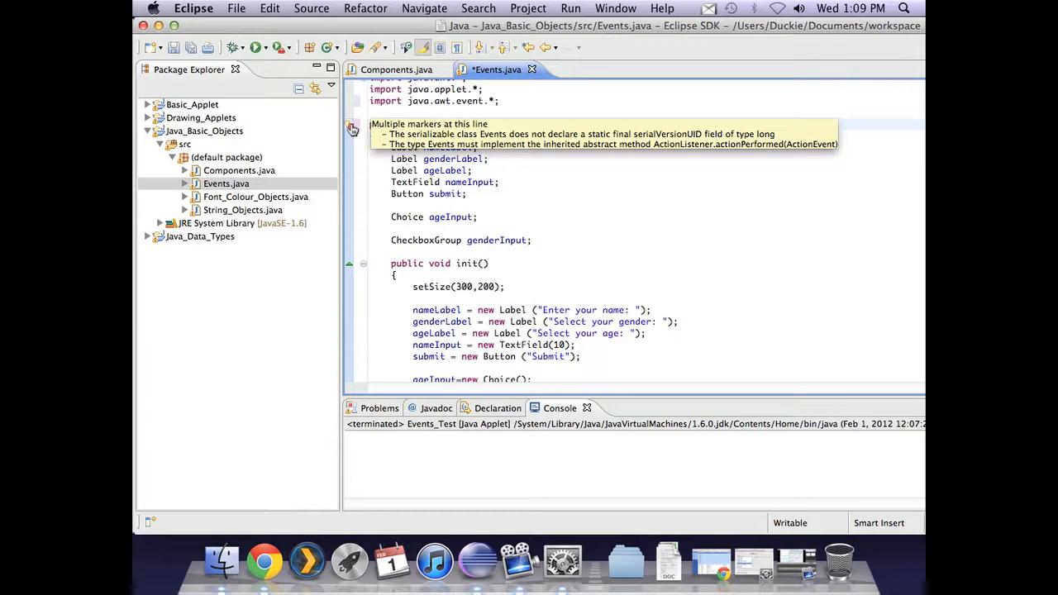
{"action": "left_click", "coordinate": [350, 125]}
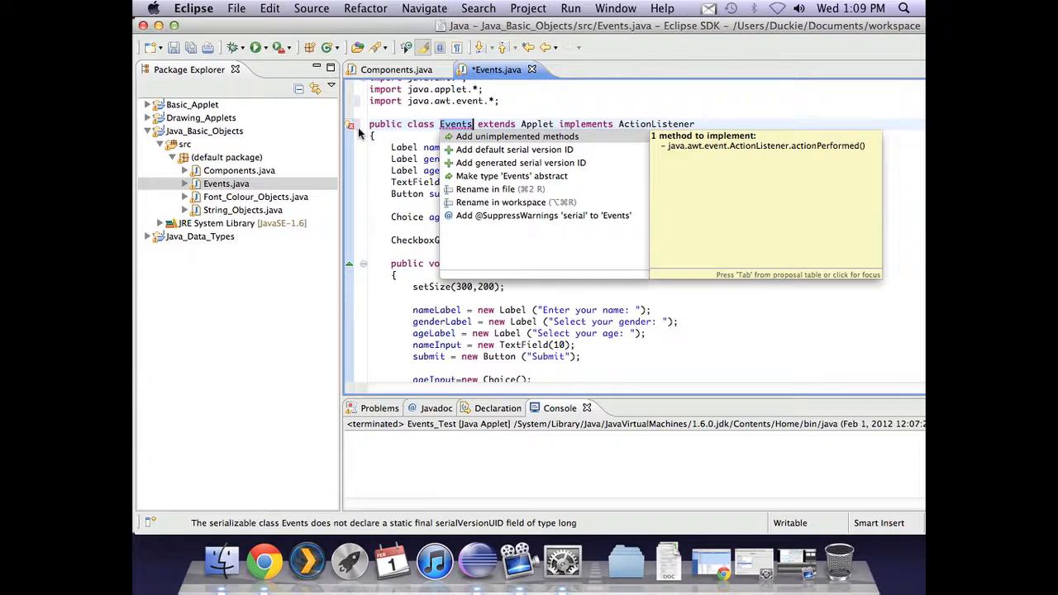
{"action": "mouse_move", "coordinate": [417, 126]}
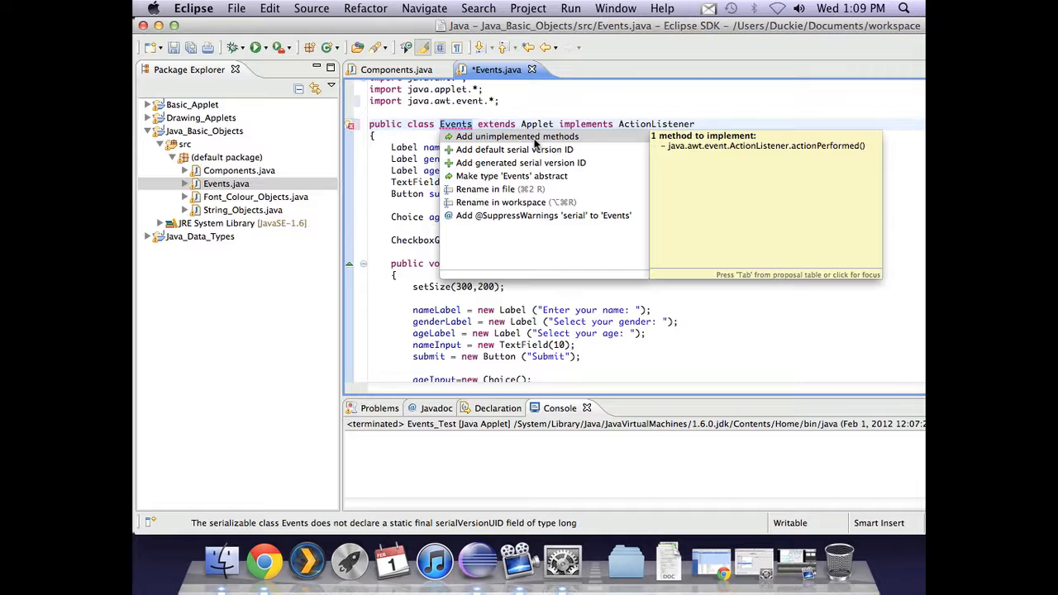
{"action": "mouse_move", "coordinate": [768, 165]}
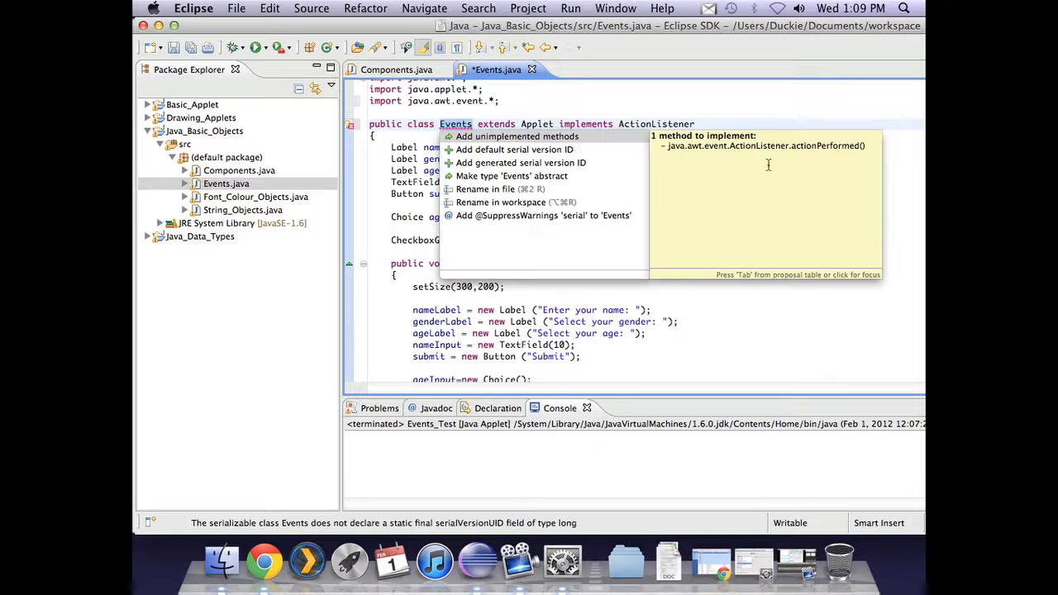
{"action": "mouse_move", "coordinate": [793, 146]}
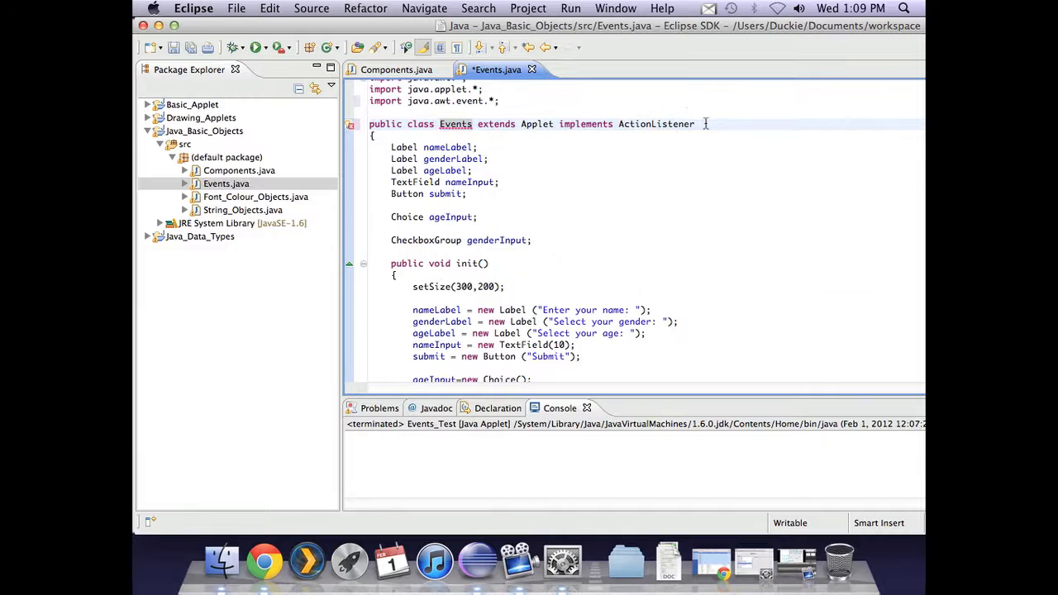
{"action": "double_click", "coordinate": [656, 124]}
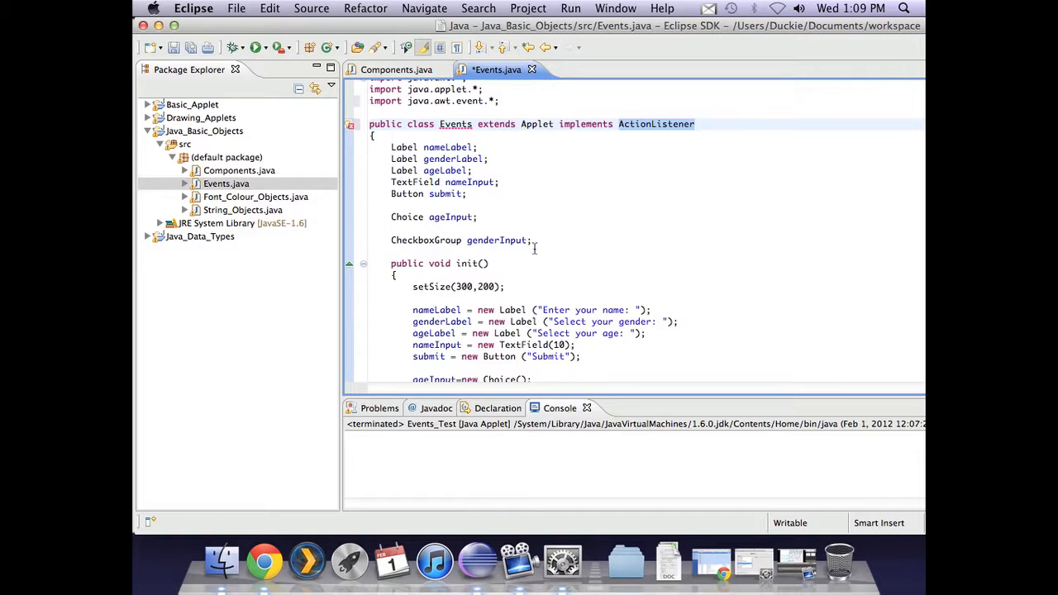
{"action": "mouse_move", "coordinate": [593, 201]}
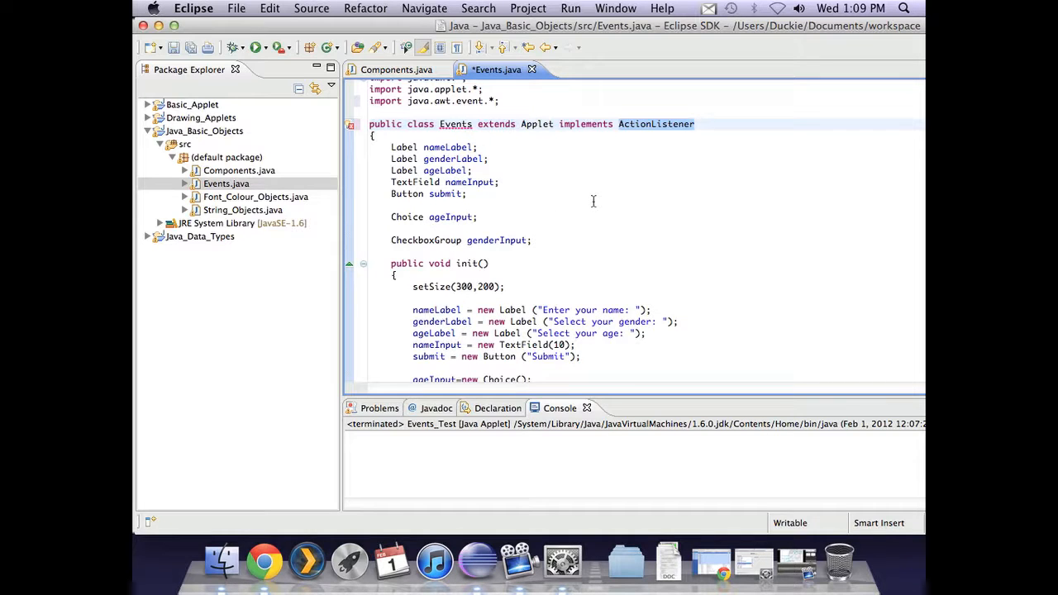
{"action": "mouse_move", "coordinate": [600, 199]}
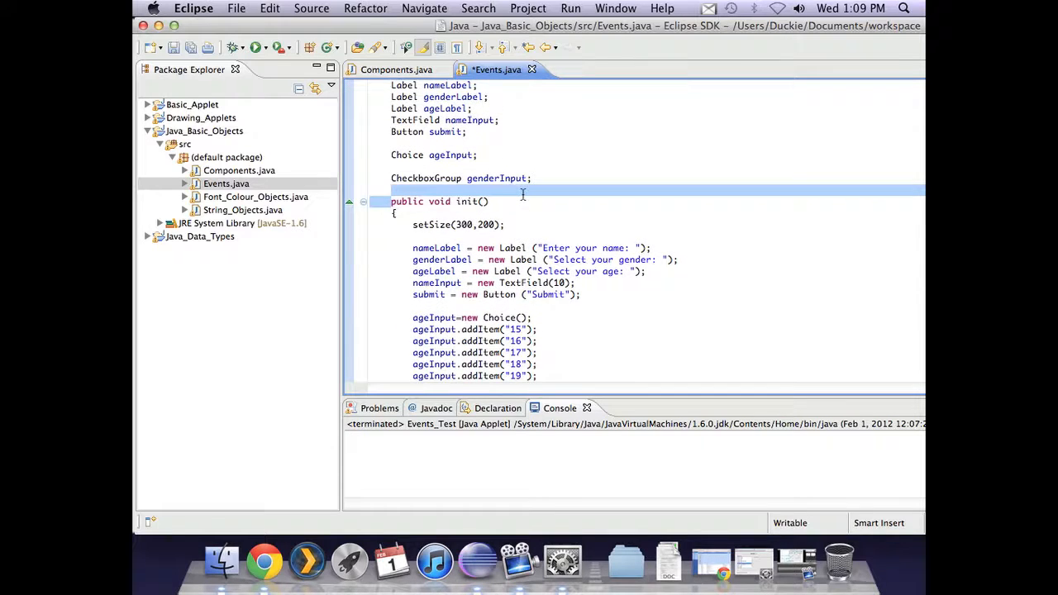
Write an empty public void actionPerformed(ActionEvent e) method below paint.
{"action": "scroll", "scroll_direction": "down", "scroll_amount": 3}
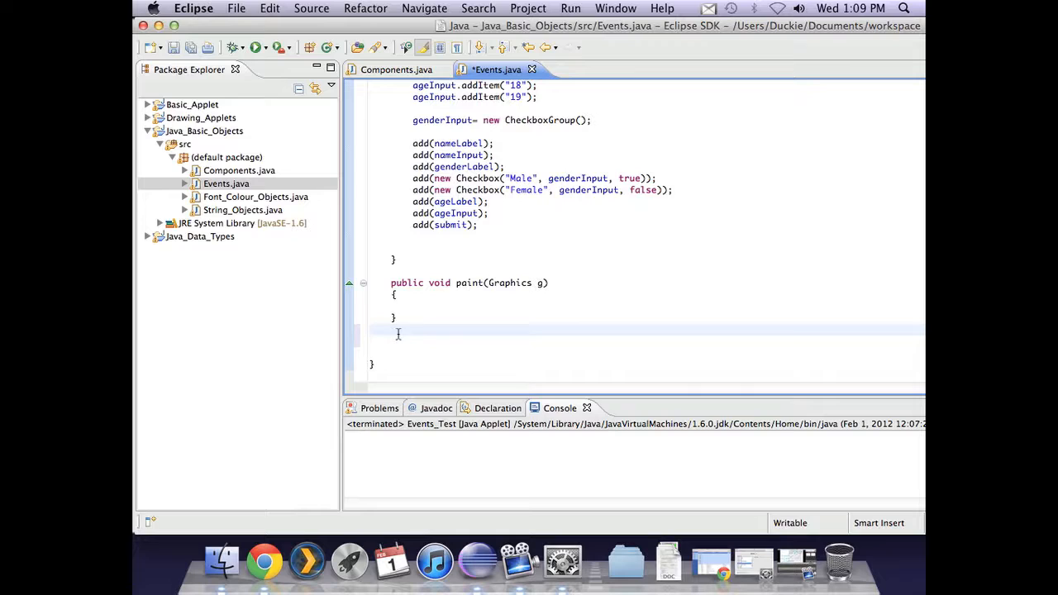
{"action": "type", "text": "pub"}
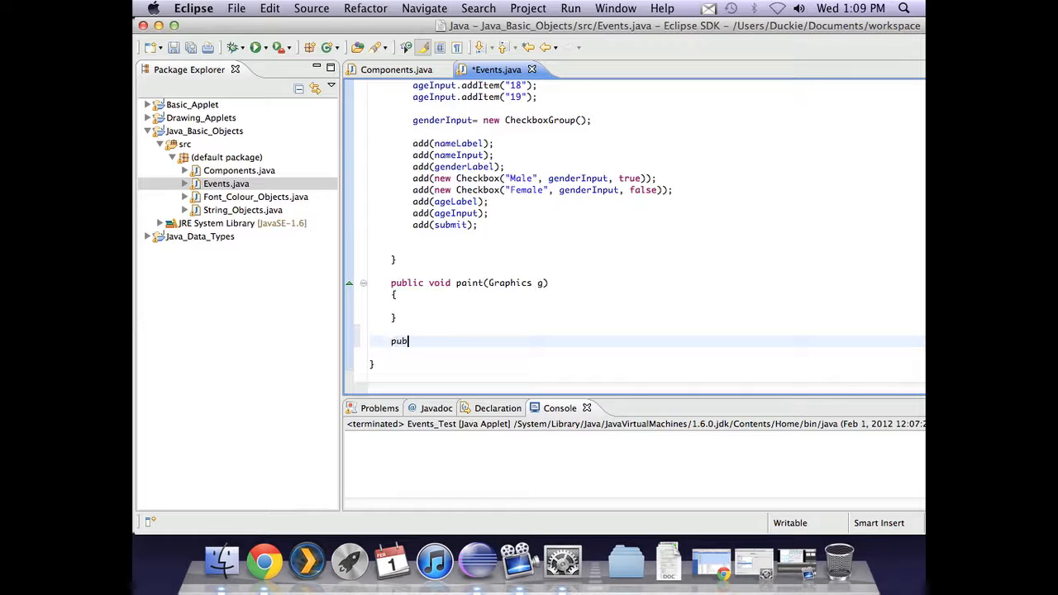
{"action": "type", "text": "lic void acti"}
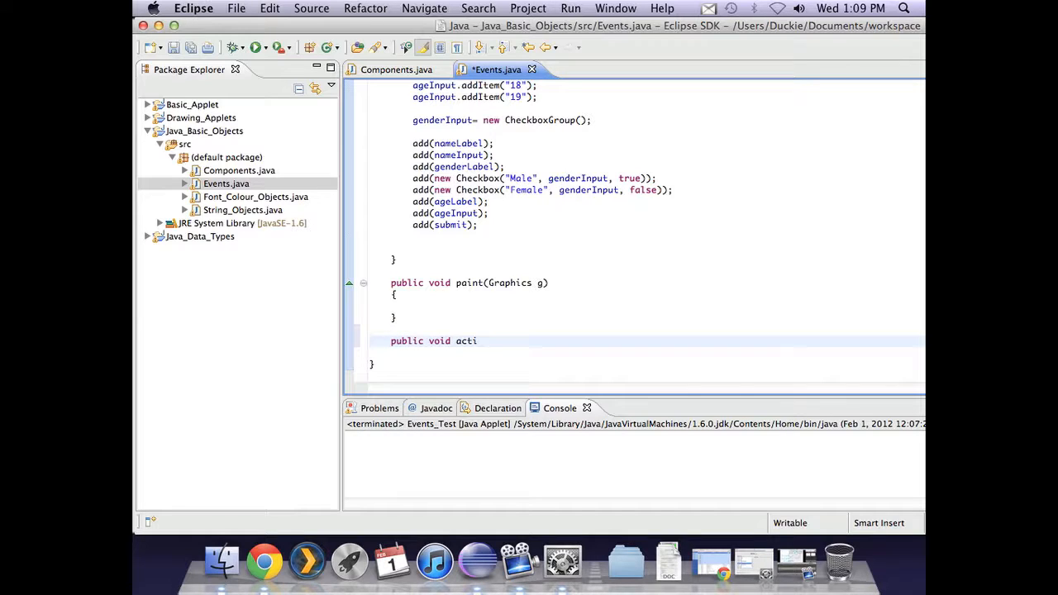
{"action": "type", "text": "onPerformed"}
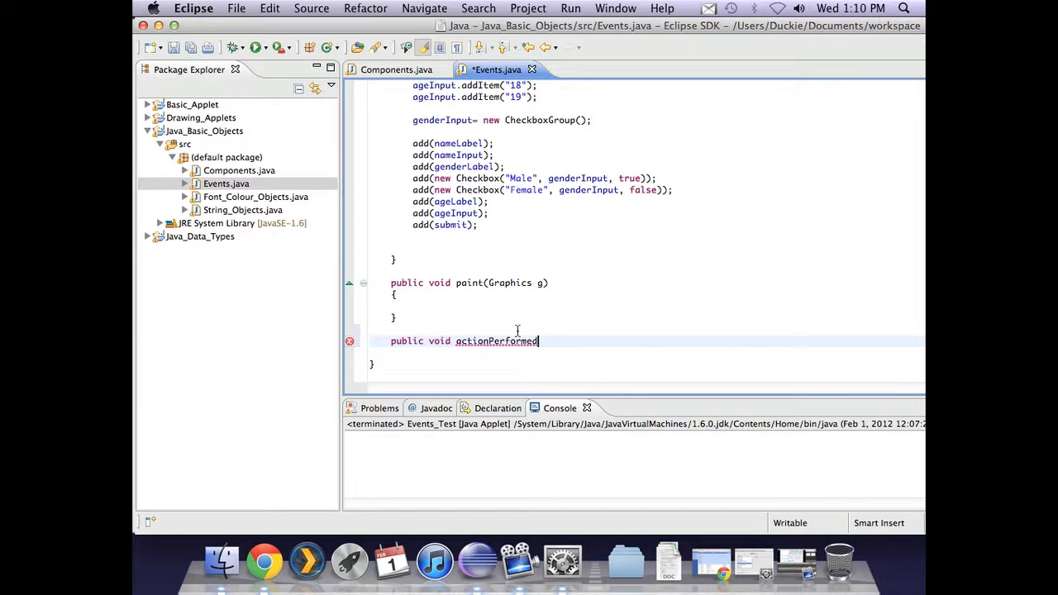
{"action": "type", "text": "()"}
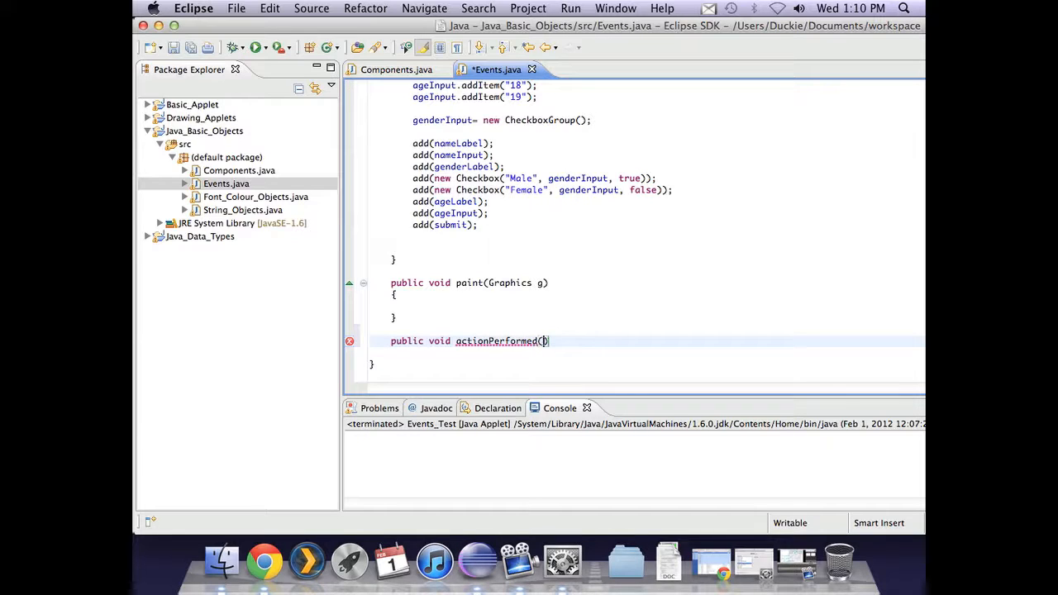
{"action": "type", "text": "ActionEvent"}
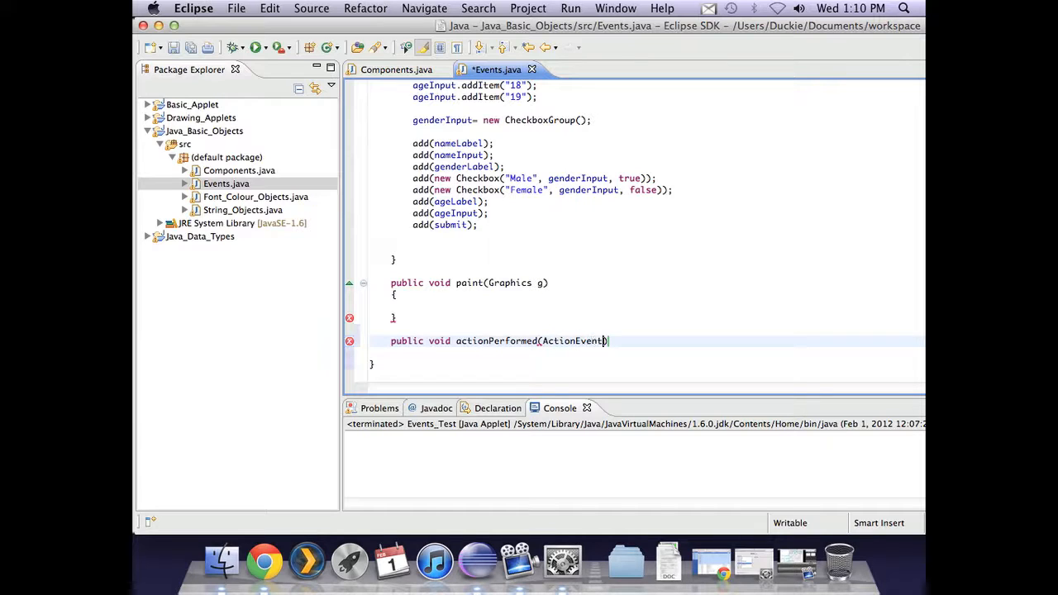
{"action": "type", "text": "e"}
{"action": "type", "text": "{"}
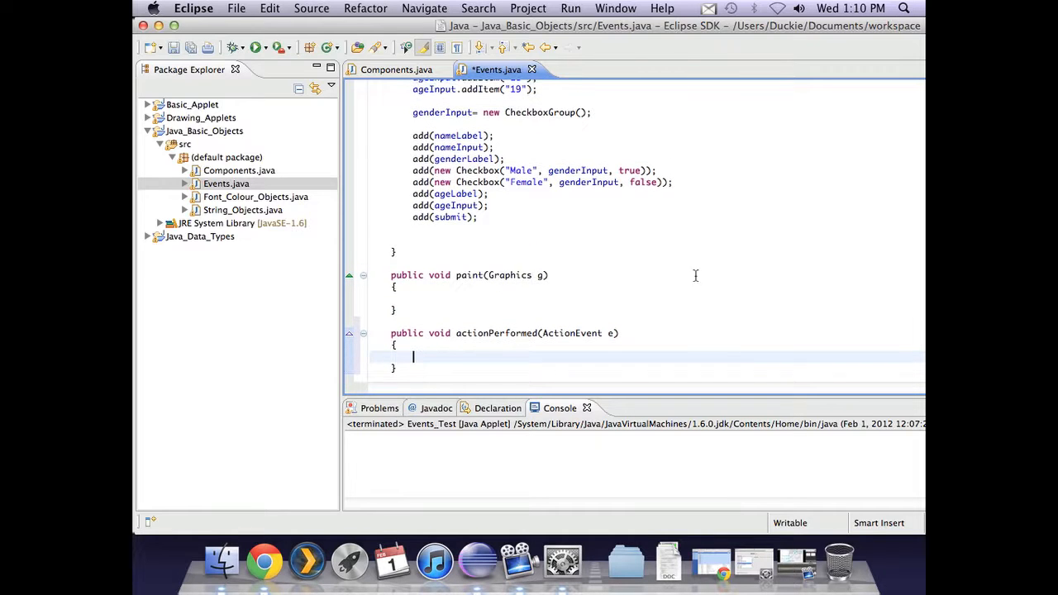
Place the cursor inside the empty actionPerformed method's body.
{"action": "scroll", "scroll_direction": "up", "scroll_amount": 3}
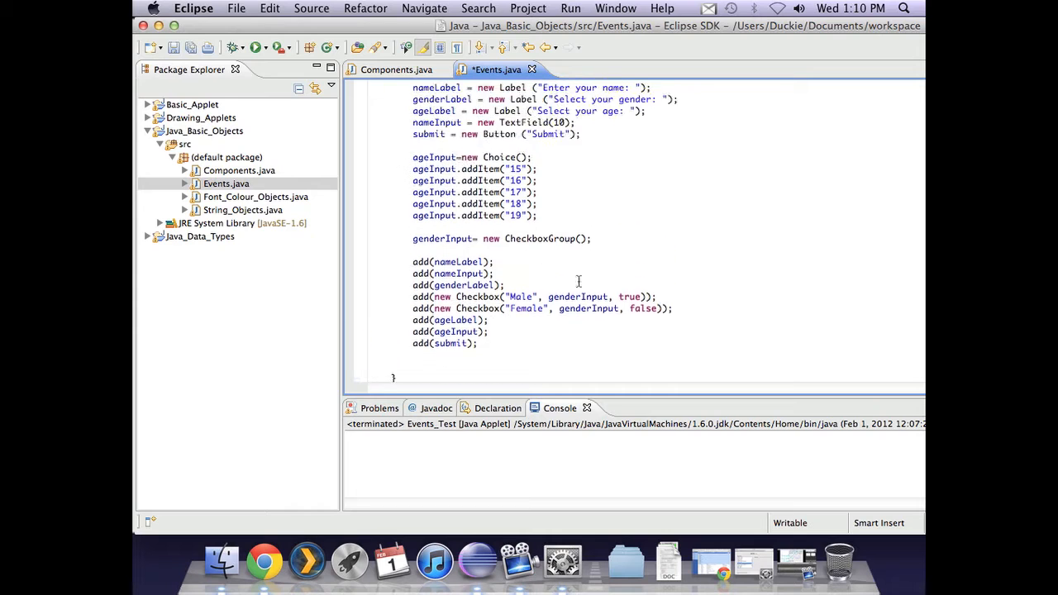
{"action": "scroll", "scroll_direction": "up", "scroll_amount": 3}
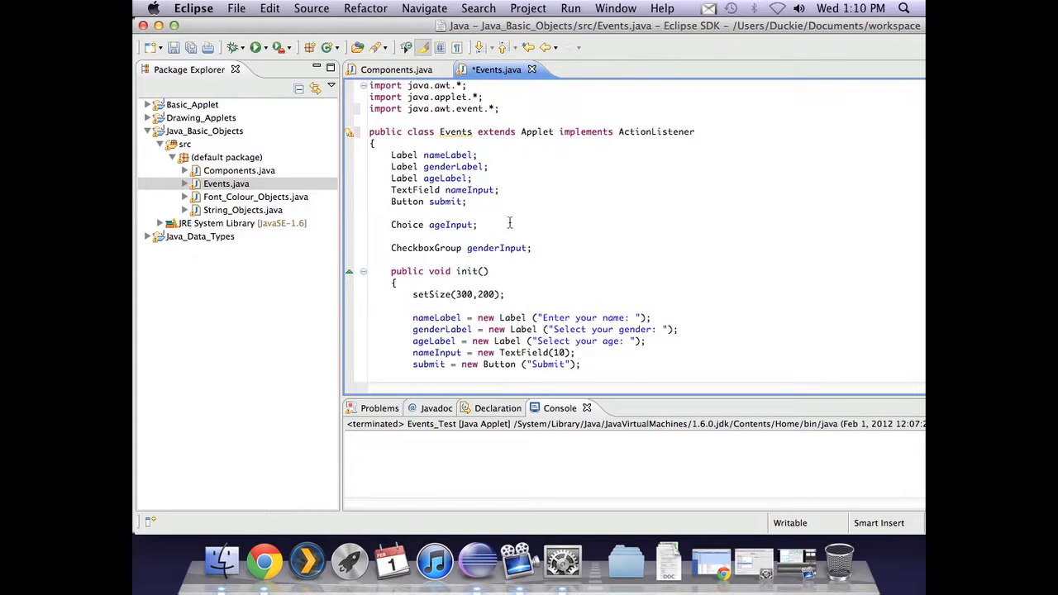
{"action": "mouse_move", "coordinate": [627, 215]}
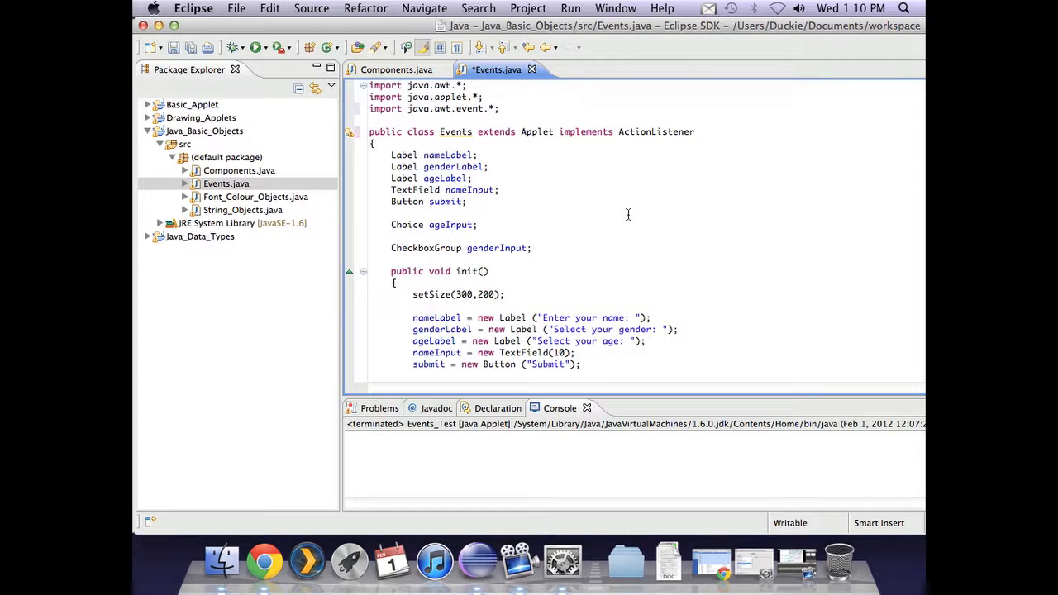
{"action": "mouse_move", "coordinate": [461, 286]}
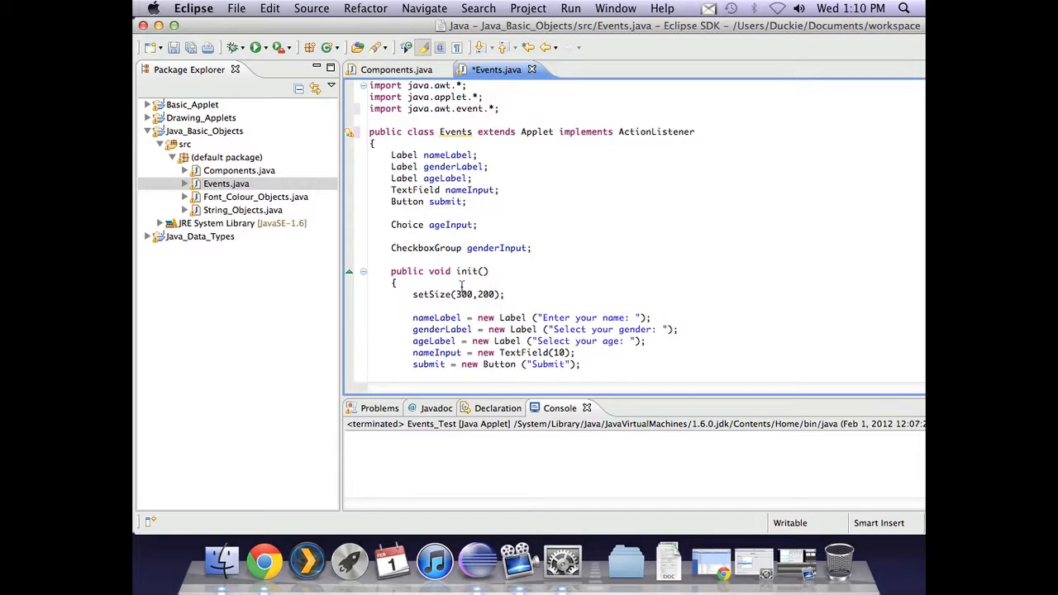
{"action": "mouse_move", "coordinate": [583, 260]}
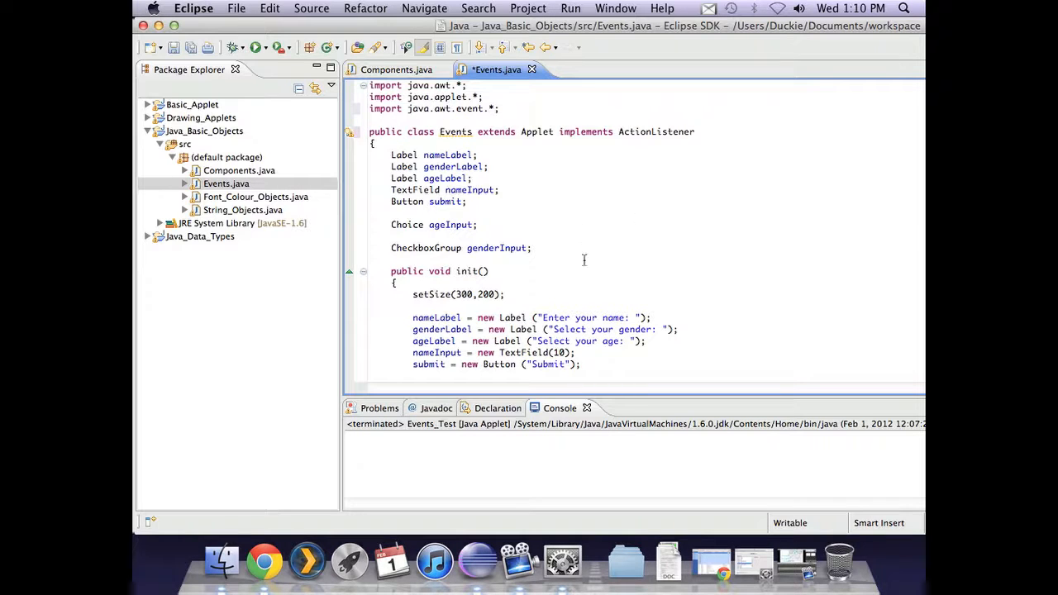
{"action": "mouse_move", "coordinate": [540, 285]}
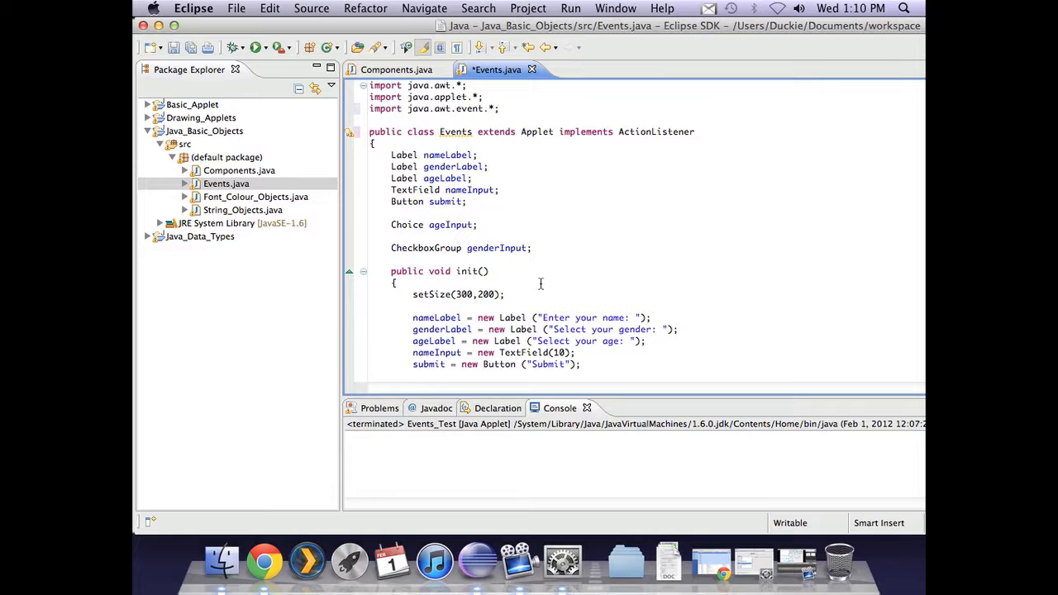
{"action": "mouse_move", "coordinate": [574, 236]}
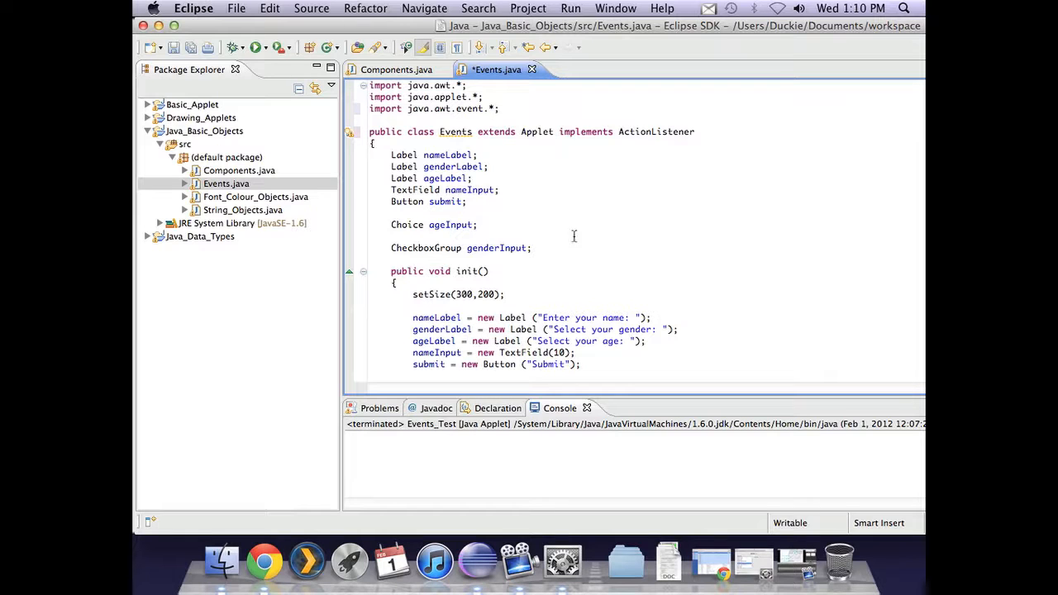
{"action": "mouse_move", "coordinate": [551, 244]}
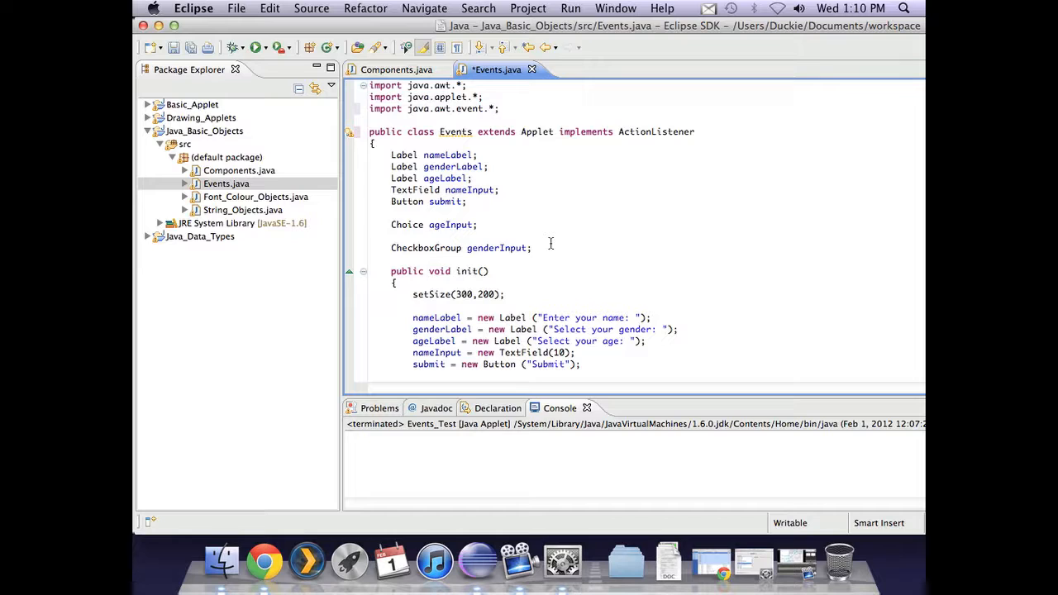
{"action": "mouse_move", "coordinate": [605, 263]}
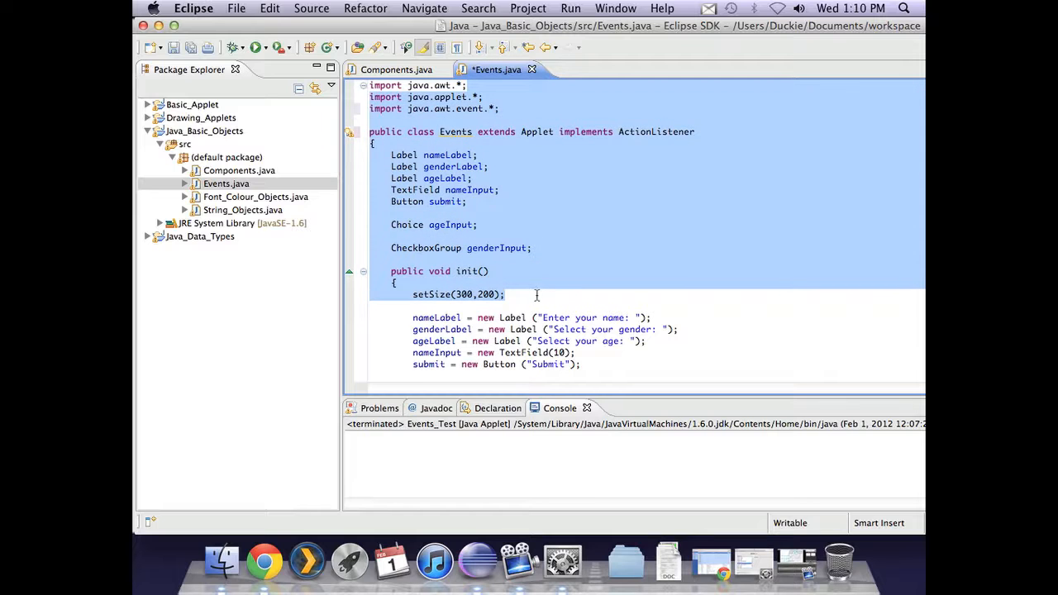
{"action": "scroll", "scroll_direction": "down", "scroll_amount": 3}
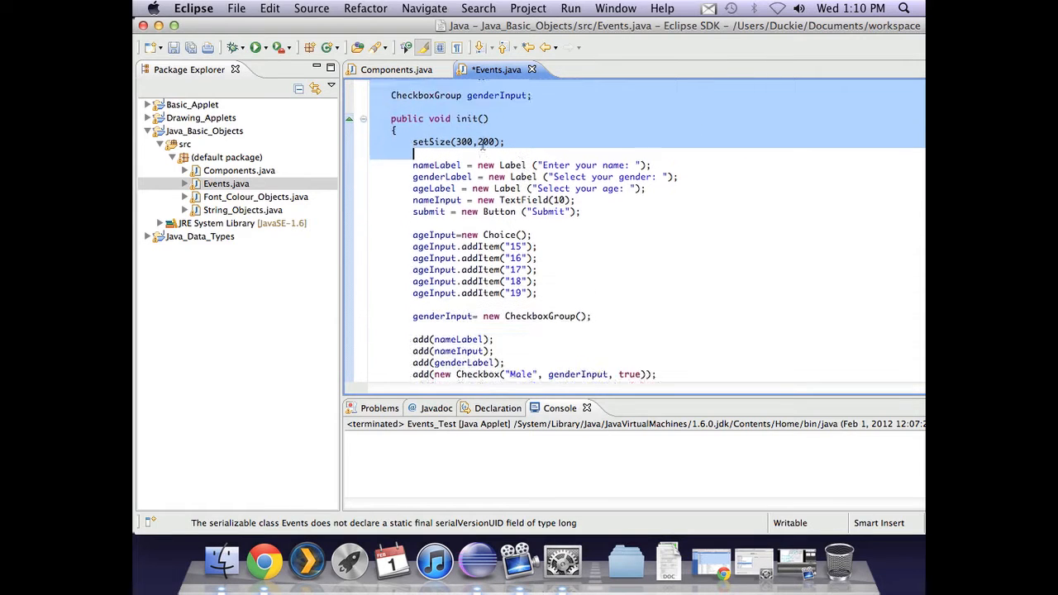
{"action": "scroll", "scroll_direction": "down", "scroll_amount": 3}
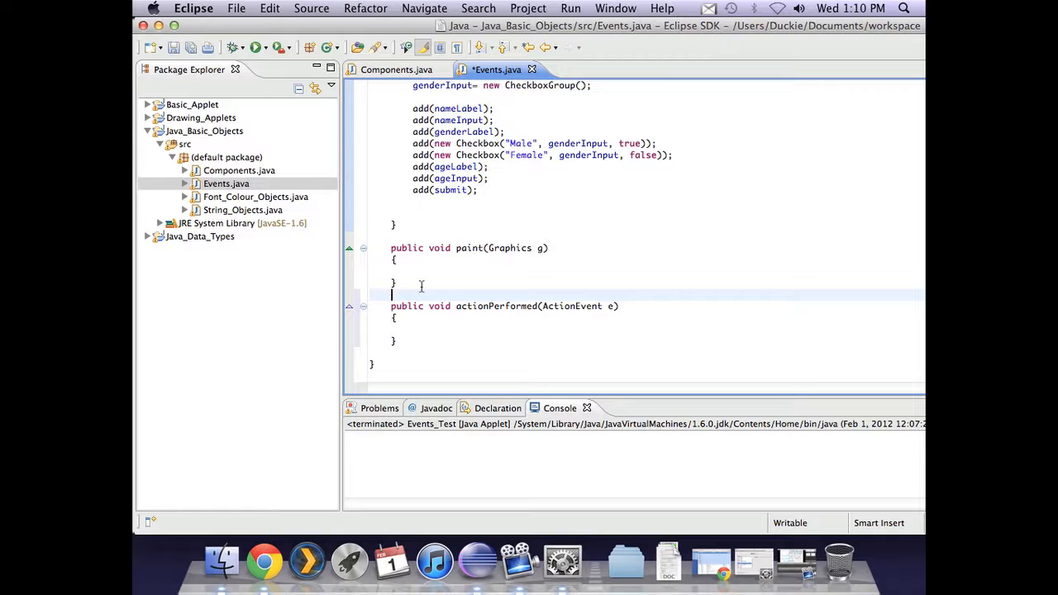
{"action": "left_click", "coordinate": [387, 306]}
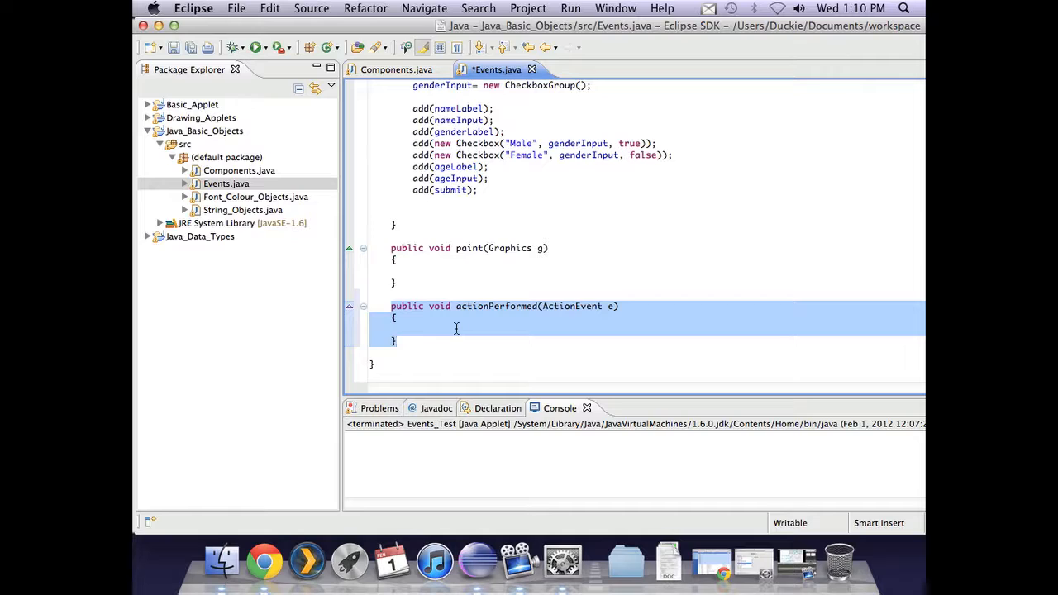
{"action": "left_click", "coordinate": [396, 340]}
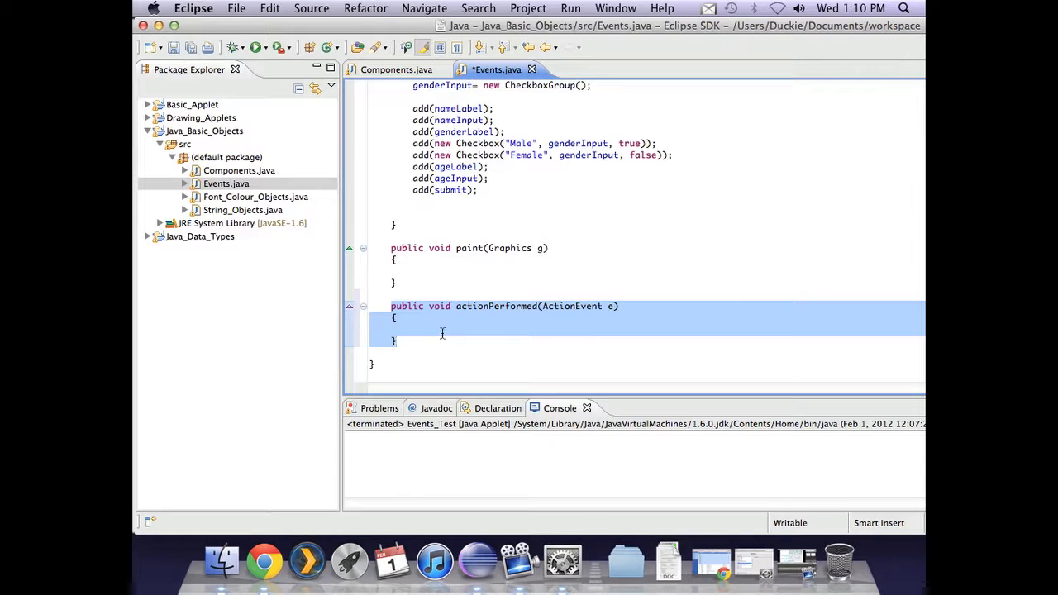
{"action": "mouse_move", "coordinate": [437, 330]}
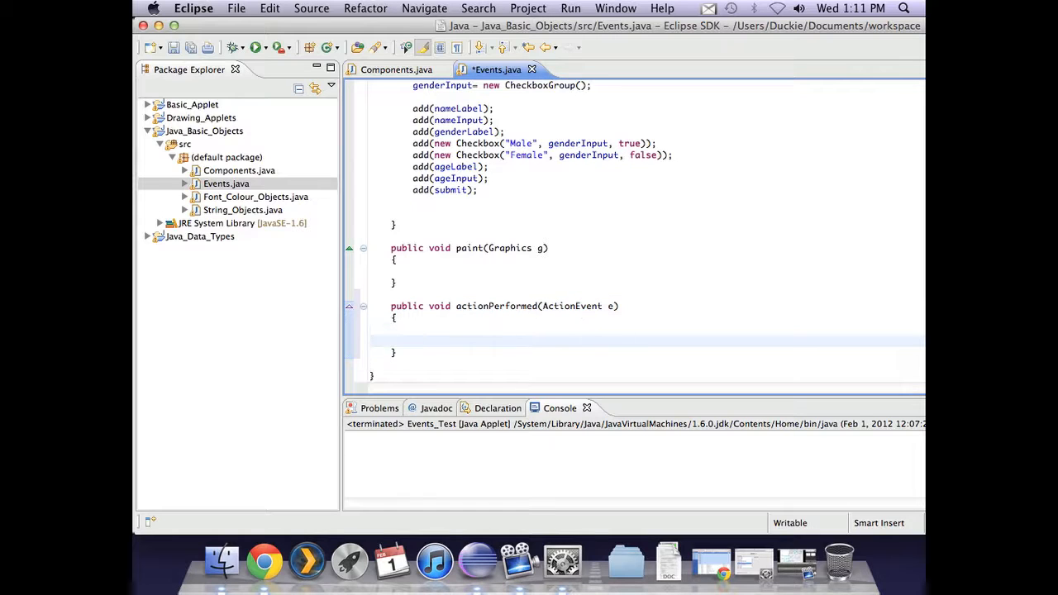
Add a repaint() call inside actionPerformed and save Events.java.
{"action": "left_click", "coordinate": [413, 341]}
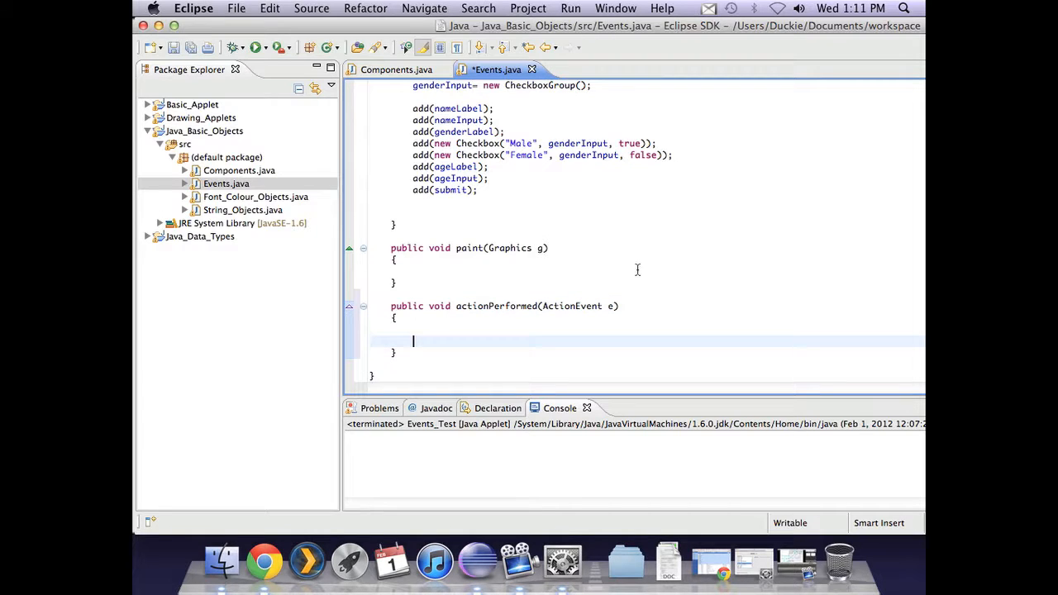
{"action": "type", "text": "repaint();"}
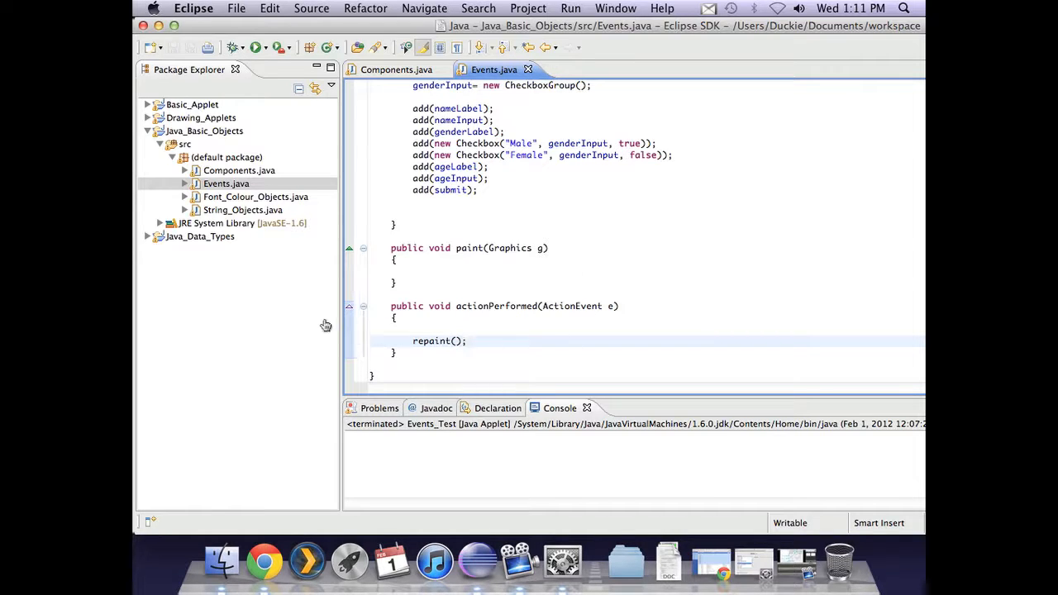
{"action": "mouse_move", "coordinate": [440, 249]}
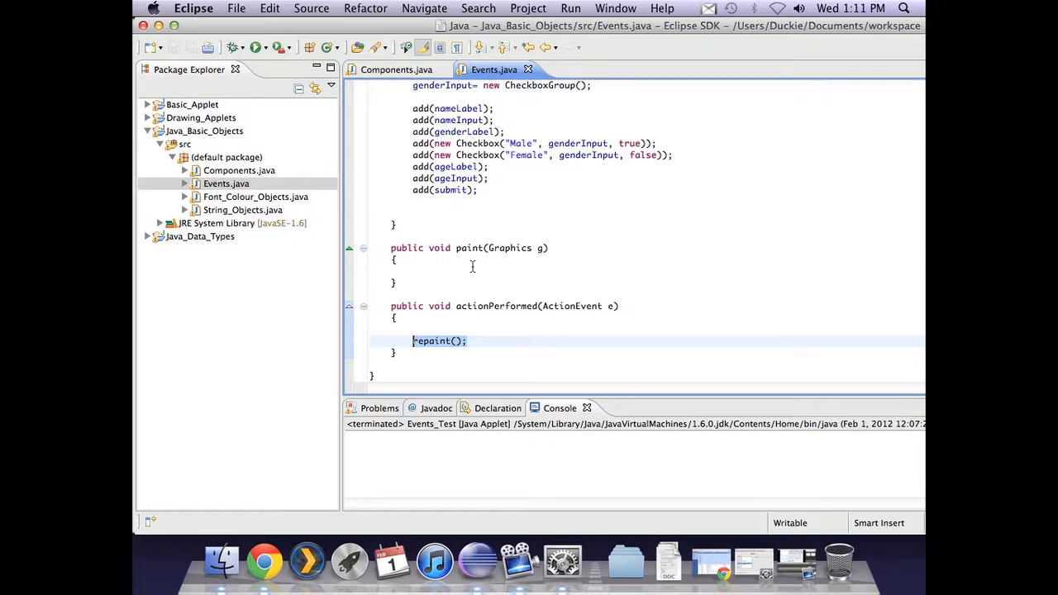
{"action": "left_click", "coordinate": [438, 271]}
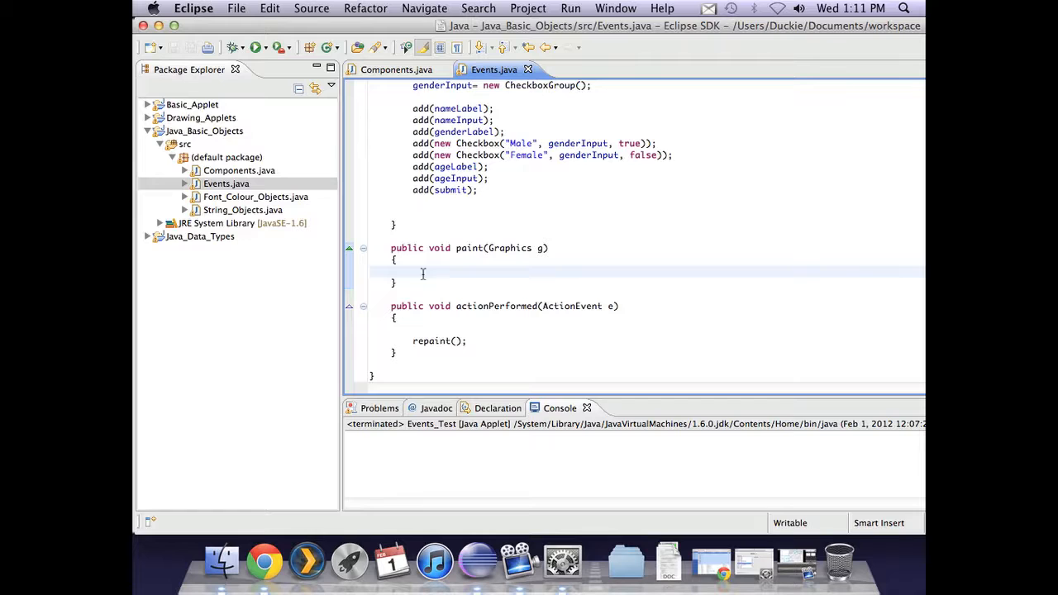
{"action": "mouse_move", "coordinate": [441, 271]}
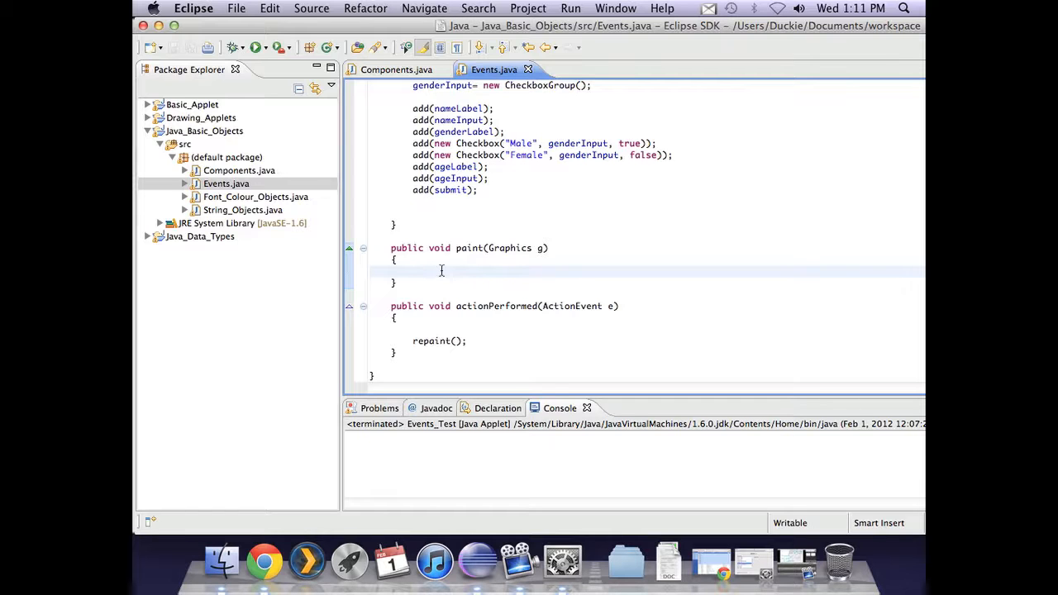
{"action": "scroll", "scroll_direction": "up", "scroll_amount": 3}
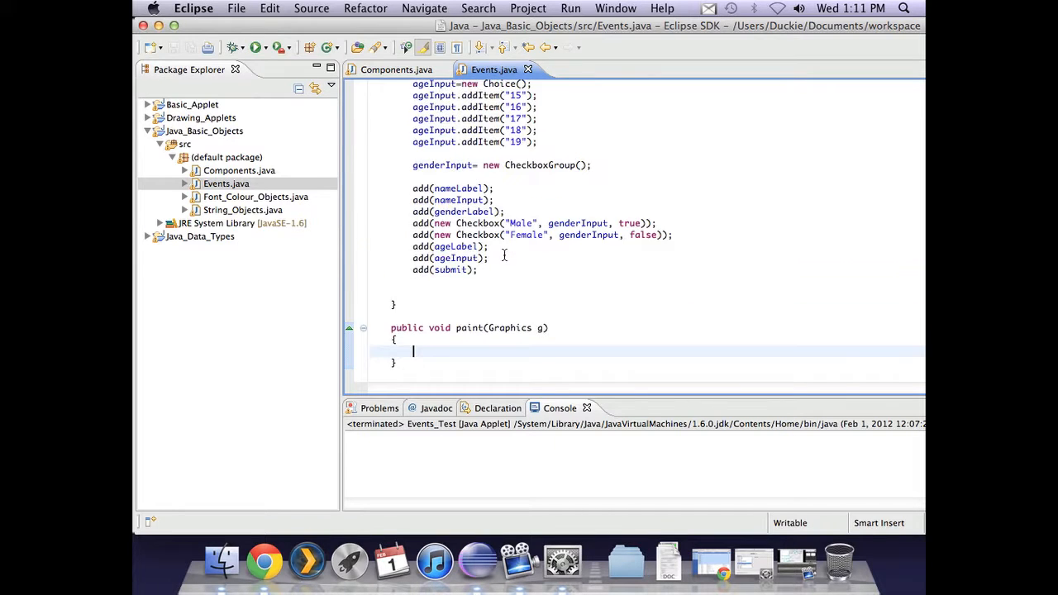
{"action": "scroll", "scroll_direction": "up", "scroll_amount": 3}
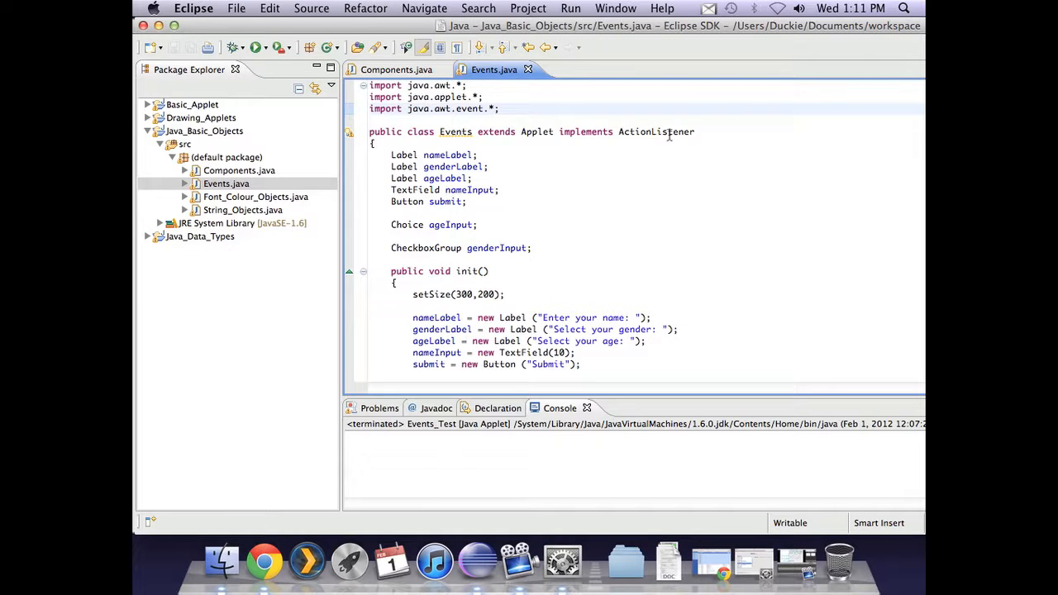
{"action": "scroll", "scroll_direction": "down", "scroll_amount": 3}
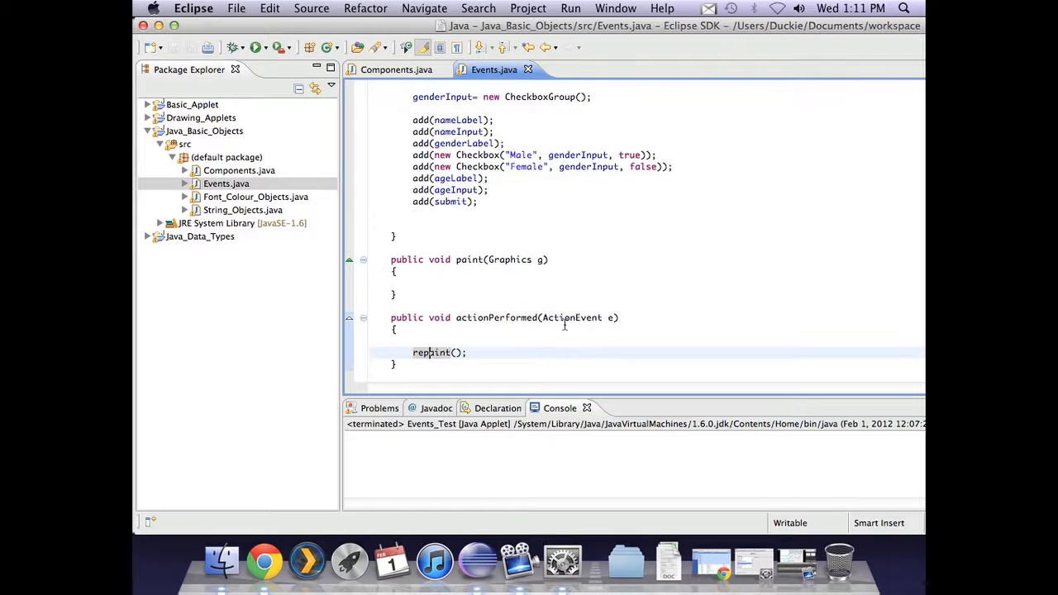
{"action": "scroll", "scroll_direction": "up", "scroll_amount": 3}
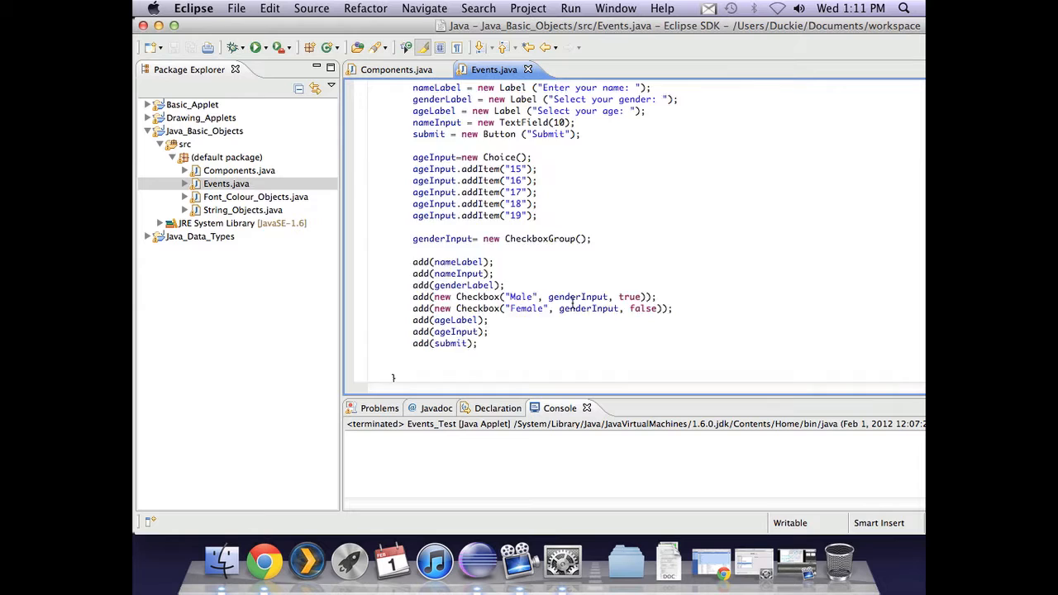
{"action": "scroll", "scroll_direction": "up", "scroll_amount": 3}
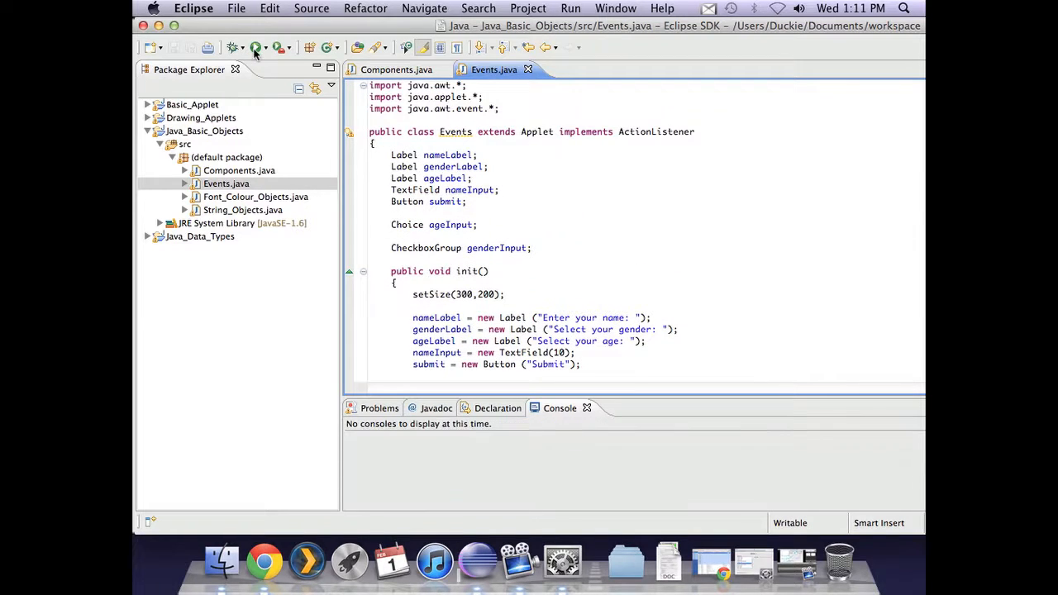
Test-run the Events applet in Applet Viewer, then close its window.
{"action": "left_click", "coordinate": [255, 47]}
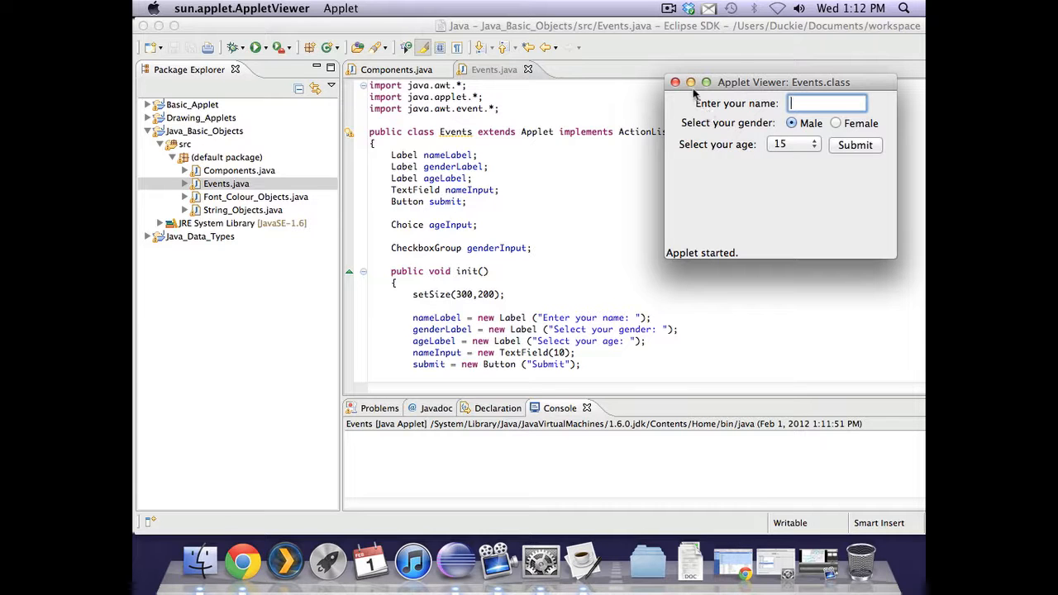
{"action": "left_click", "coordinate": [675, 81]}
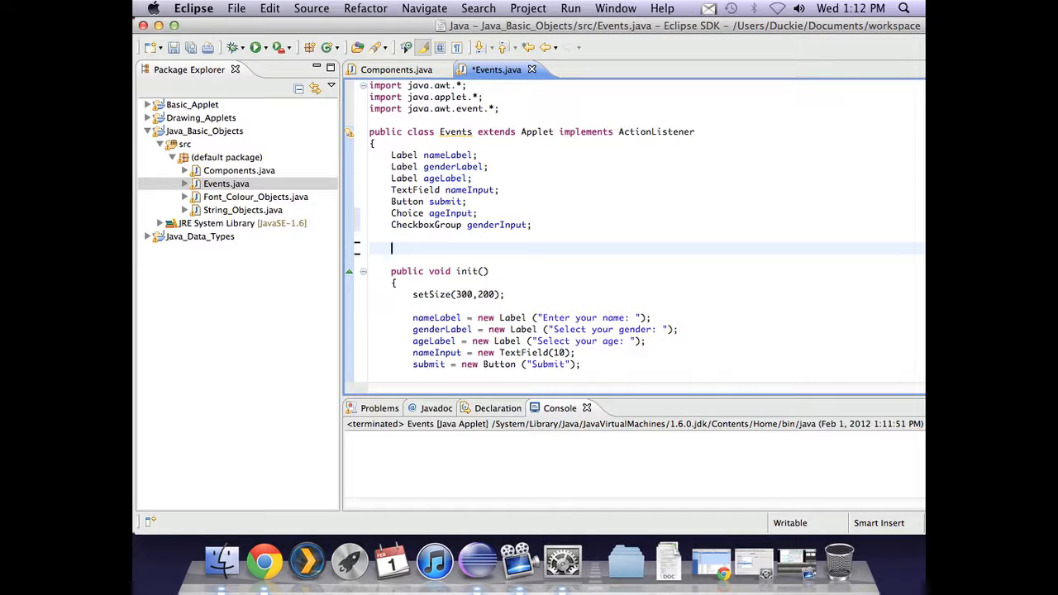
Declare String name, String gender and int age fields under the component fields.
{"action": "type", "text": "String"}
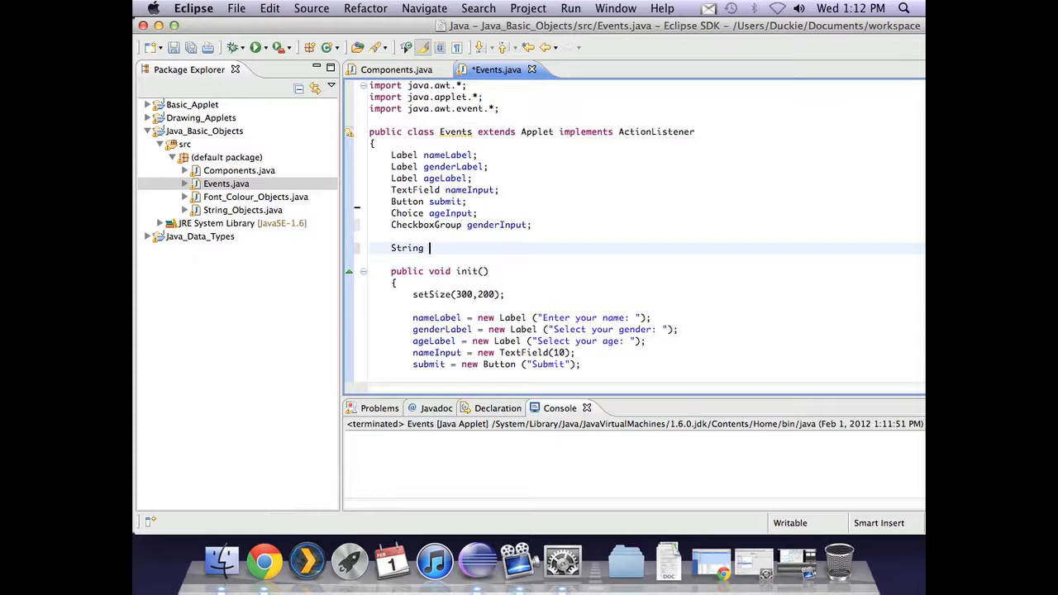
{"action": "type", "text": "name;"}
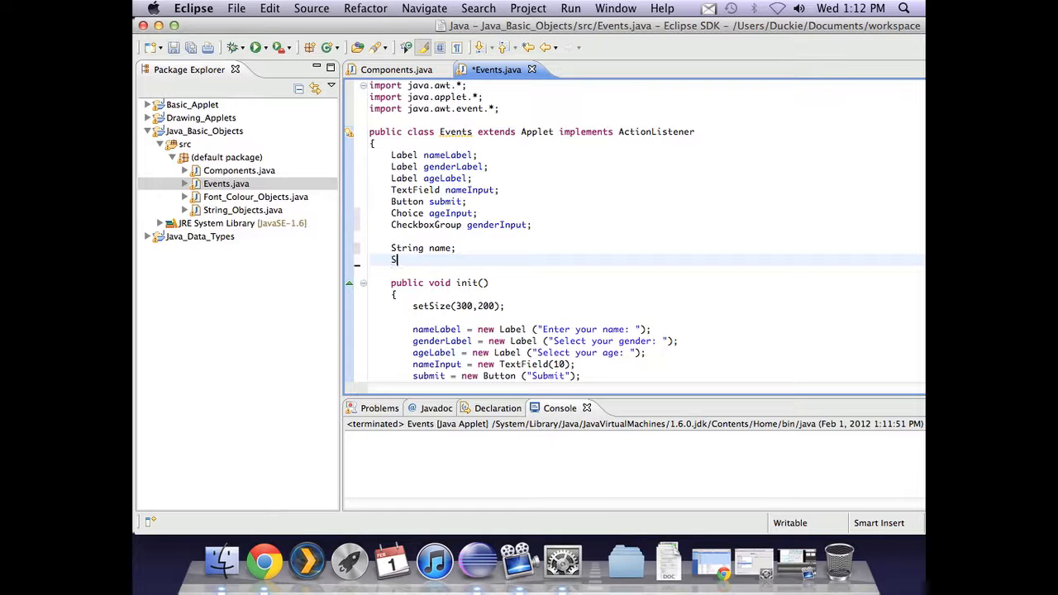
{"action": "type", "text": "tring gender"}
{"action": "type", "text": "int age"}
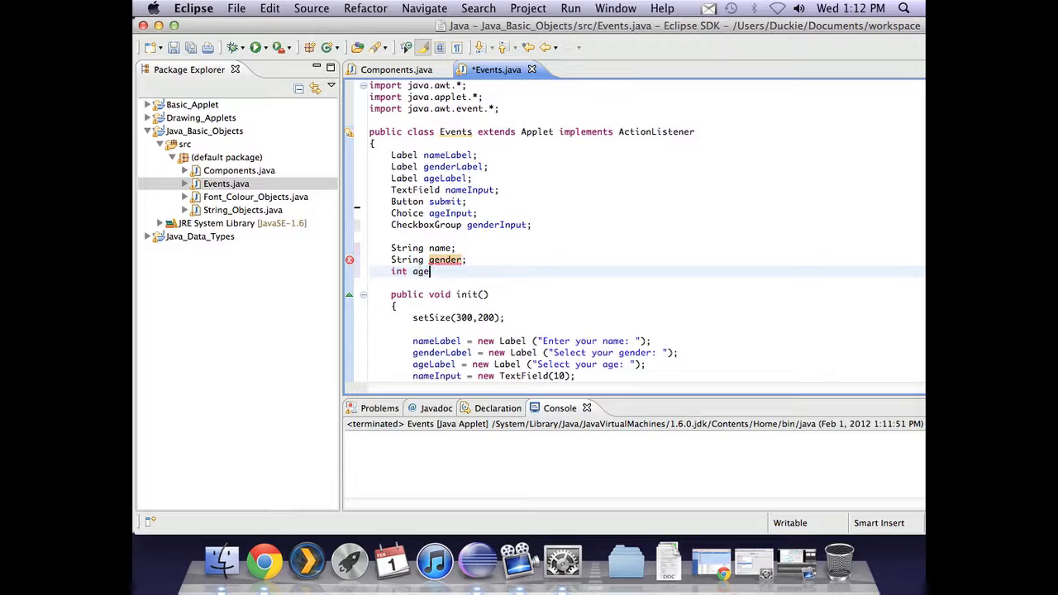
{"action": "type", "text": ";"}
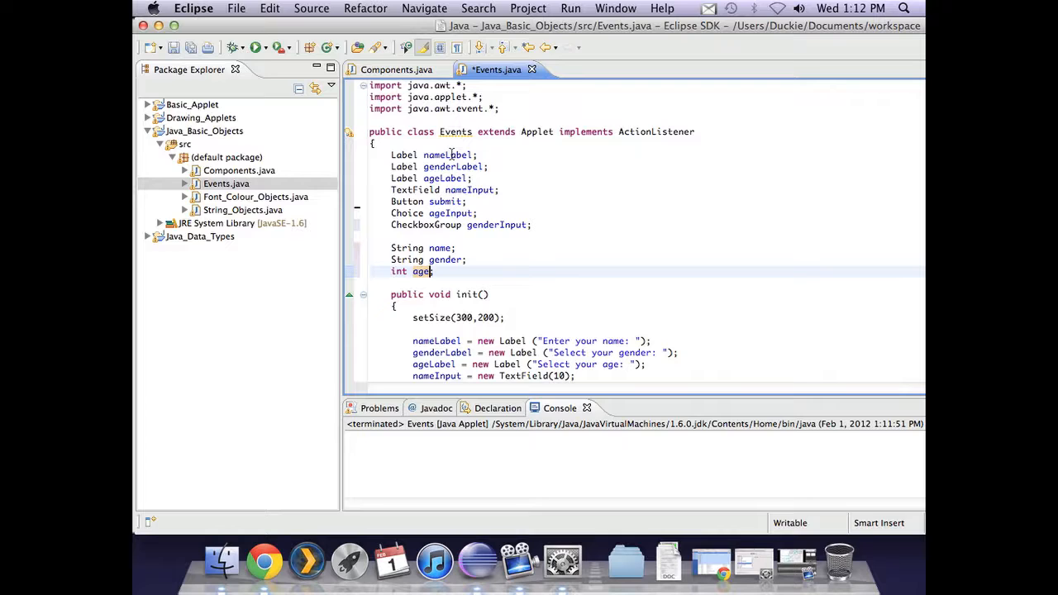
{"action": "double_click", "coordinate": [447, 155]}
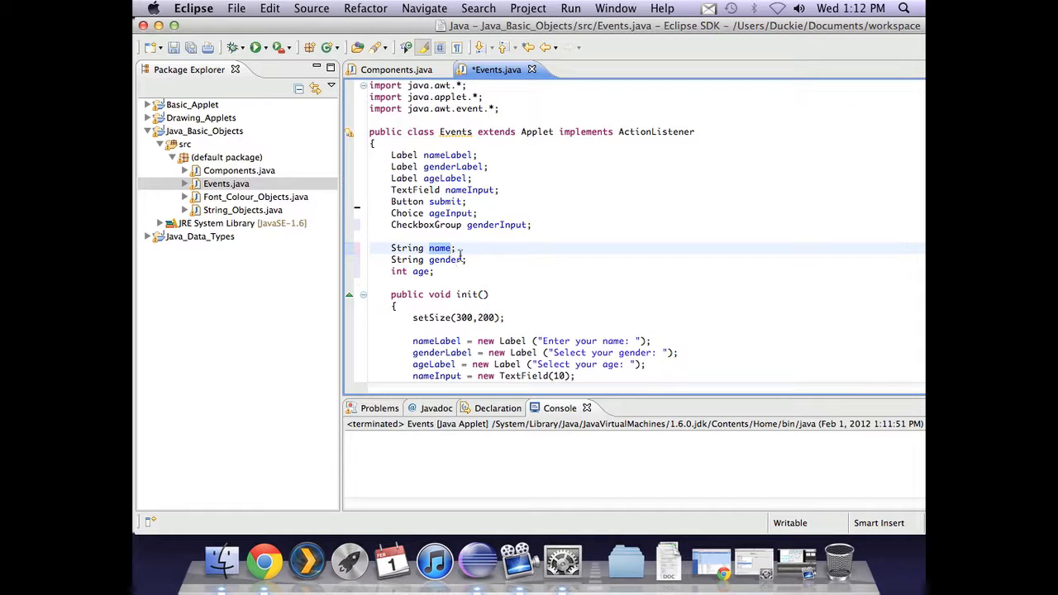
{"action": "mouse_move", "coordinate": [465, 220]}
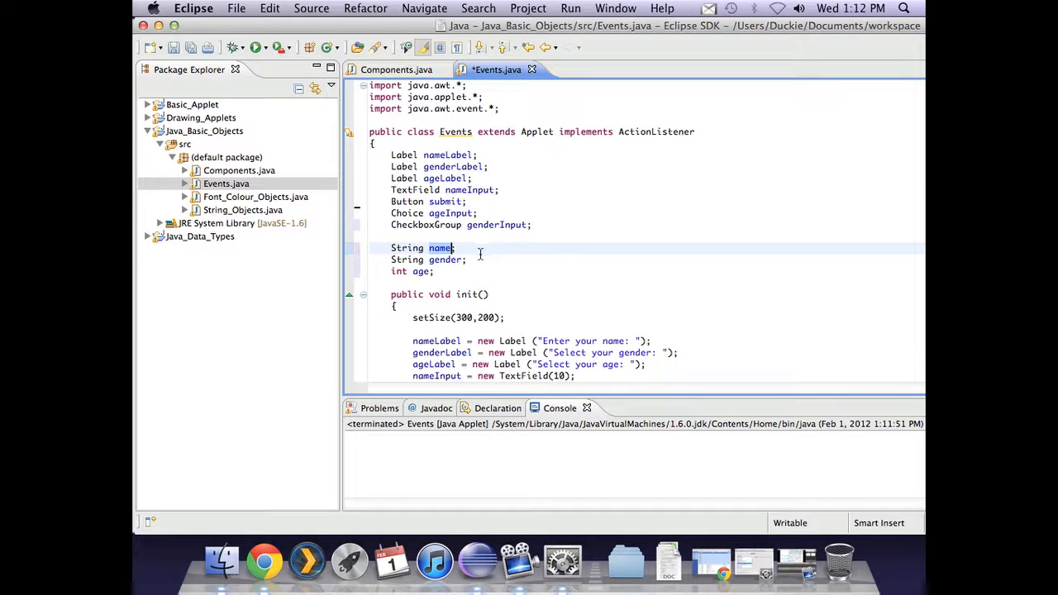
{"action": "mouse_move", "coordinate": [486, 254]}
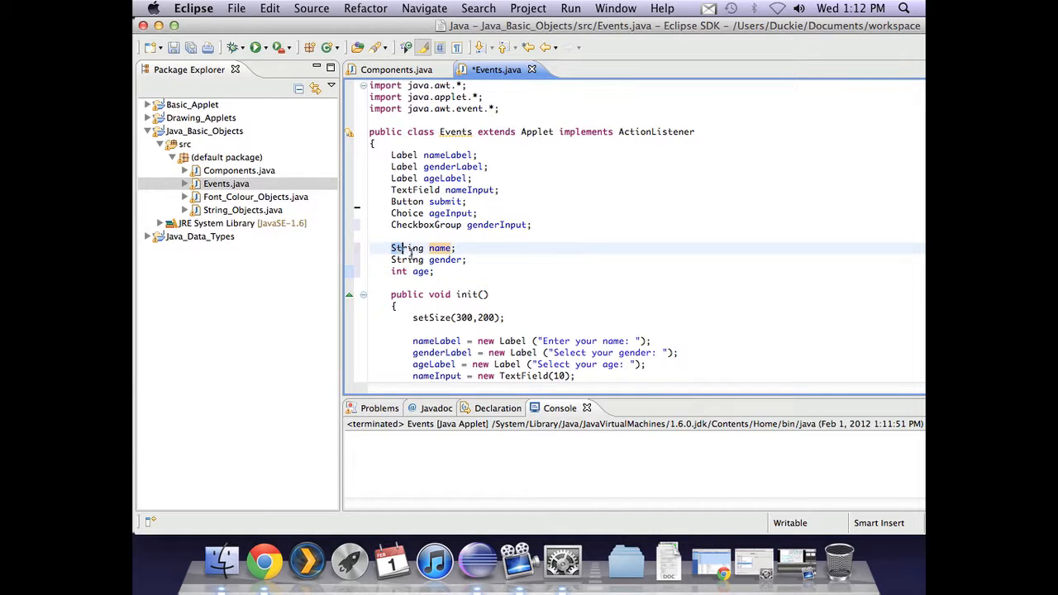
{"action": "left_click_drag", "start_coordinate": [391, 248], "coordinate": [434, 272]}
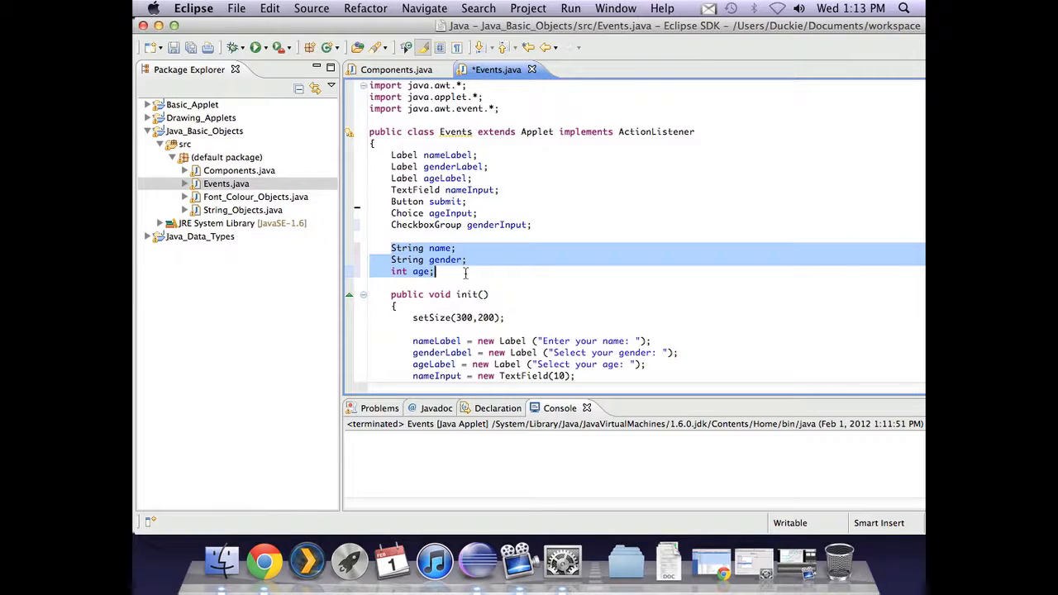
{"action": "scroll", "scroll_direction": "down", "scroll_amount": 3}
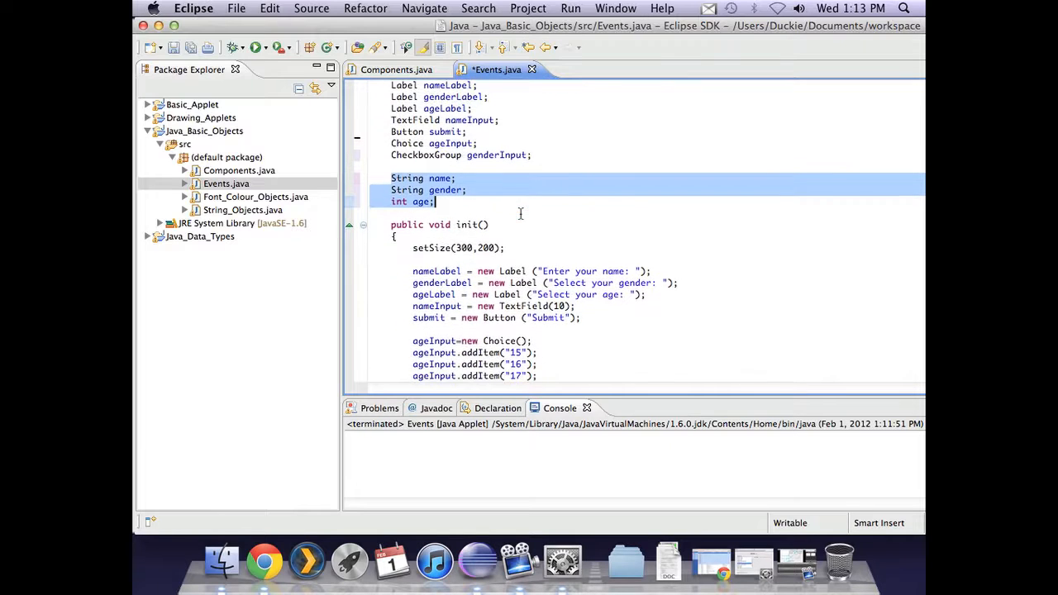
{"action": "scroll", "scroll_direction": "down", "scroll_amount": 3}
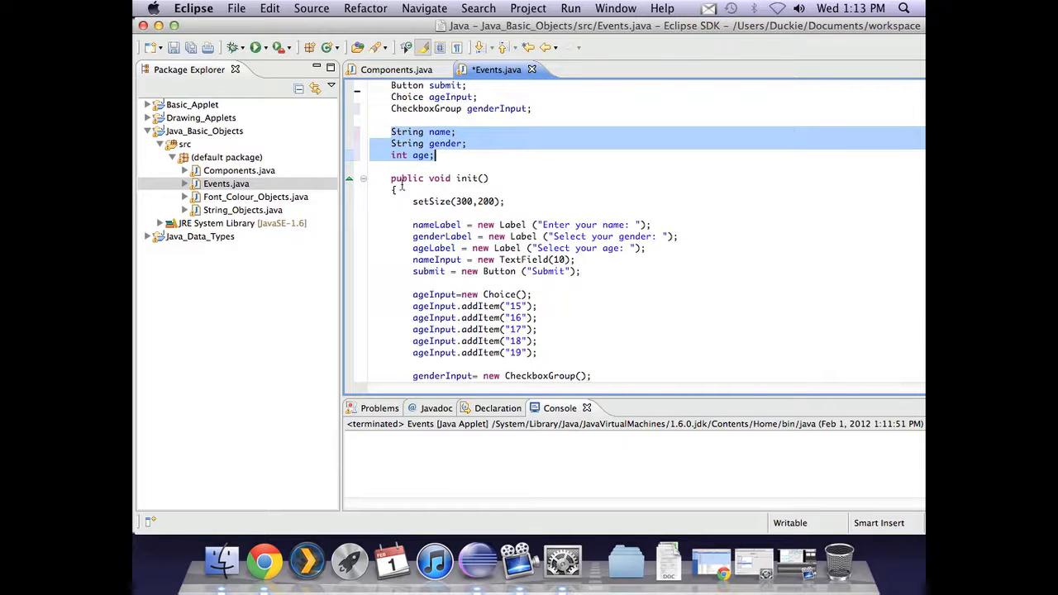
{"action": "mouse_move", "coordinate": [447, 143]}
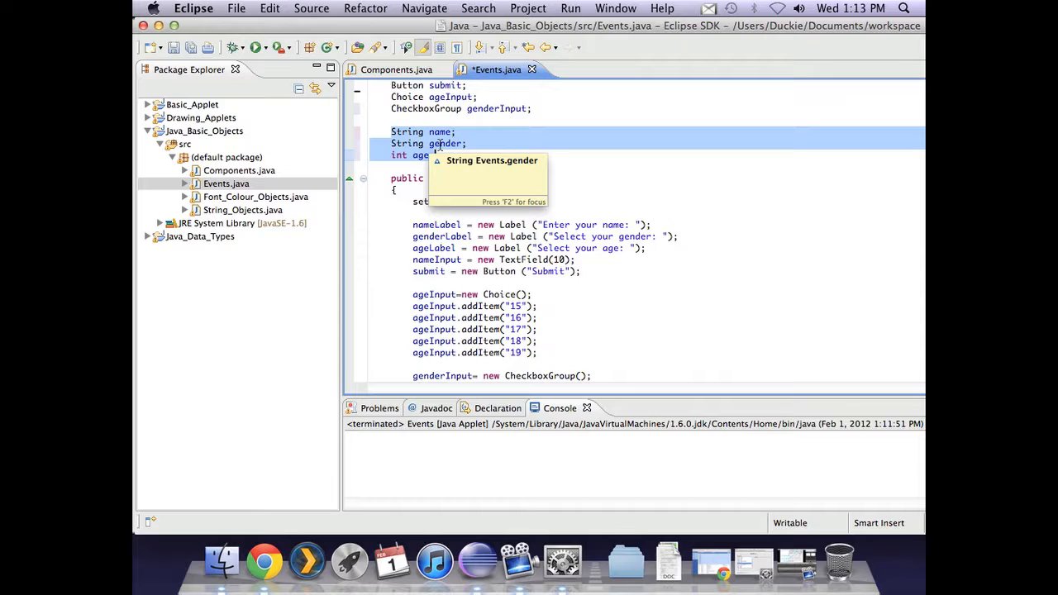
{"action": "mouse_move", "coordinate": [502, 152]}
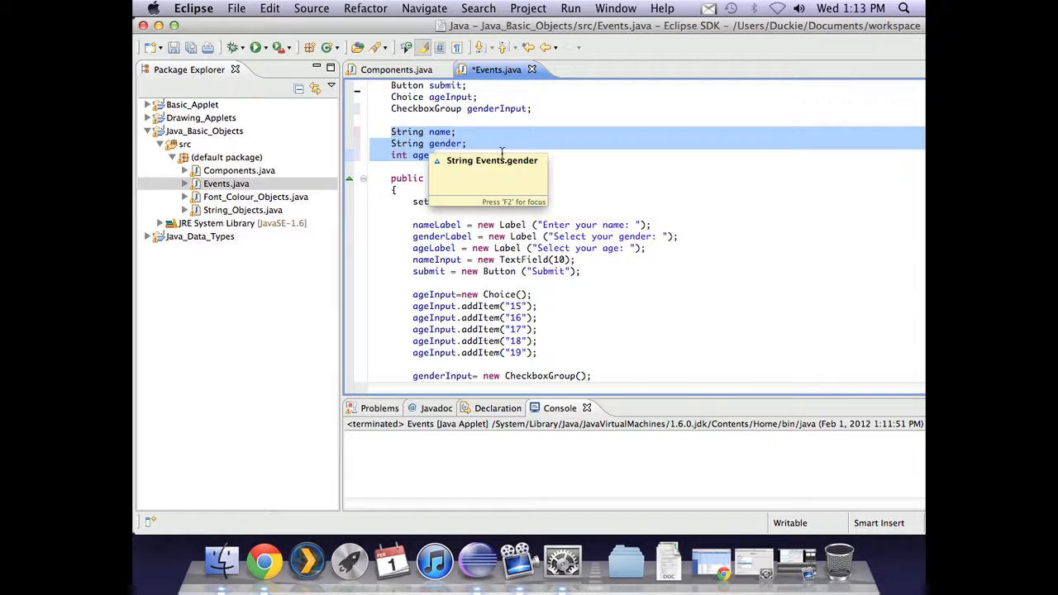
{"action": "scroll", "scroll_direction": "down", "scroll_amount": 3}
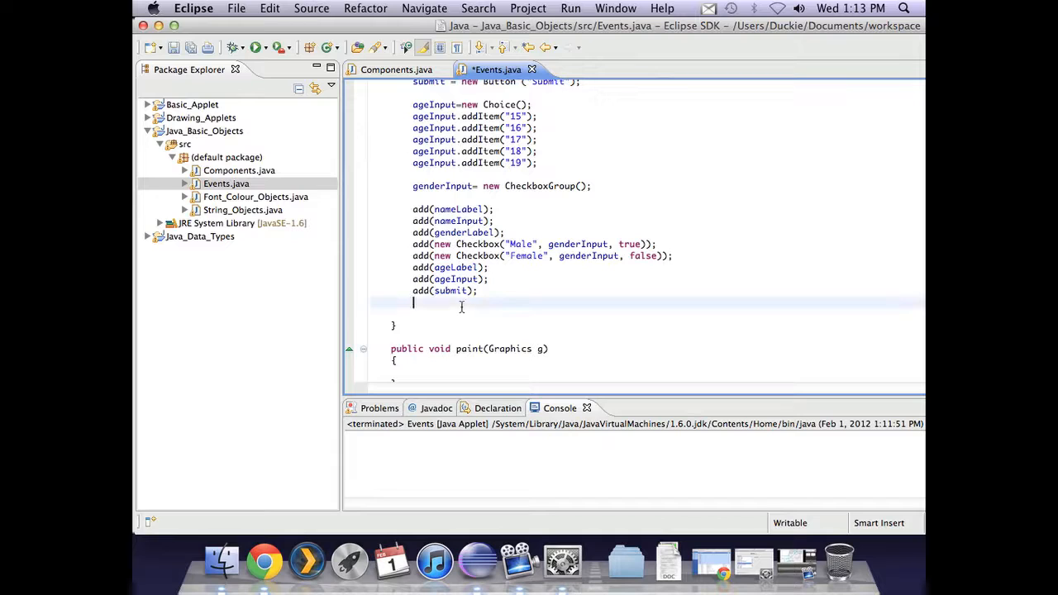
Add submit.addActionListener(this); at the end of init().
{"action": "type", "text": "submit.a"}
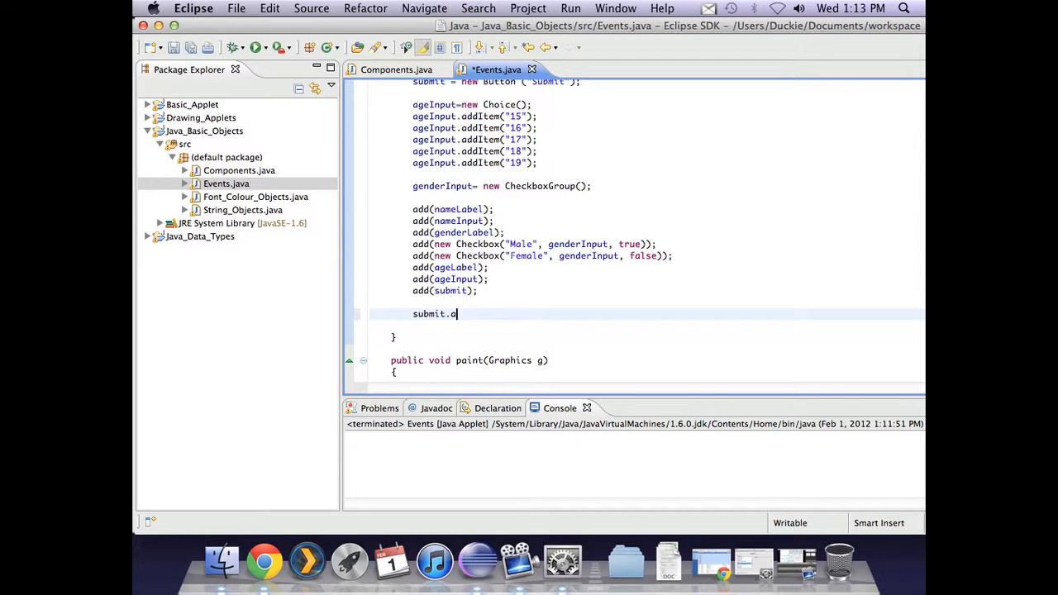
{"action": "type", "text": "ddActionL"}
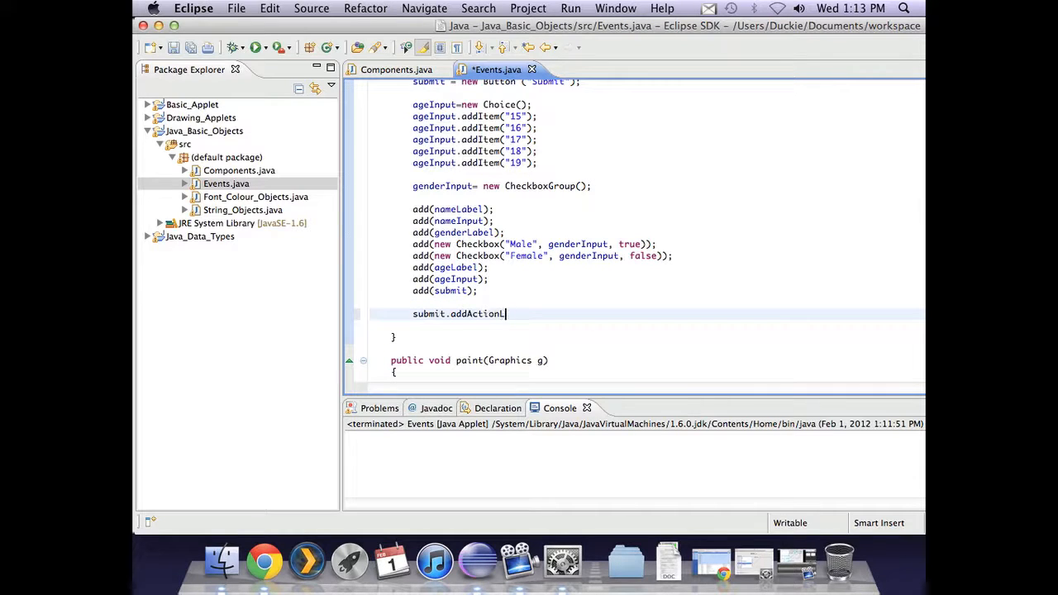
{"action": "type", "text": "istener(th"}
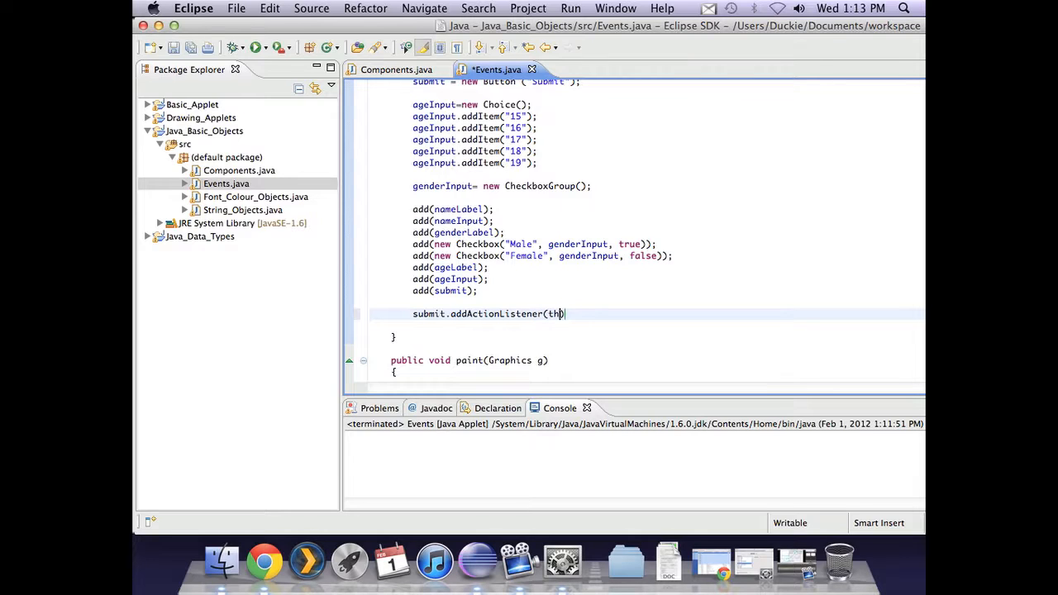
{"action": "type", "text": "is);"}
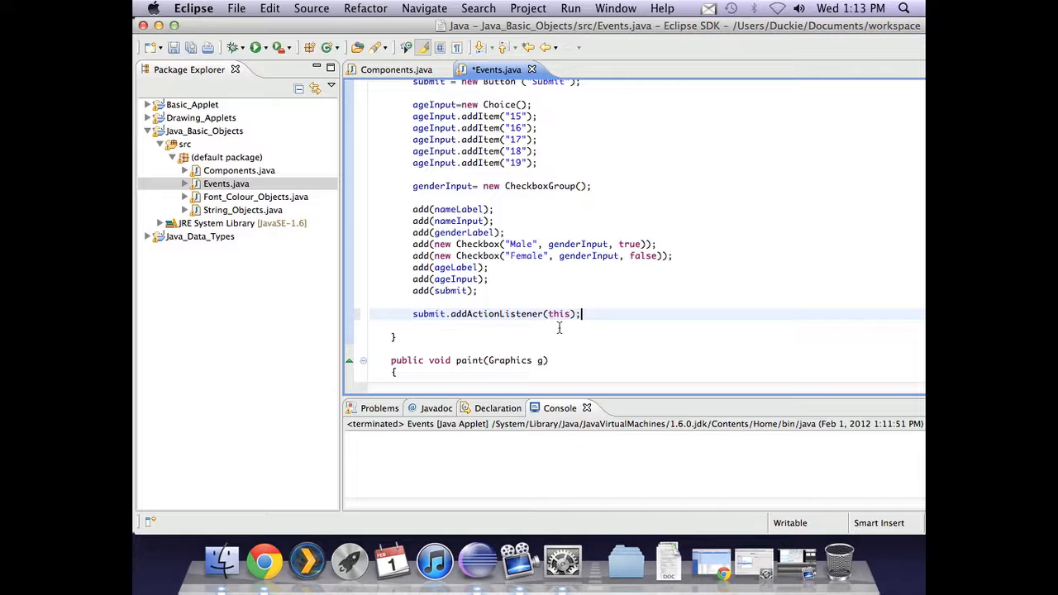
{"action": "mouse_move", "coordinate": [510, 327]}
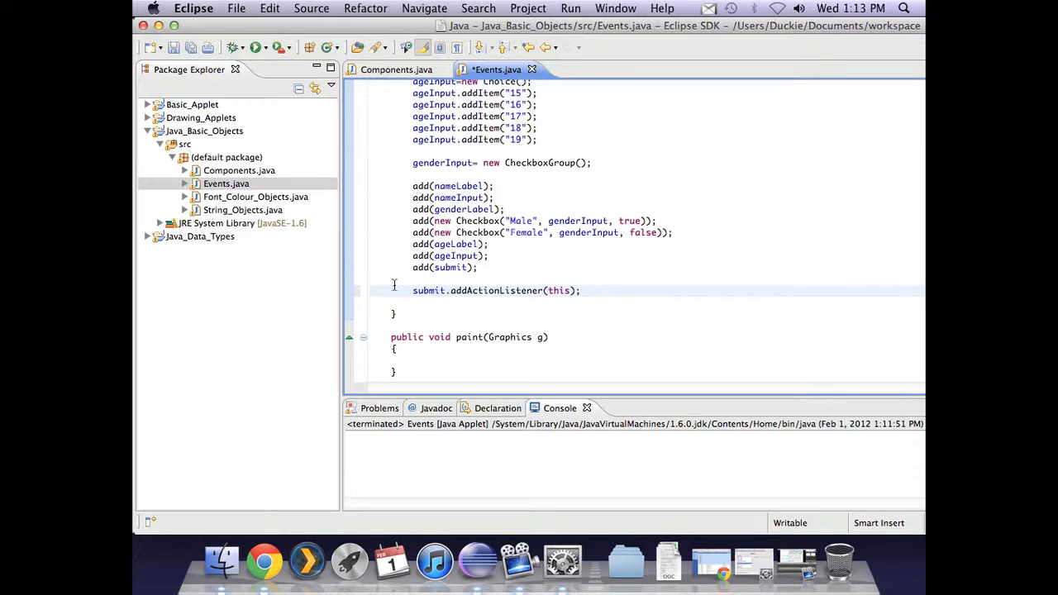
{"action": "mouse_move", "coordinate": [597, 290]}
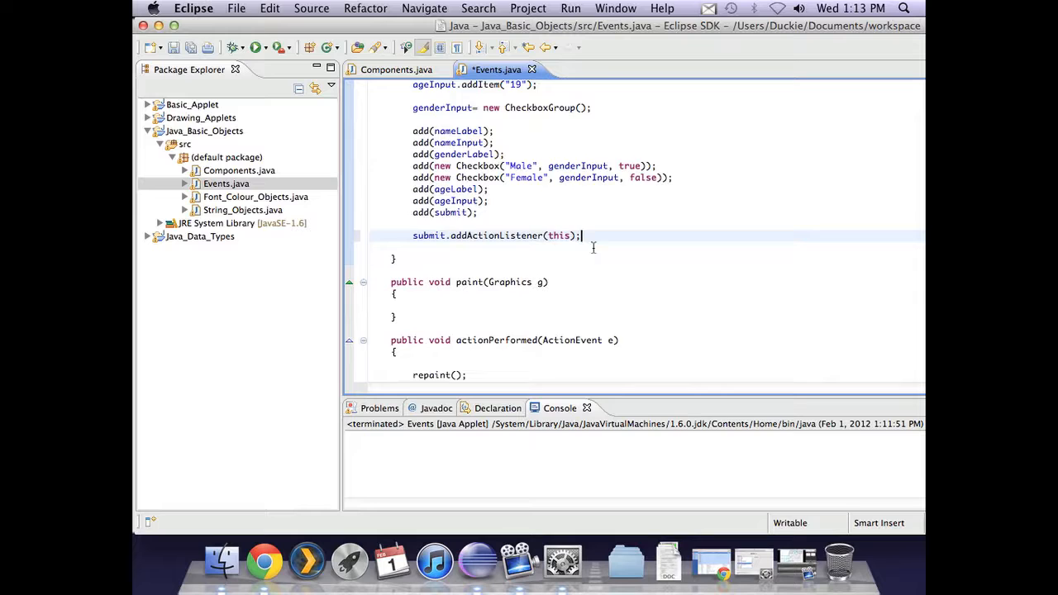
{"action": "scroll", "scroll_direction": "down", "scroll_amount": 3}
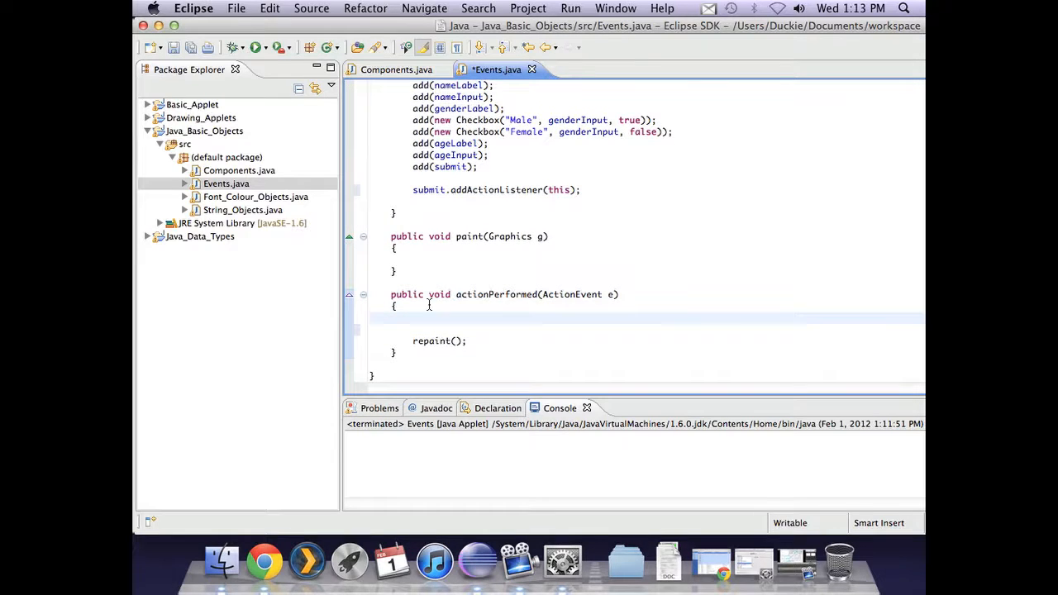
Save Events.java and launch the applet to view the name, gender and age form.
{"action": "left_click", "coordinate": [256, 47]}
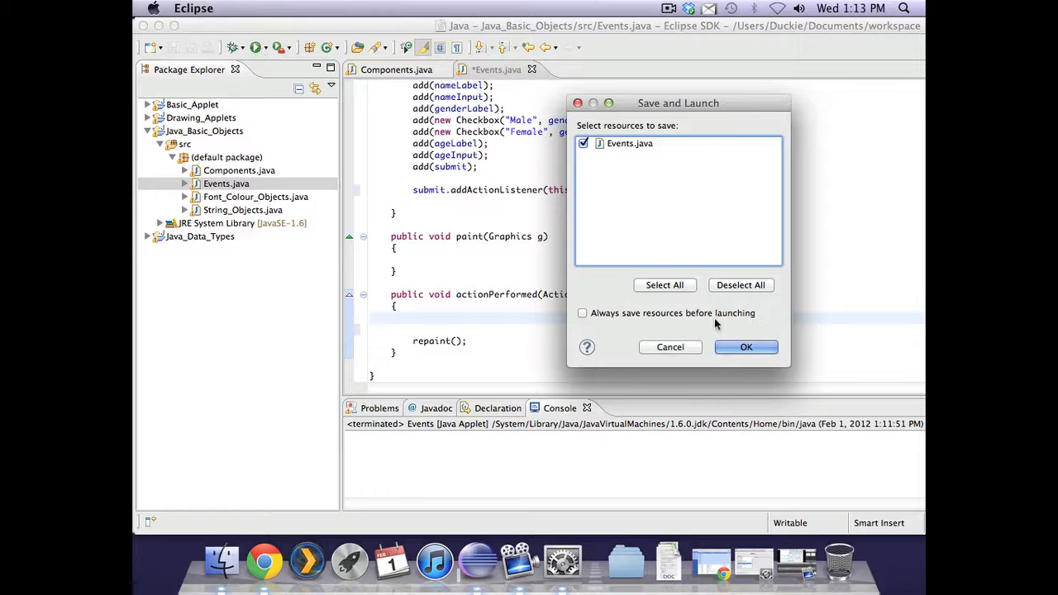
{"action": "left_click", "coordinate": [746, 347]}
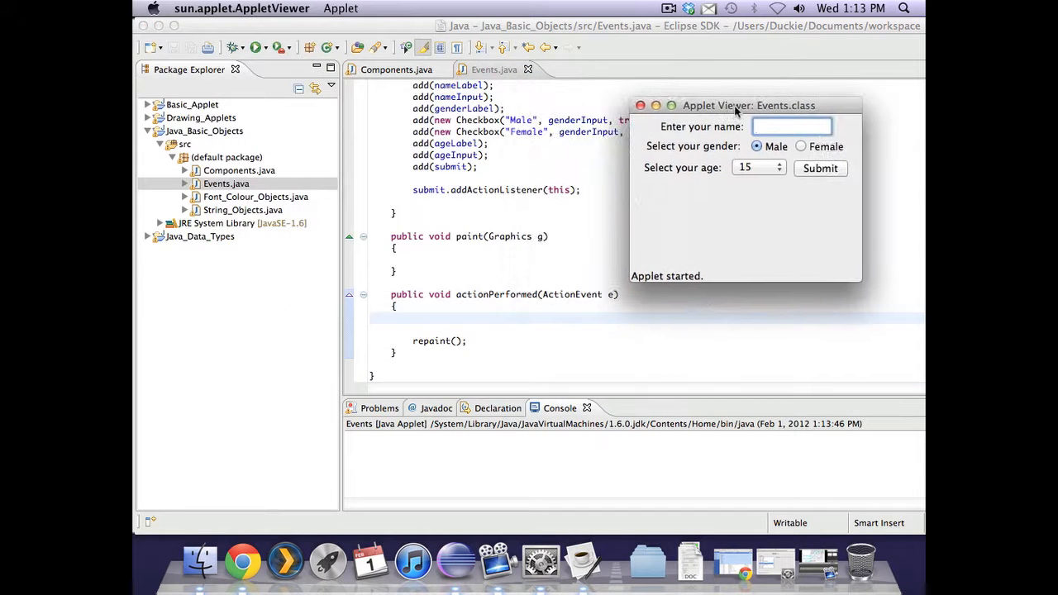
{"action": "mouse_move", "coordinate": [706, 128]}
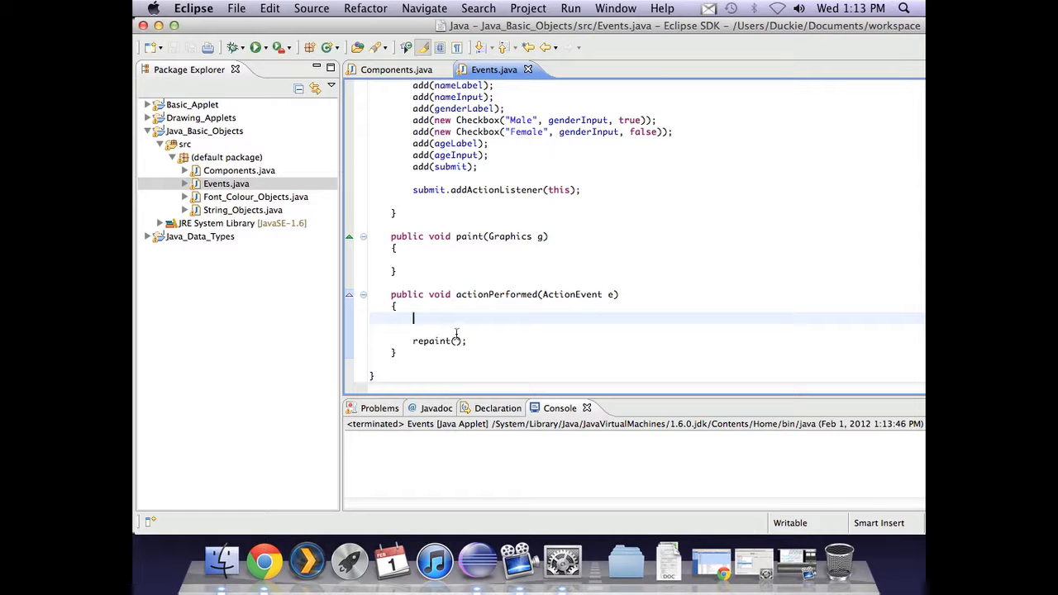
{"action": "mouse_move", "coordinate": [641, 298]}
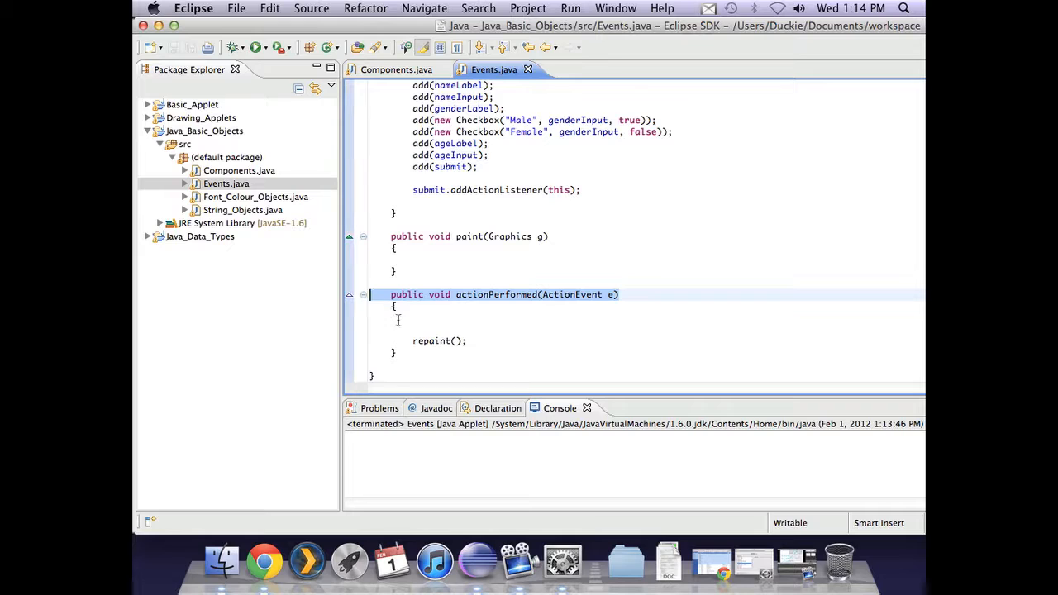
In actionPerformed, add name=nameInput.getText(); via content assist, followed by a blank line.
{"action": "left_click", "coordinate": [417, 318]}
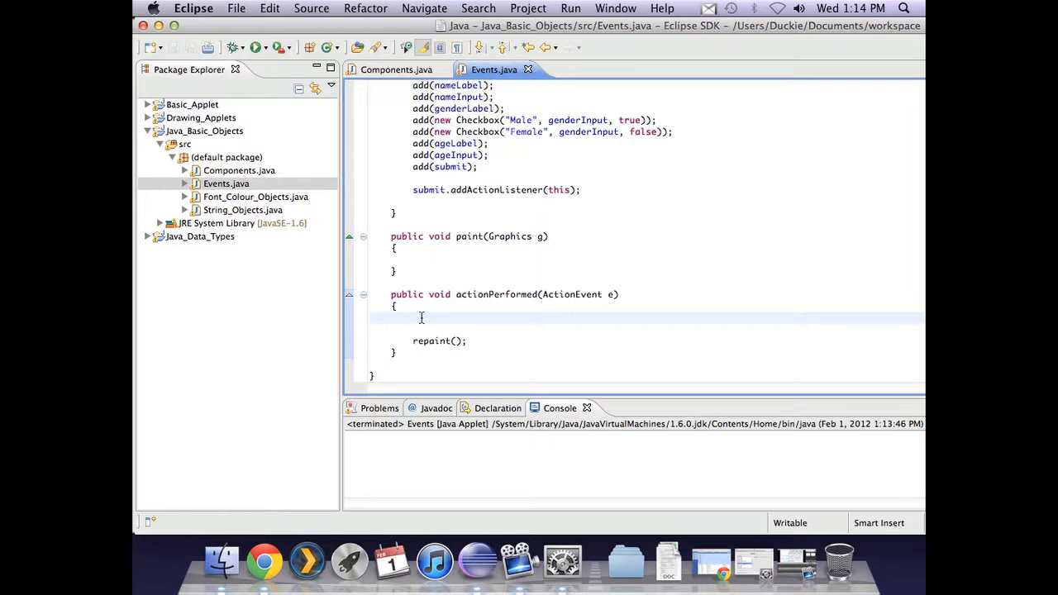
{"action": "type", "text": "n"}
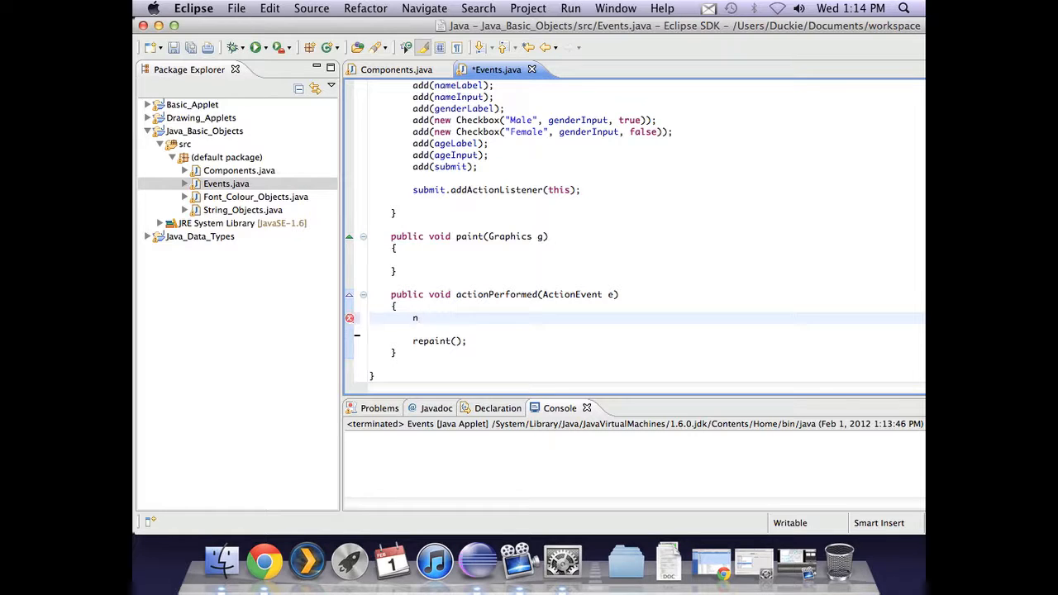
{"action": "type", "text": "ame="}
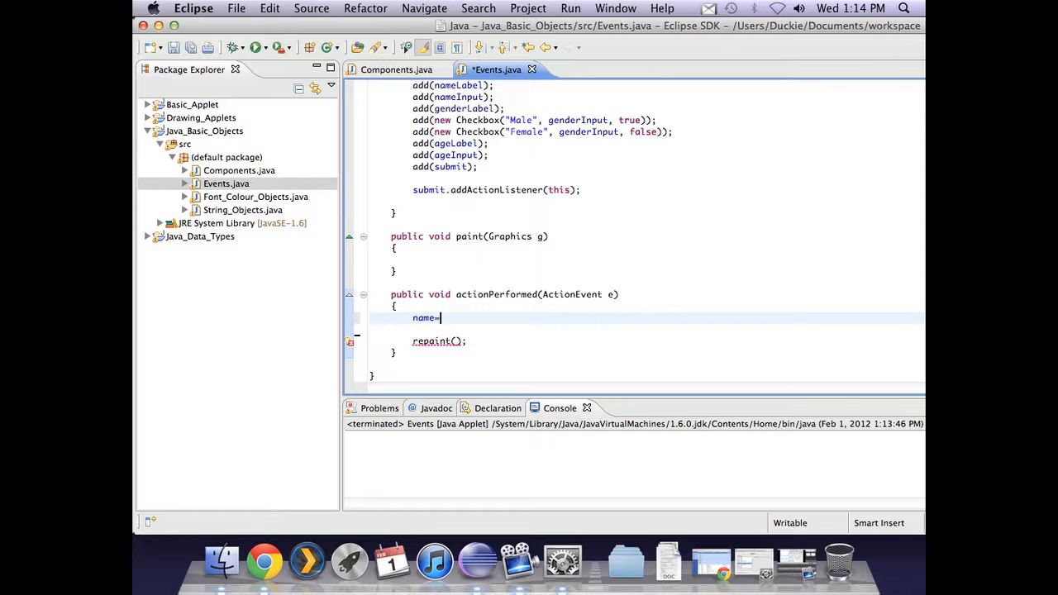
{"action": "type", "text": "n"}
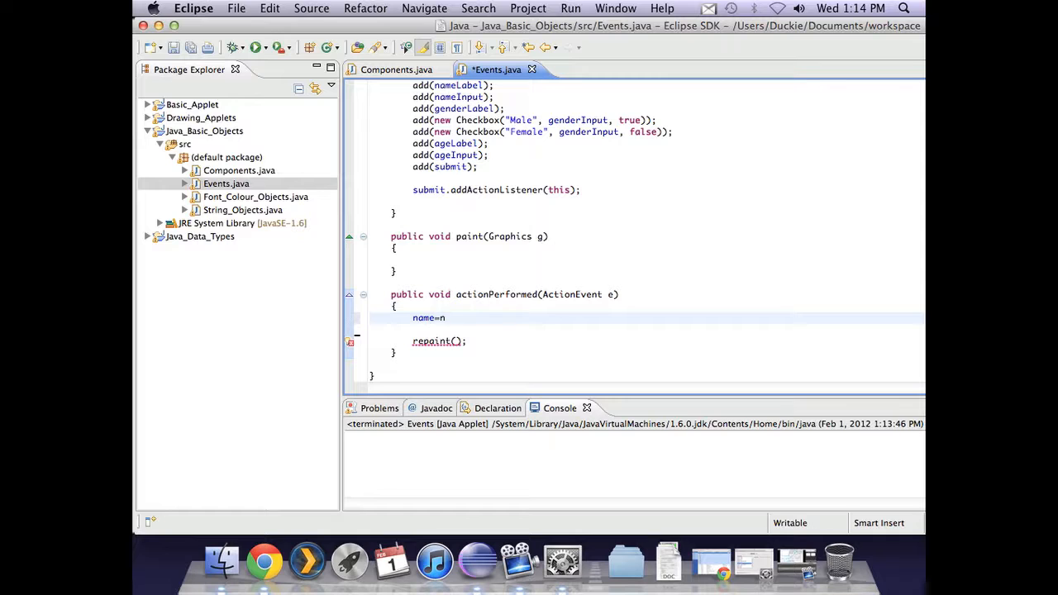
{"action": "type", "text": "ame"}
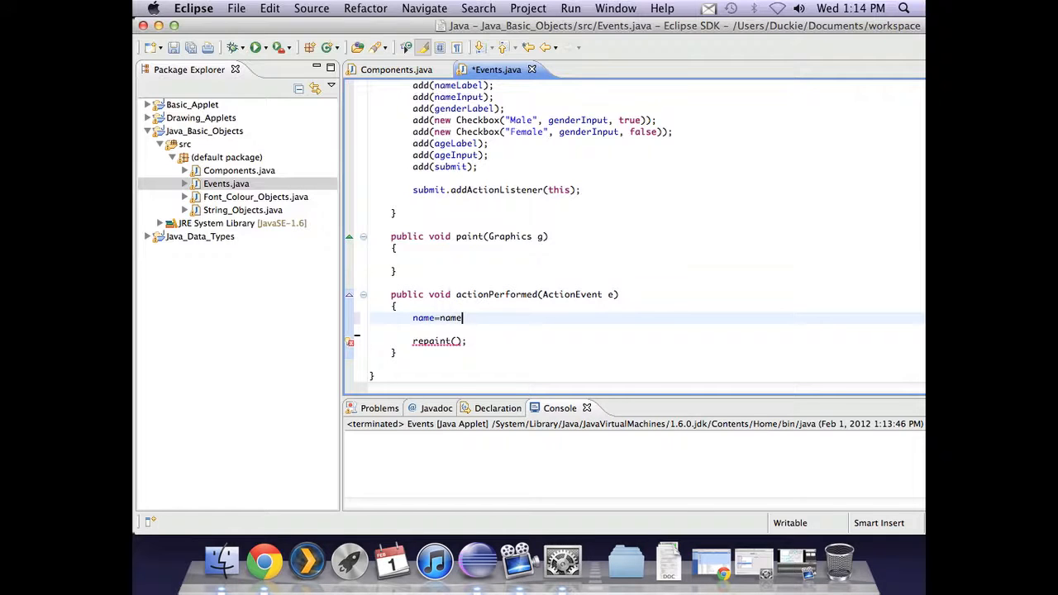
{"action": "type", "text": ".Input."}
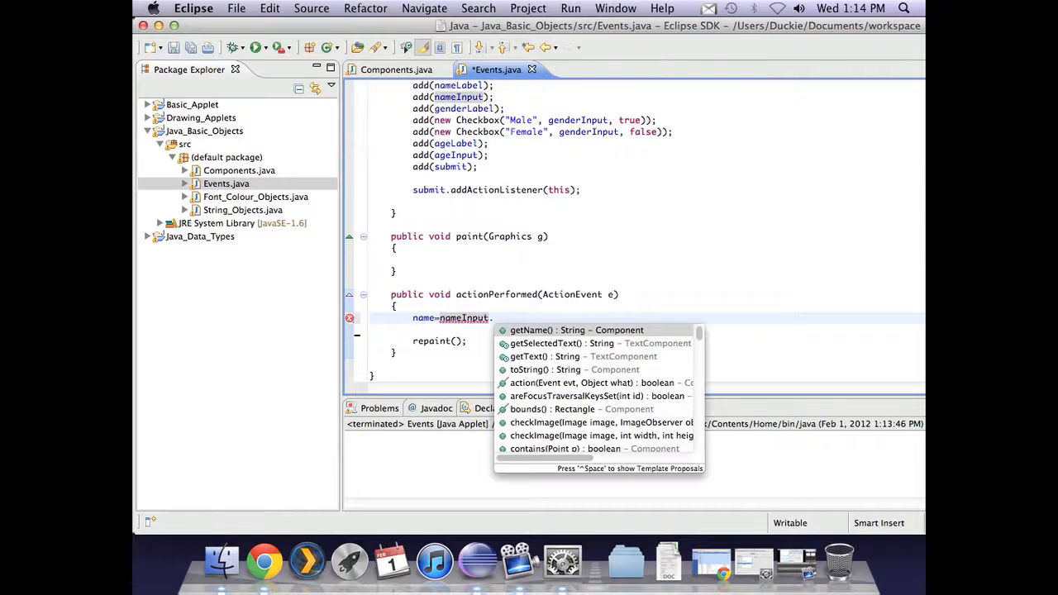
{"action": "type", "text": "getText();"}
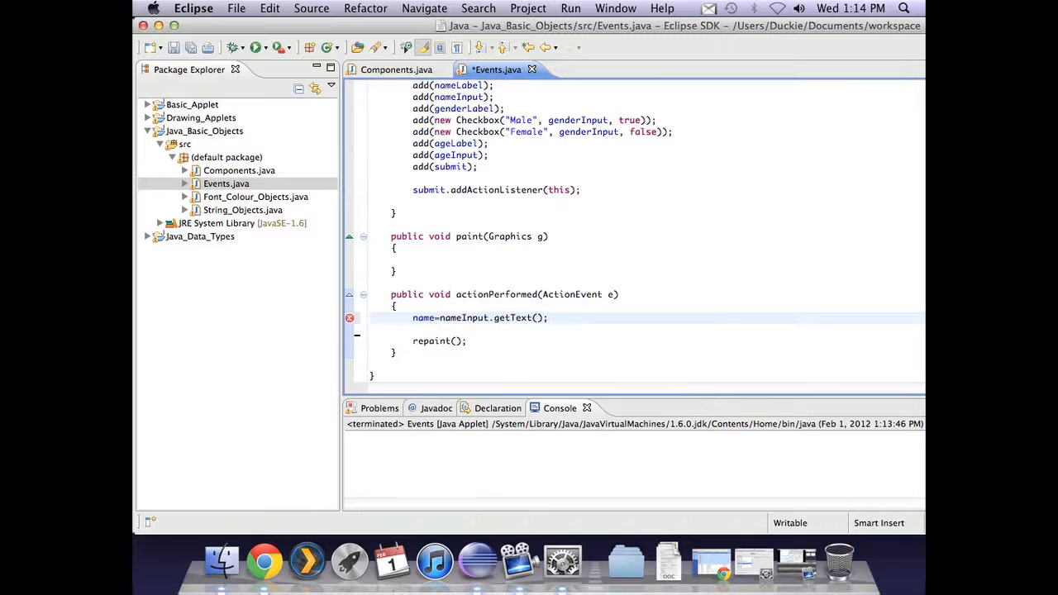
{"action": "left_click", "coordinate": [547, 317]}
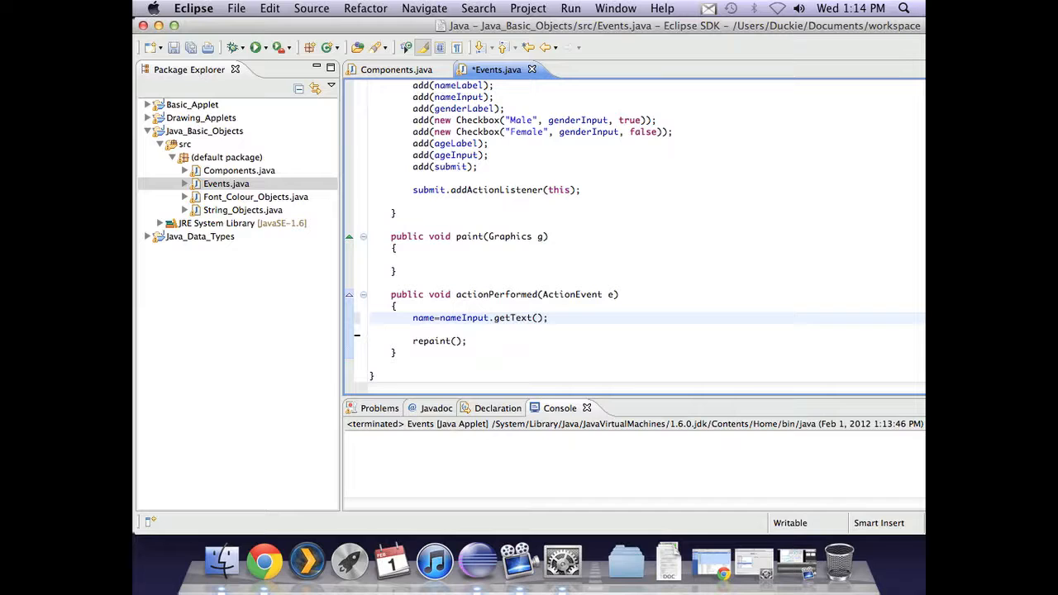
{"action": "key", "text": "Return"}
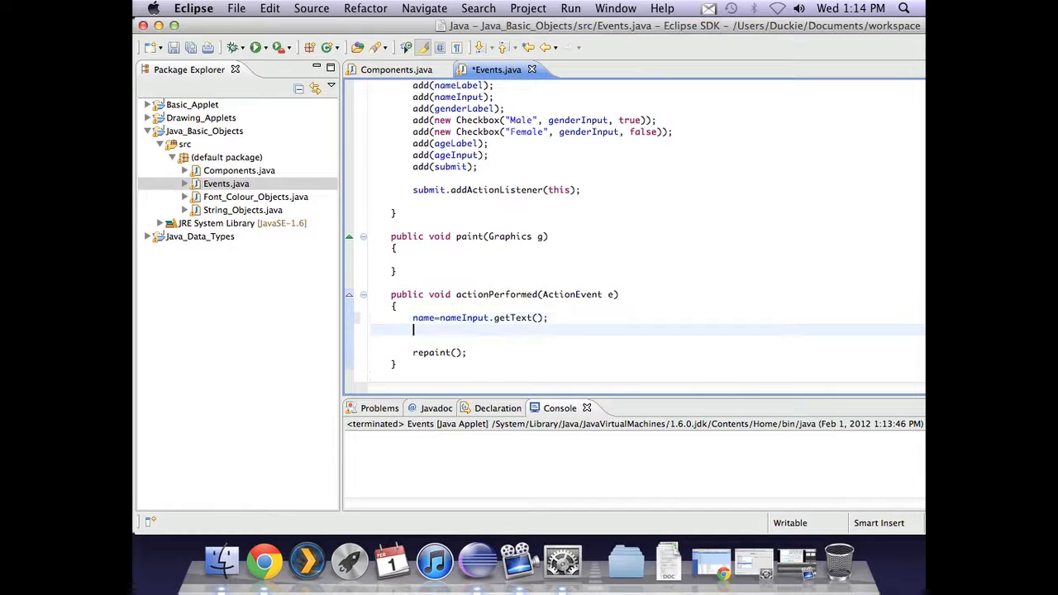
Add gender= genderInput.getSelectedCheckbox().getLabel(); with a blank line below it.
{"action": "type", "text": "g"}
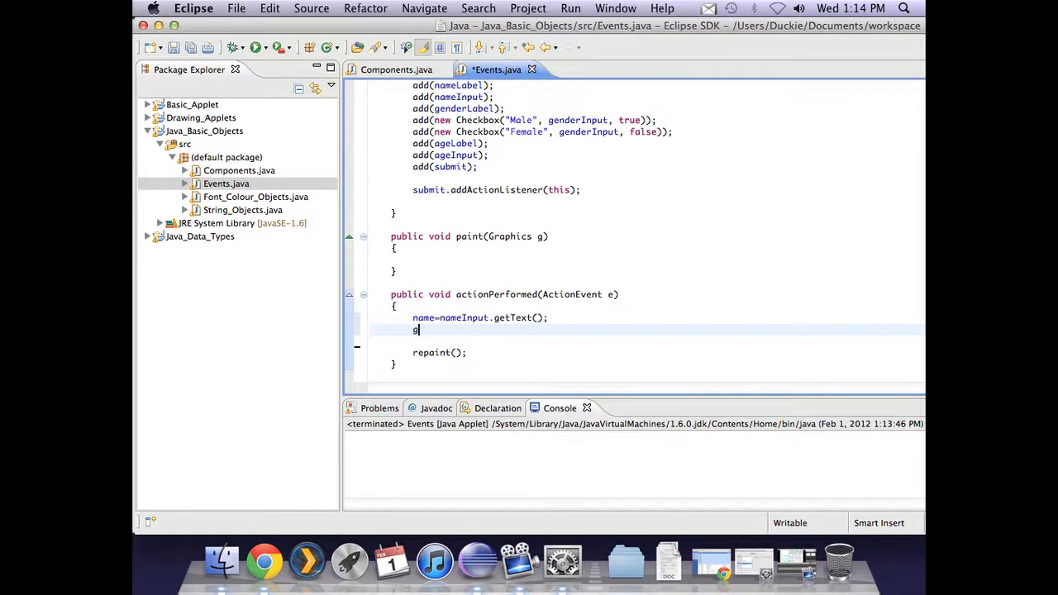
{"action": "type", "text": "ender="}
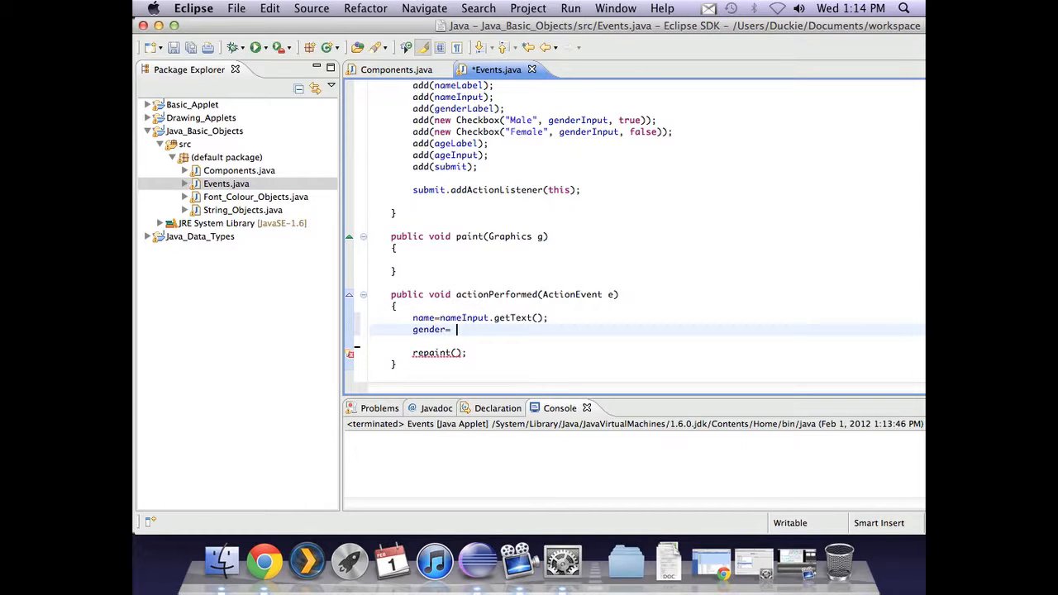
{"action": "type", "text": "ge"}
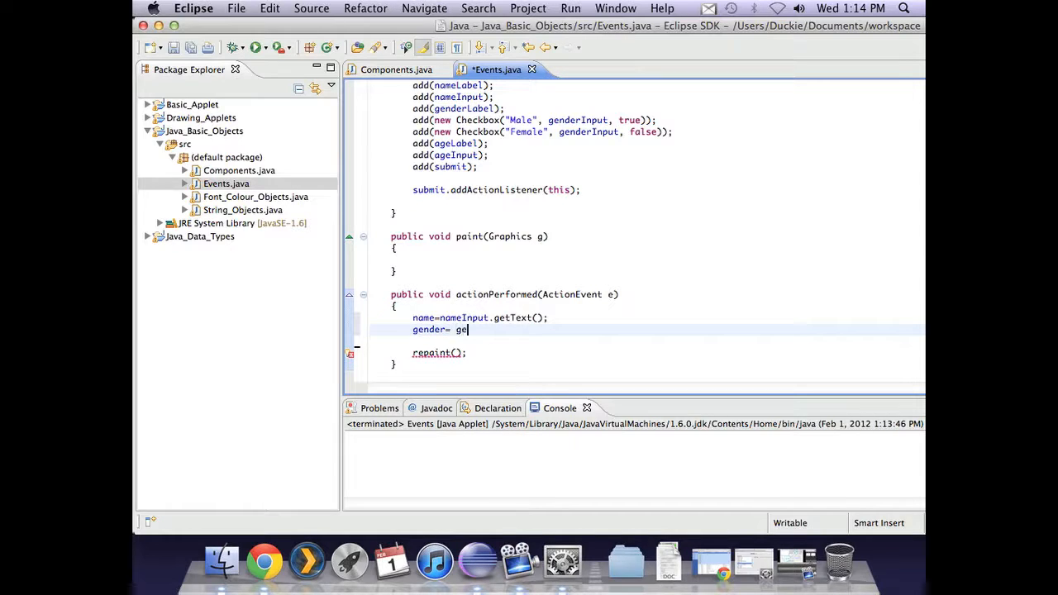
{"action": "type", "text": "nderInput"}
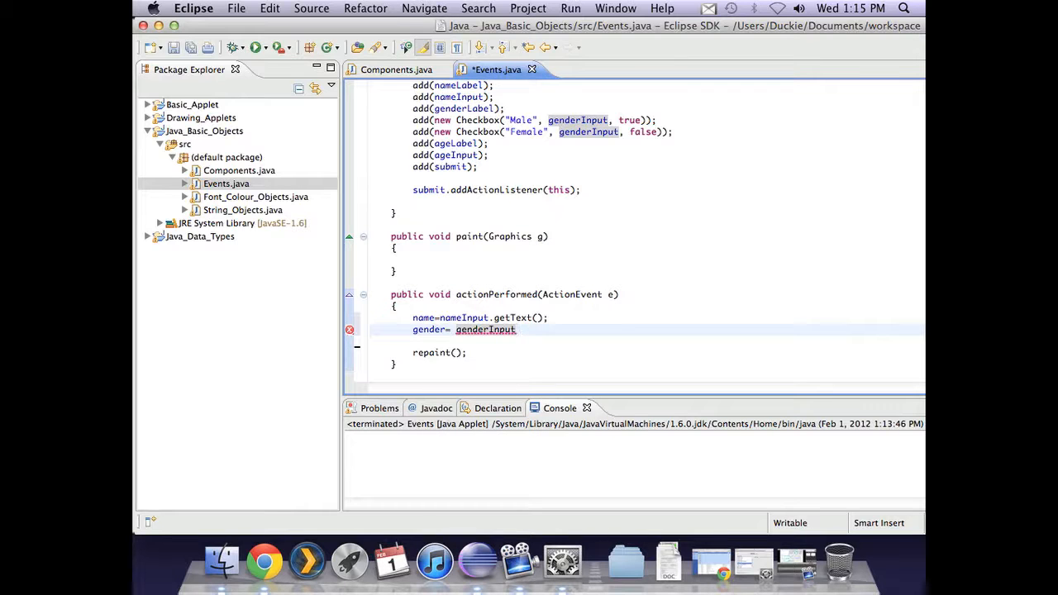
{"action": "type", "text": ".get"}
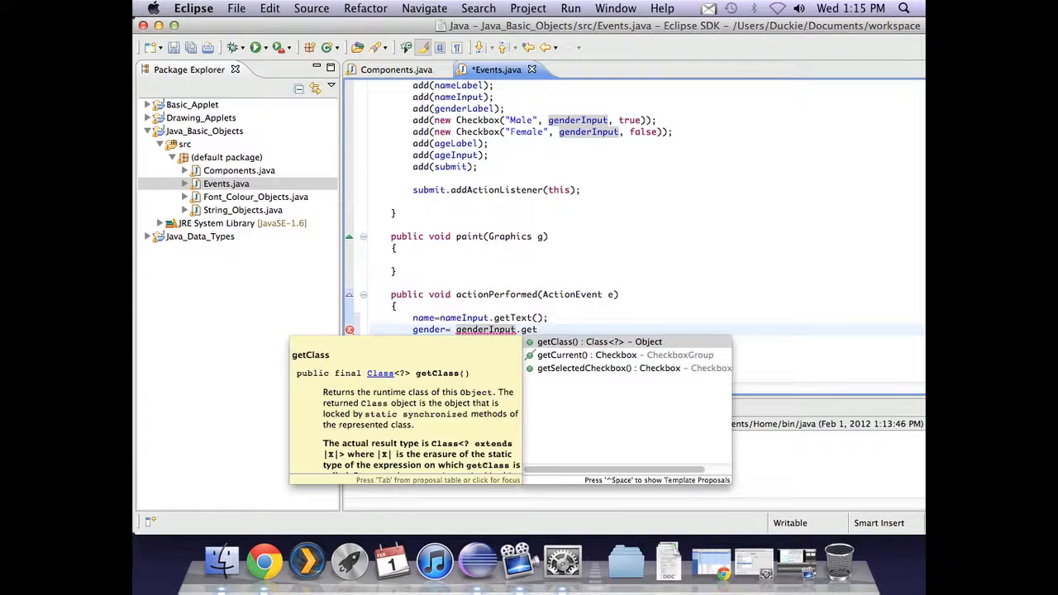
{"action": "left_click", "coordinate": [632, 368]}
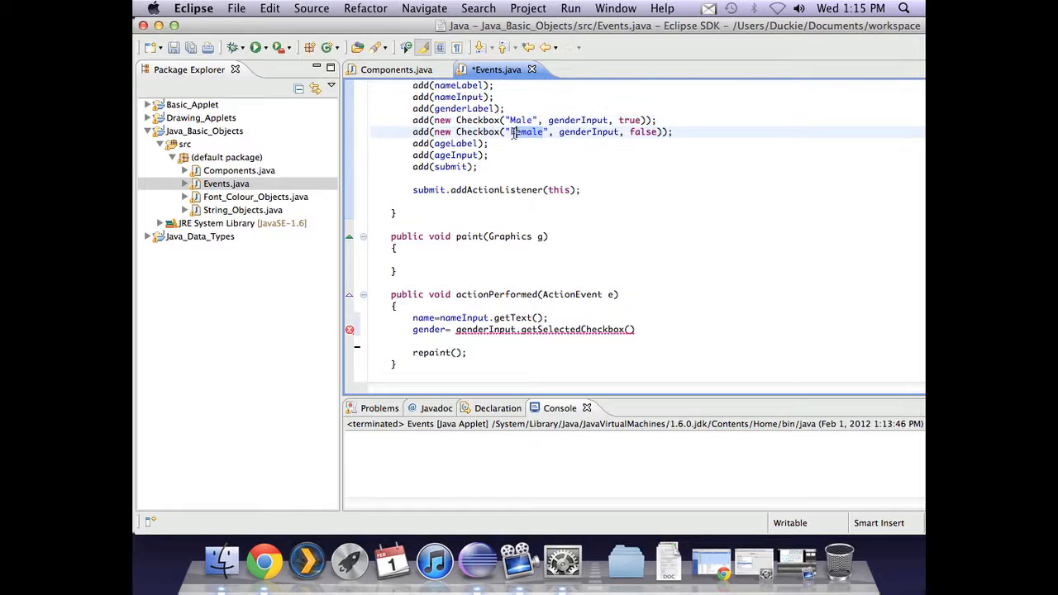
{"action": "left_click", "coordinate": [635, 329]}
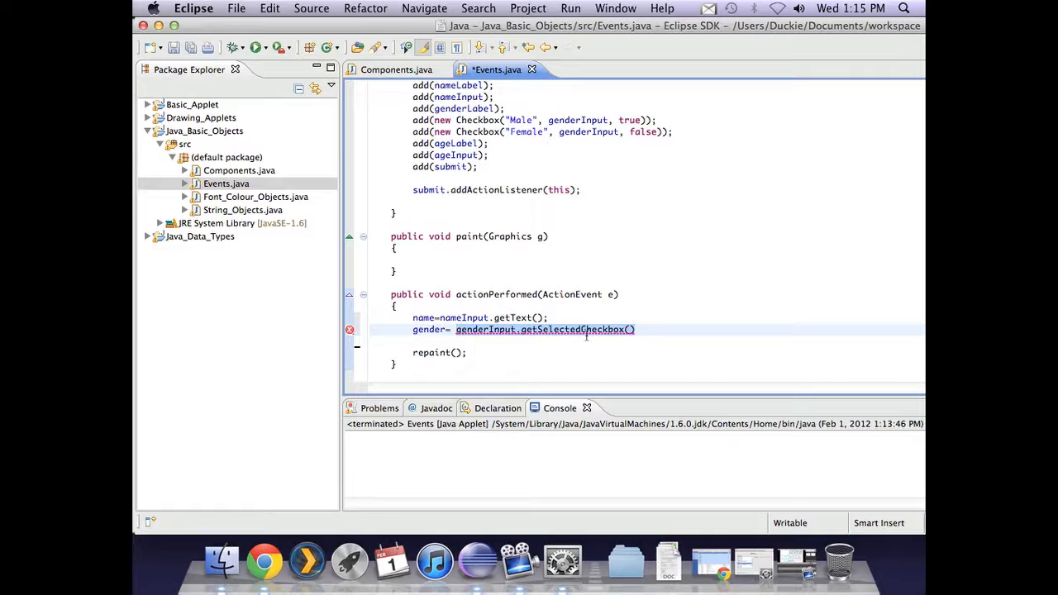
{"action": "type", "text": ".getLabel();"}
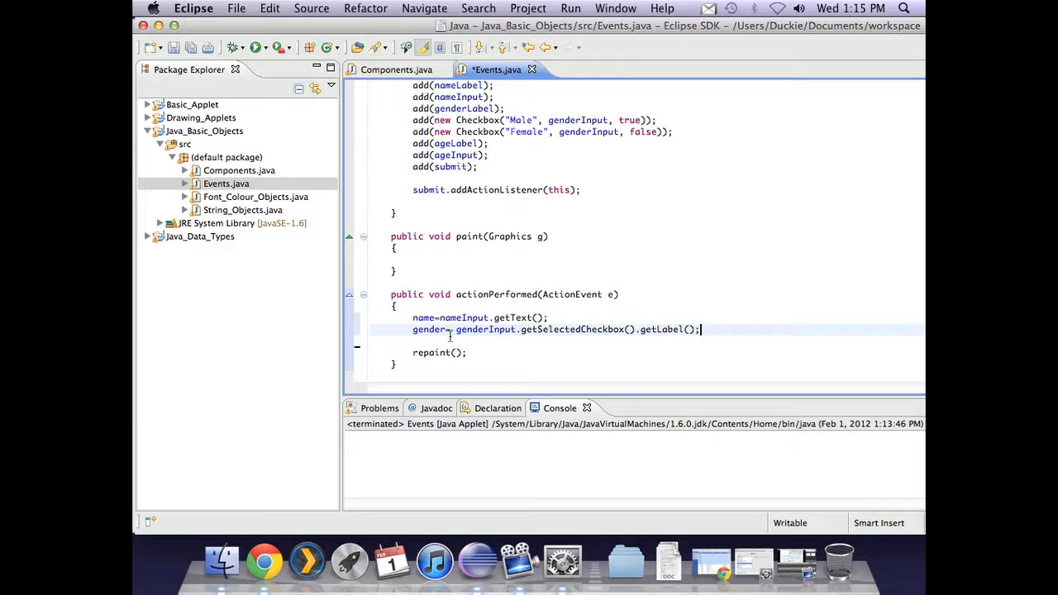
{"action": "key", "text": "Return"}
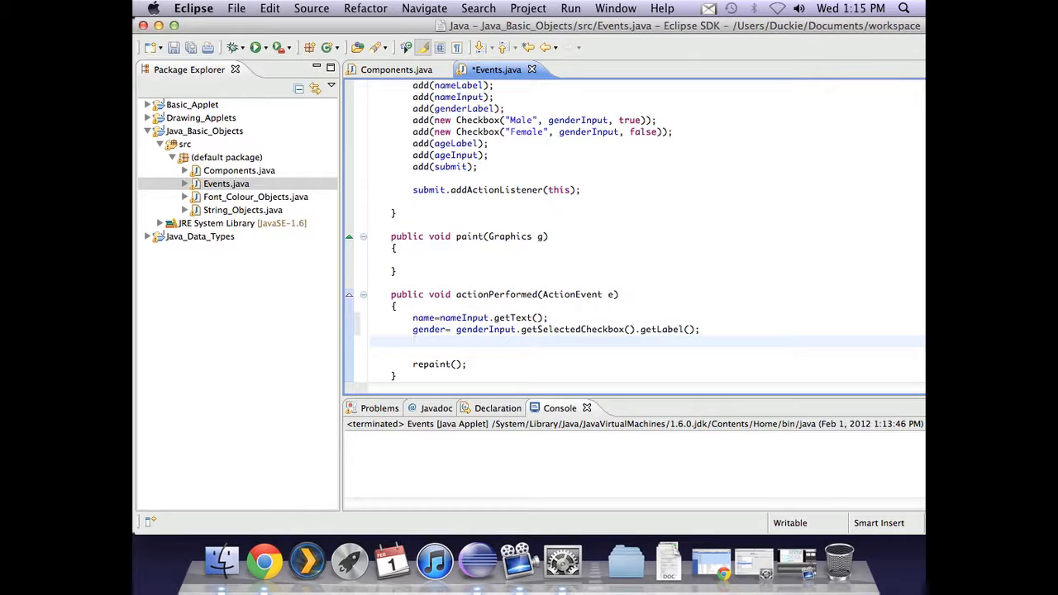
Add age=ageInput.getSelectedItem(); below the gender line, triggering a String-to-int mismatch error.
{"action": "type", "text": "a"}
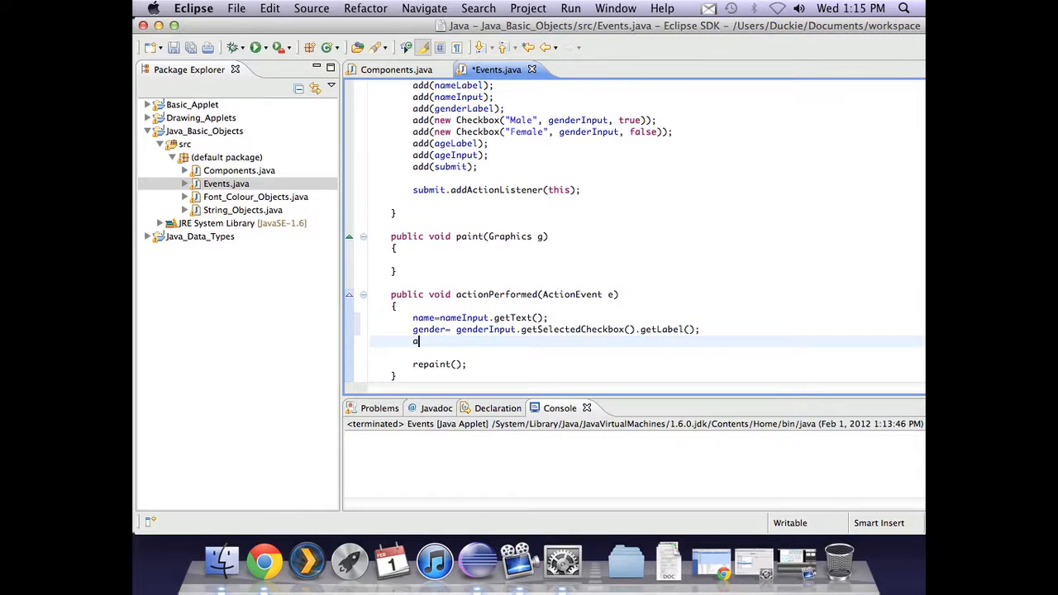
{"action": "type", "text": "ge="}
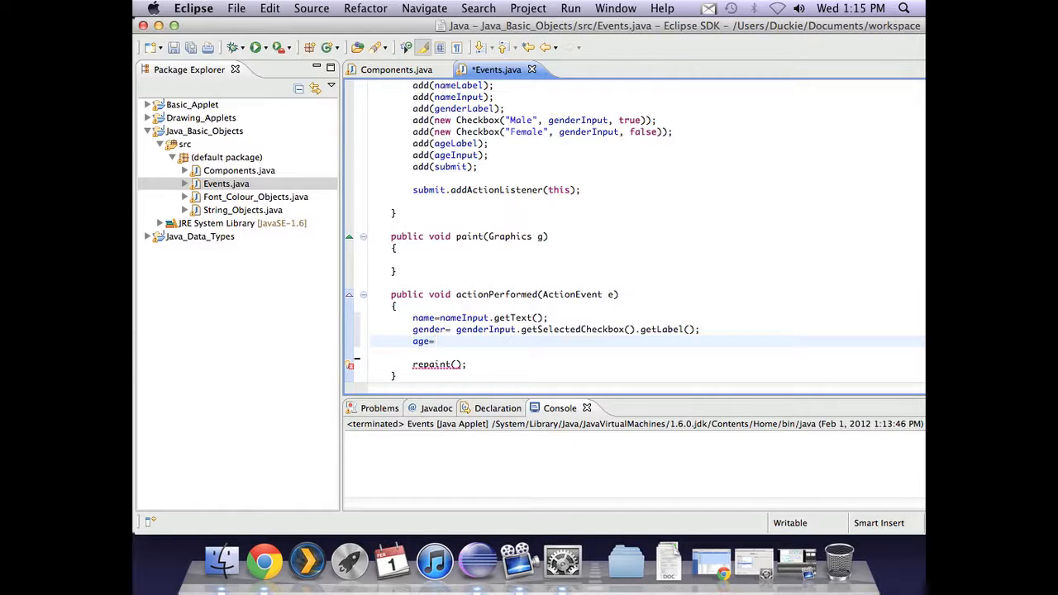
{"action": "type", "text": "ageInput"}
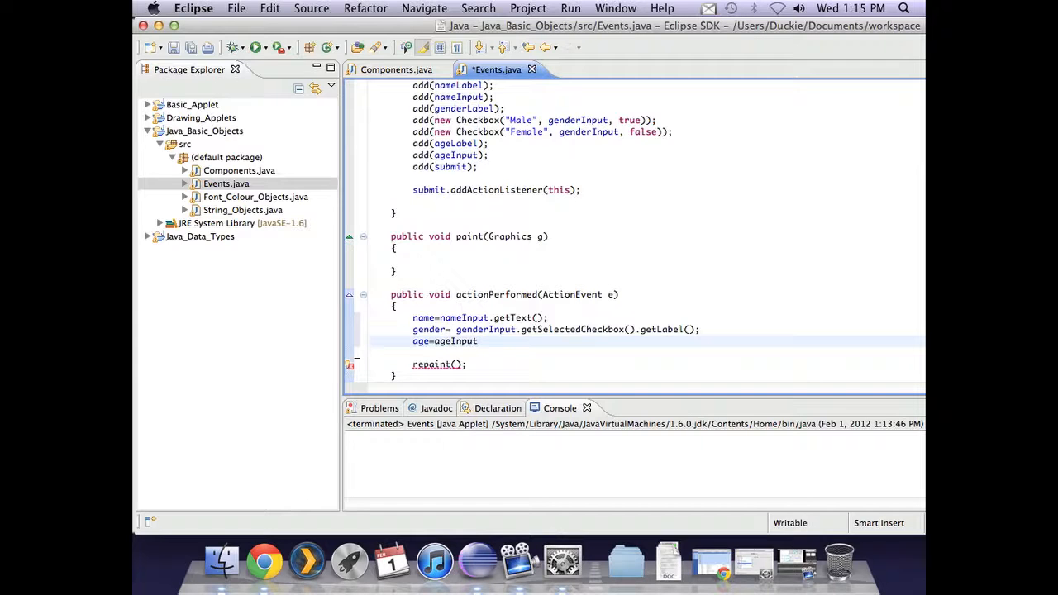
{"action": "type", "text": ".ge"}
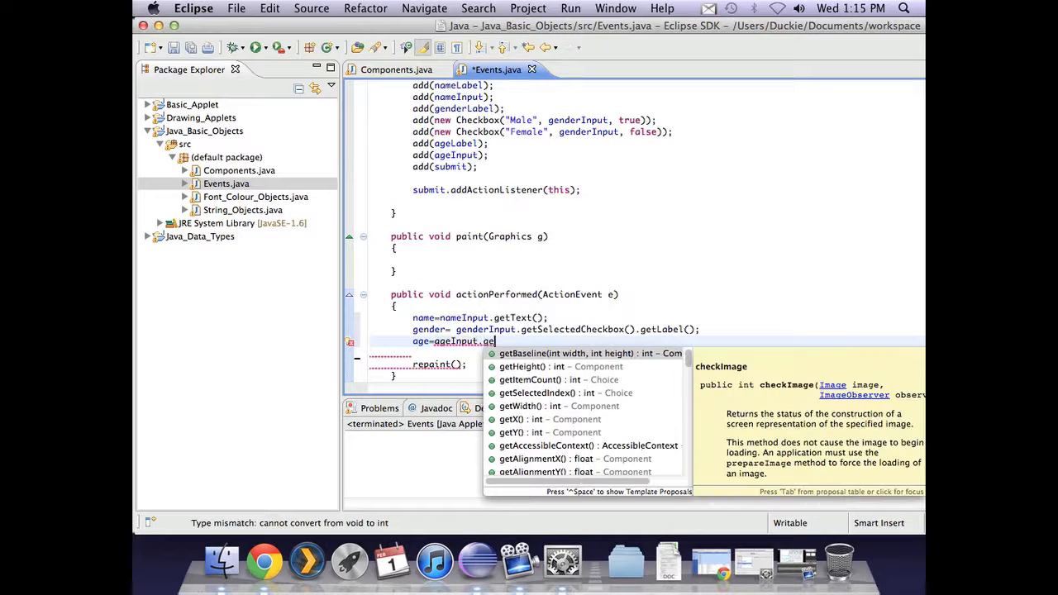
{"action": "type", "text": "tSelectedItem("}
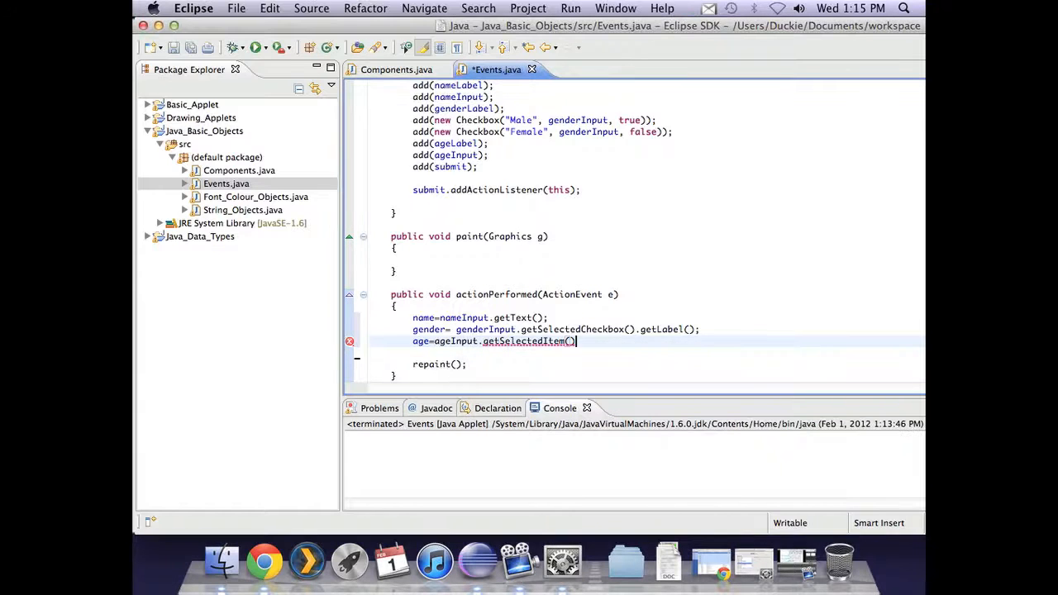
{"action": "type", "text": ";"}
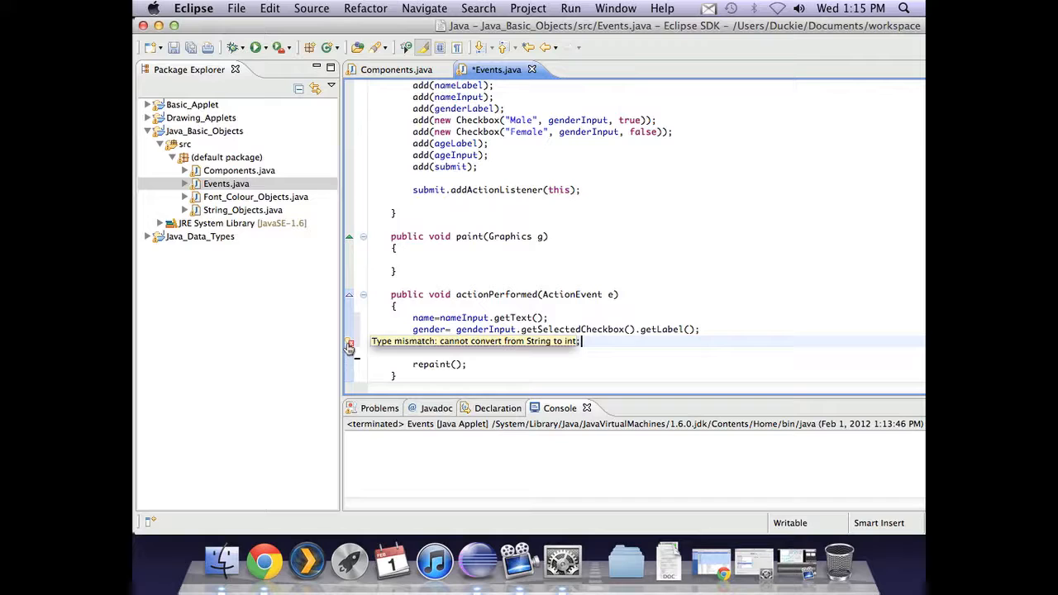
{"action": "type", "text": "age=ageInput.getSelectedItem();"}
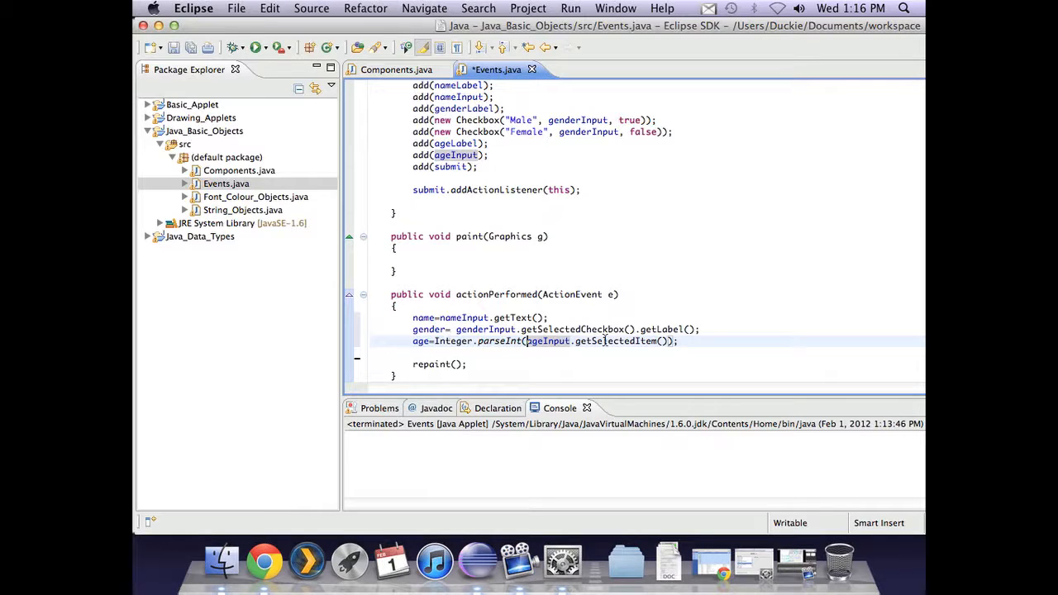
{"action": "mouse_move", "coordinate": [541, 289]}
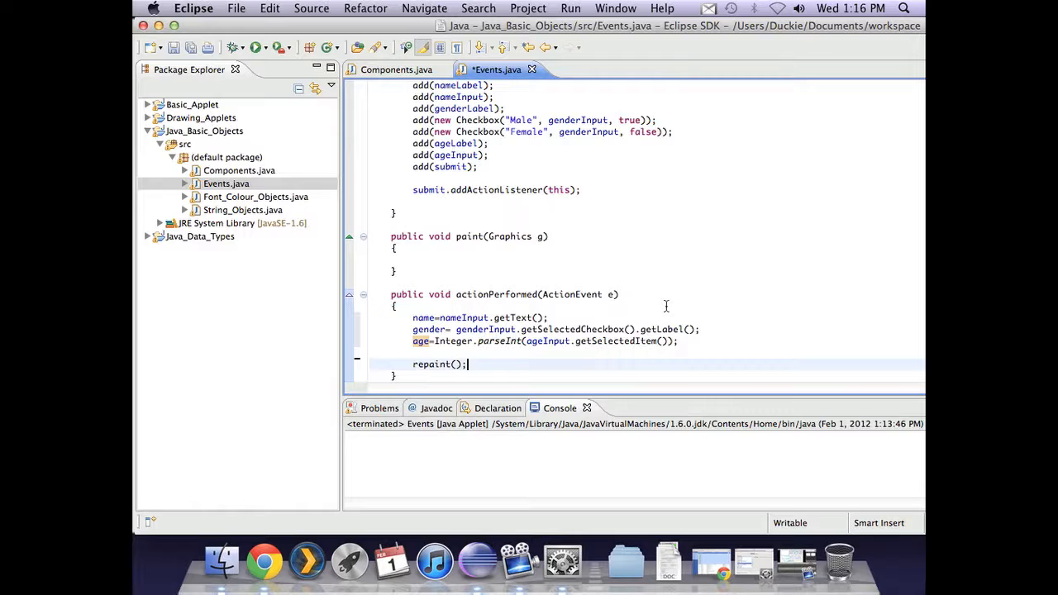
Place the insertion point inside the empty paint method body.
{"action": "left_click", "coordinate": [443, 258]}
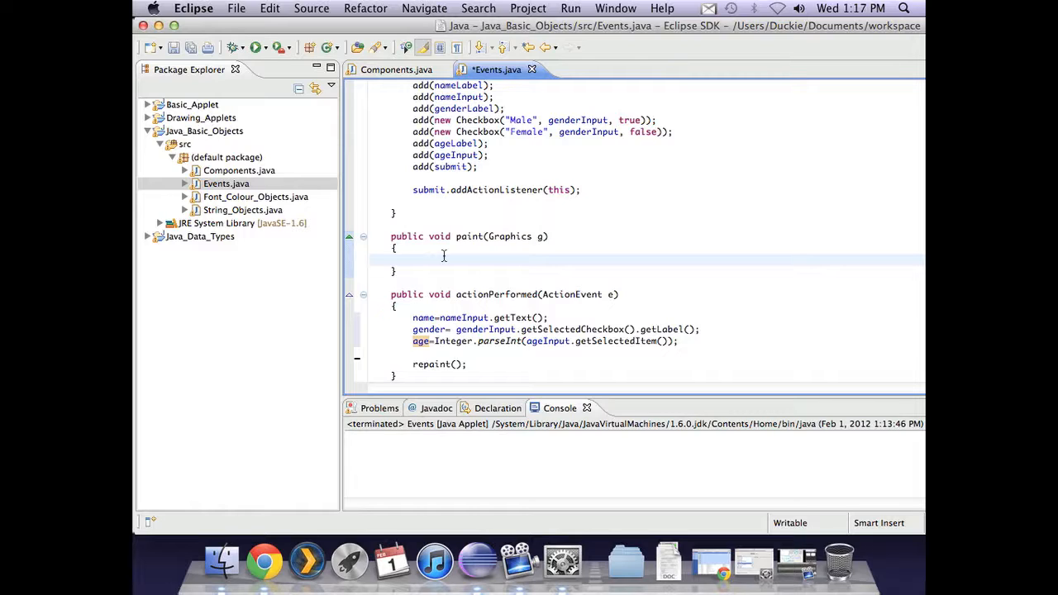
Write g.drawString("Name: "+name, 20, 150); inside paint using the drawString template.
{"action": "left_click", "coordinate": [413, 259]}
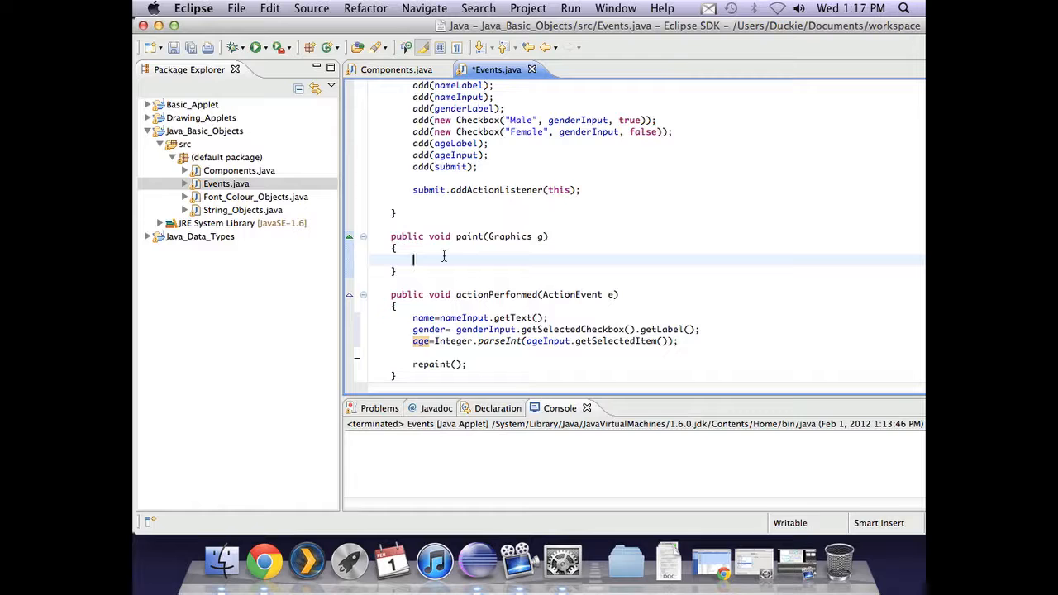
{"action": "type", "text": "g.drawString(iterator, x, y"}
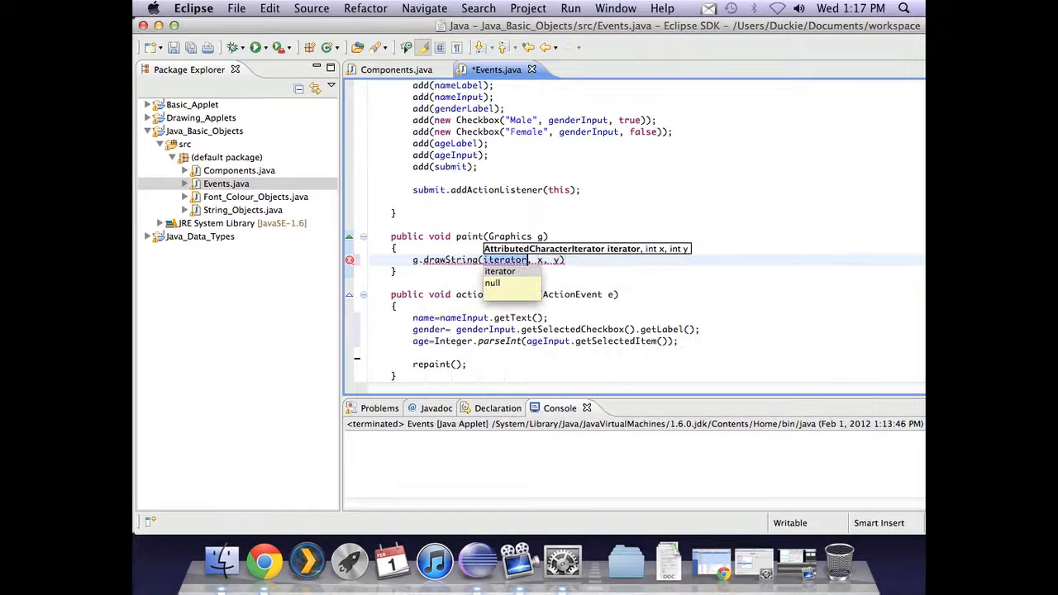
{"action": "type", "text": "Nam"}
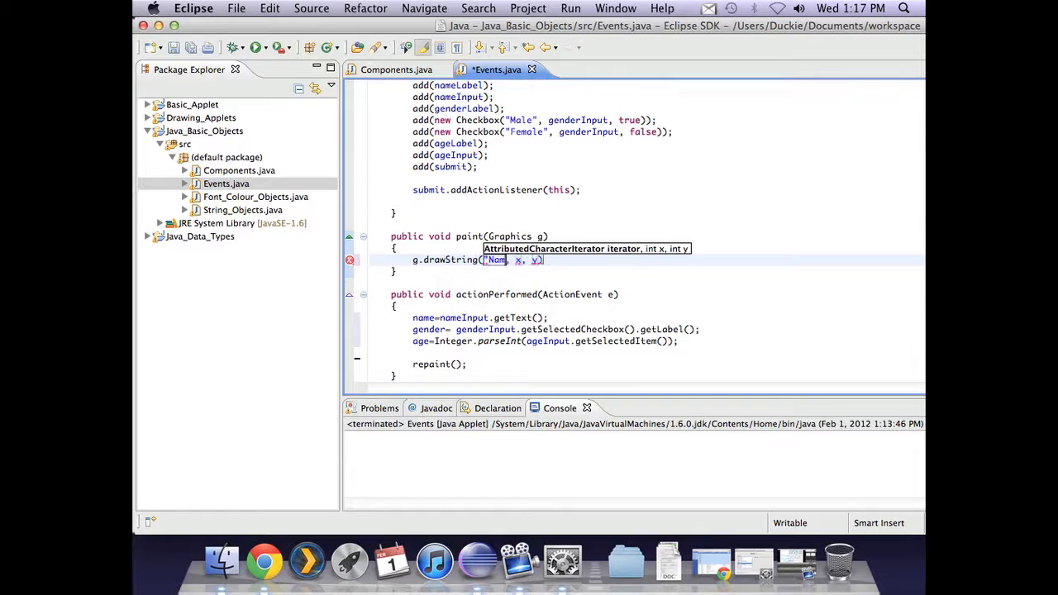
{"action": "type", "text": "e:"}
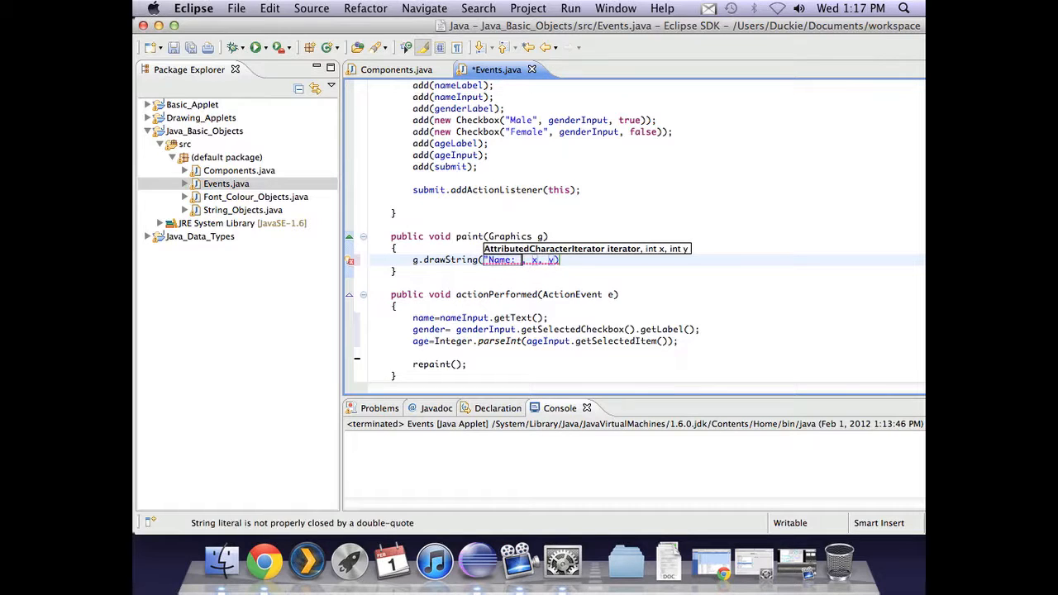
{"action": "type", "text": "\"+na"}
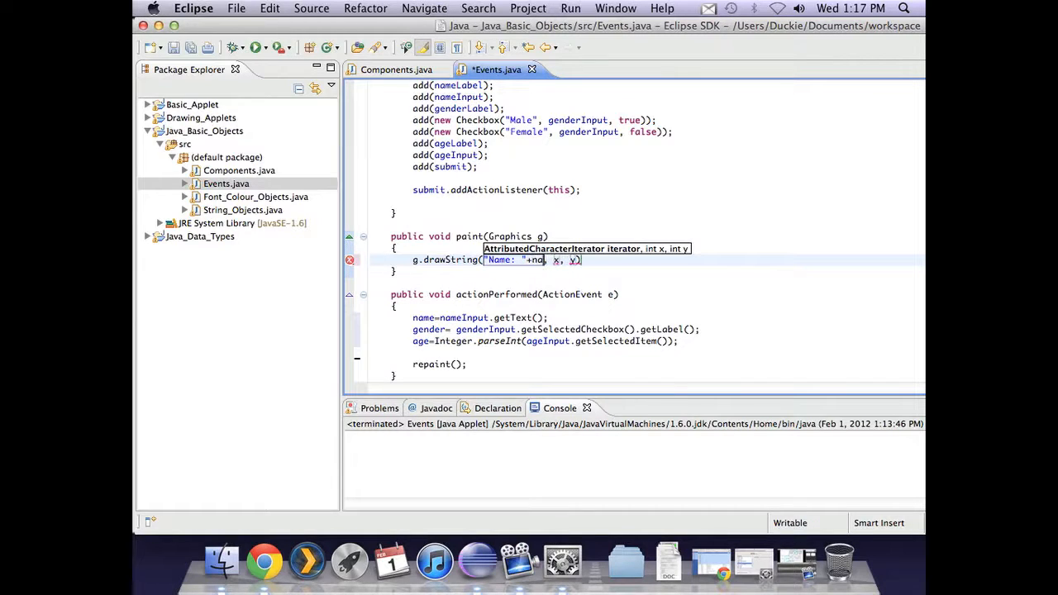
{"action": "type", "text": "me"}
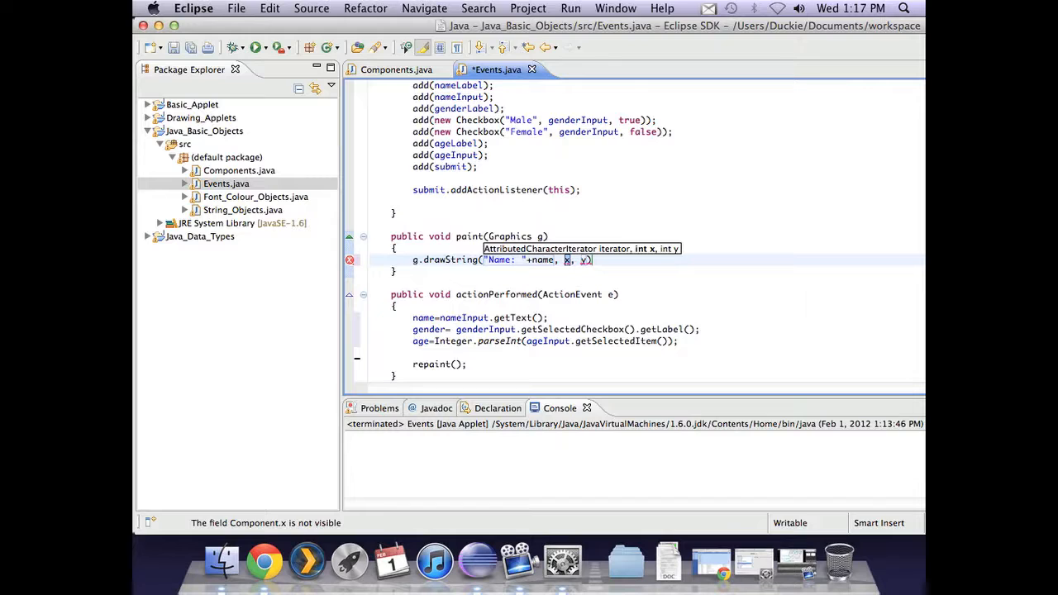
{"action": "type", "text": "20"}
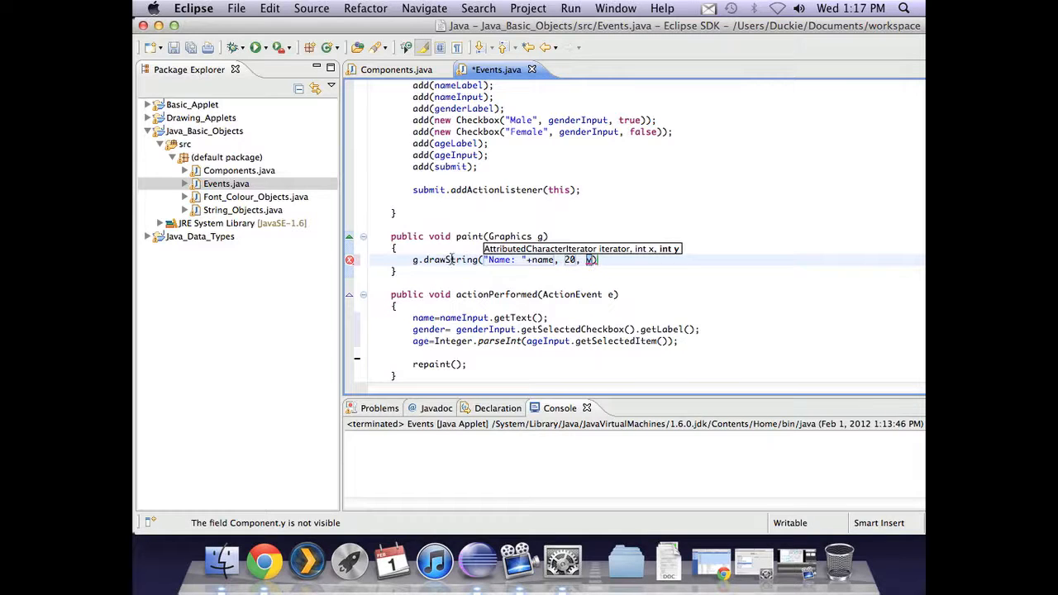
{"action": "scroll", "scroll_direction": "up", "scroll_amount": 3}
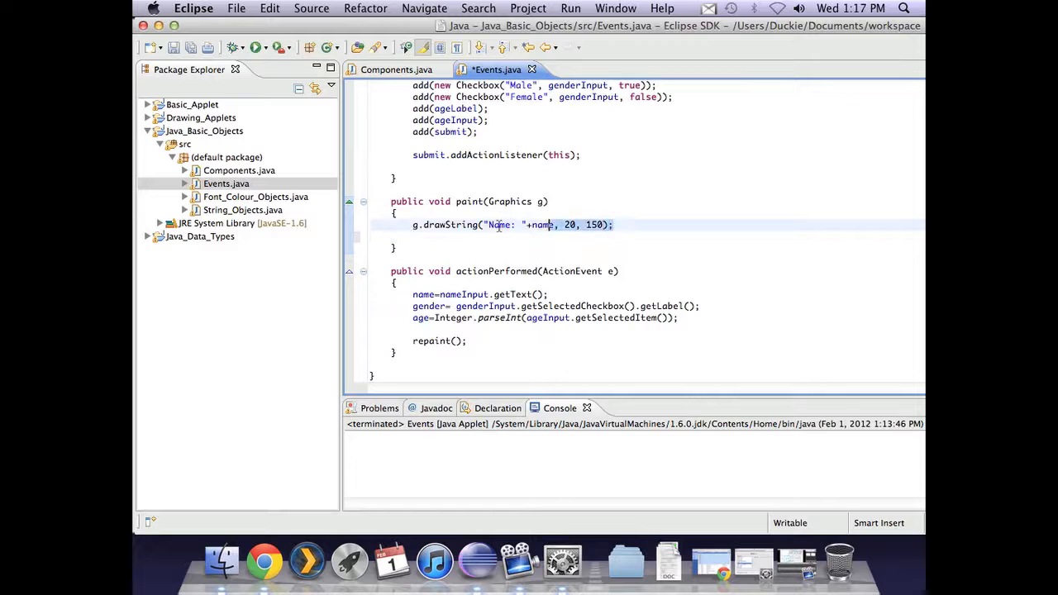
Duplicate the Name line into Gender at y 170 and Age at y 190, then save.
{"action": "left_click", "coordinate": [436, 237]}
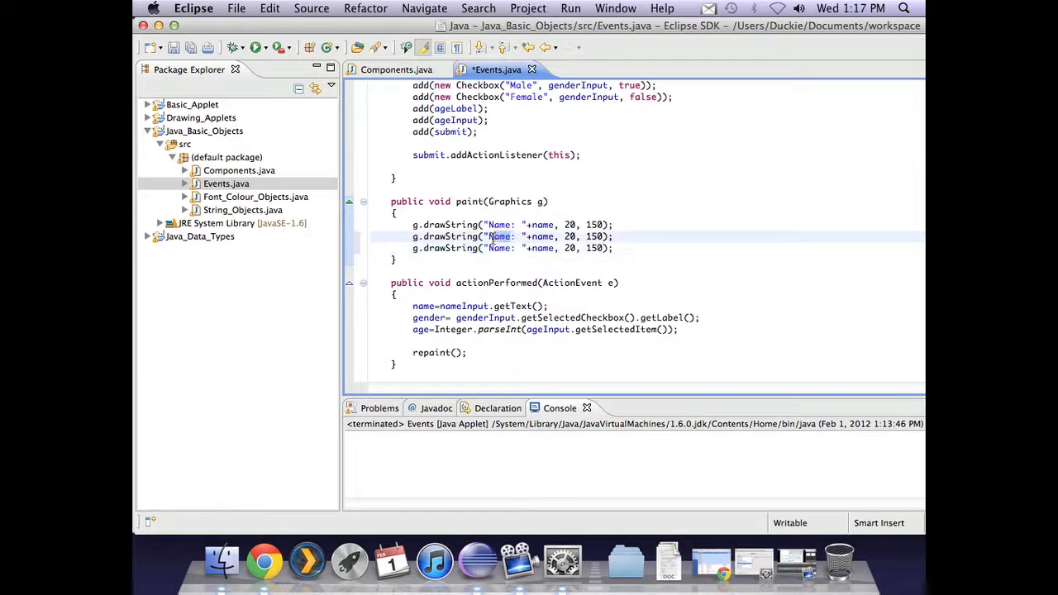
{"action": "type", "text": "Gender"}
{"action": "left_click", "coordinate": [513, 248]}
{"action": "type", "text": "A"}
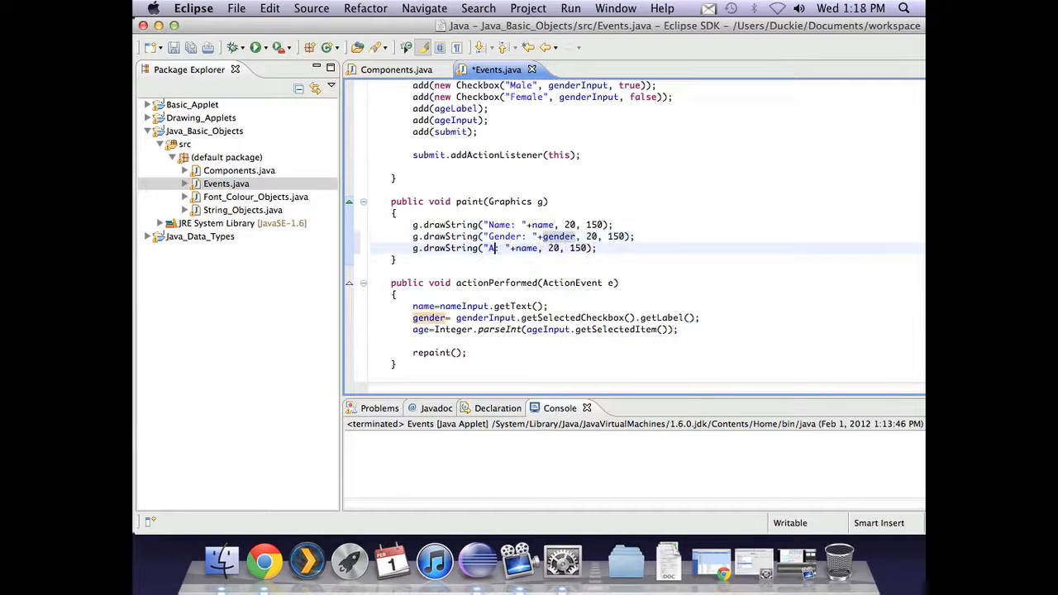
{"action": "type", "text": "ge:"}
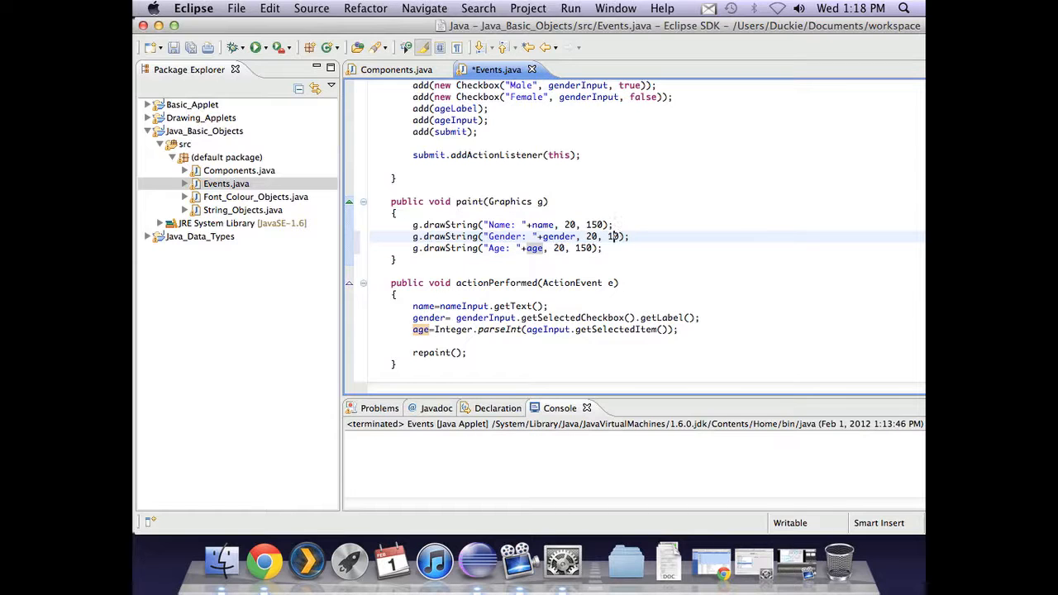
{"action": "type", "text": "70"}
{"action": "left_click", "coordinate": [507, 248]}
{"action": "type", "text": "9"}
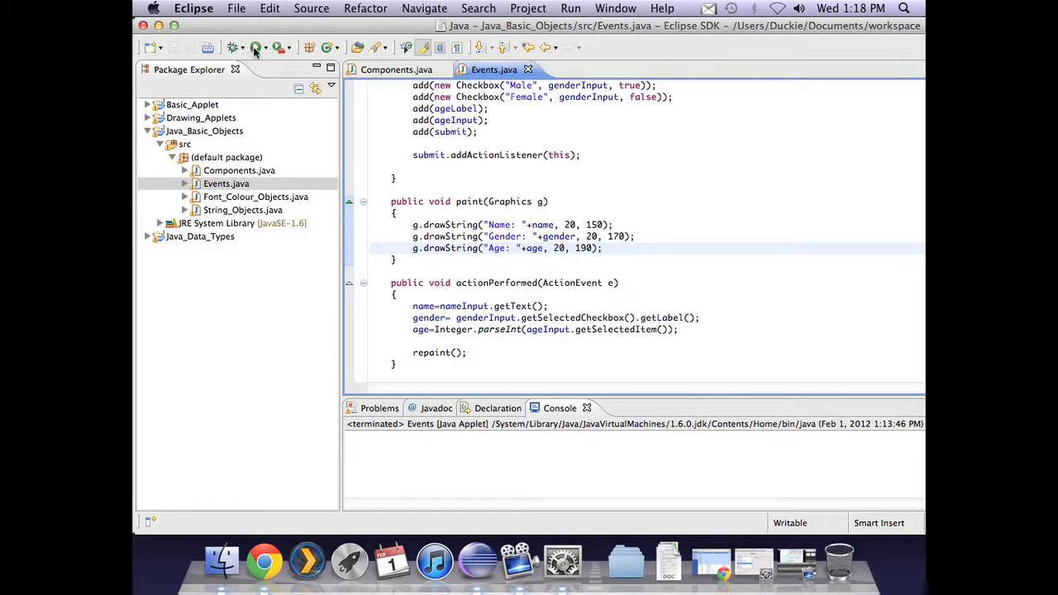
Run the Events applet in Applet Viewer, reposition its window, and click into the name field.
{"action": "left_click", "coordinate": [257, 48]}
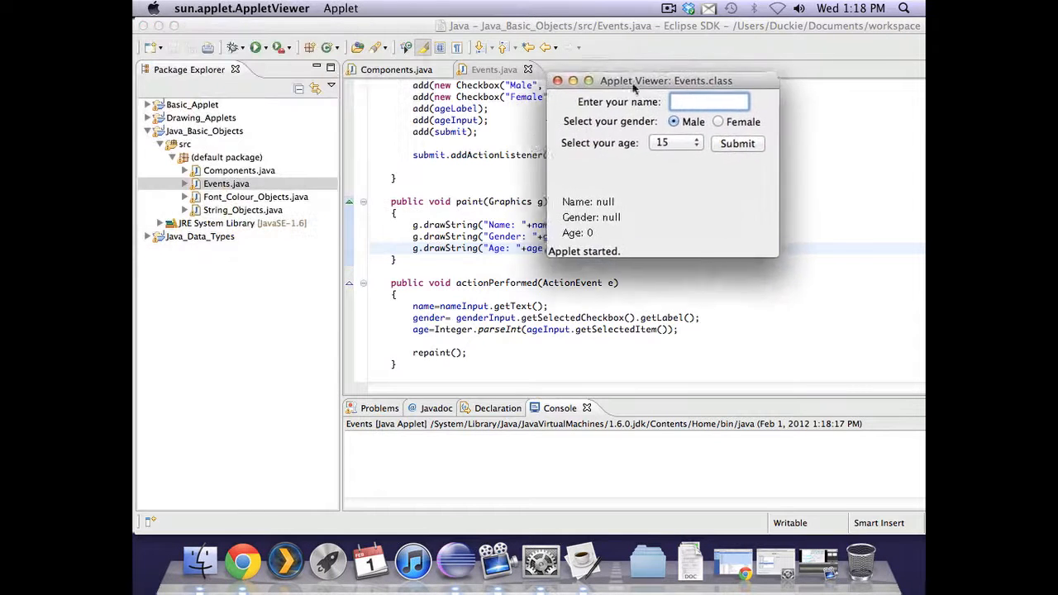
{"action": "left_click_drag", "start_coordinate": [665, 81], "coordinate": [736, 142]}
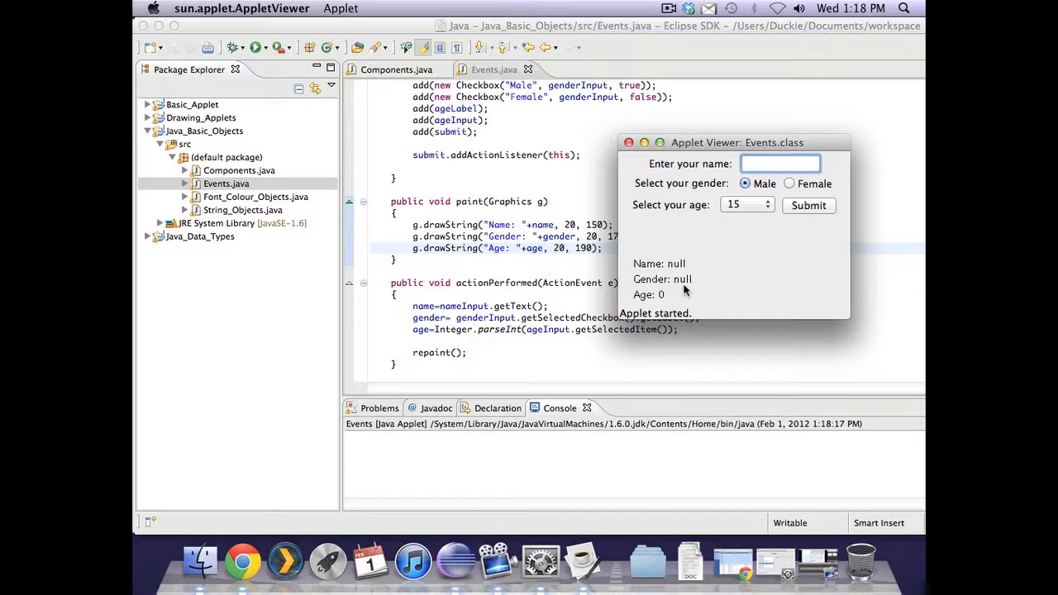
{"action": "mouse_move", "coordinate": [669, 299]}
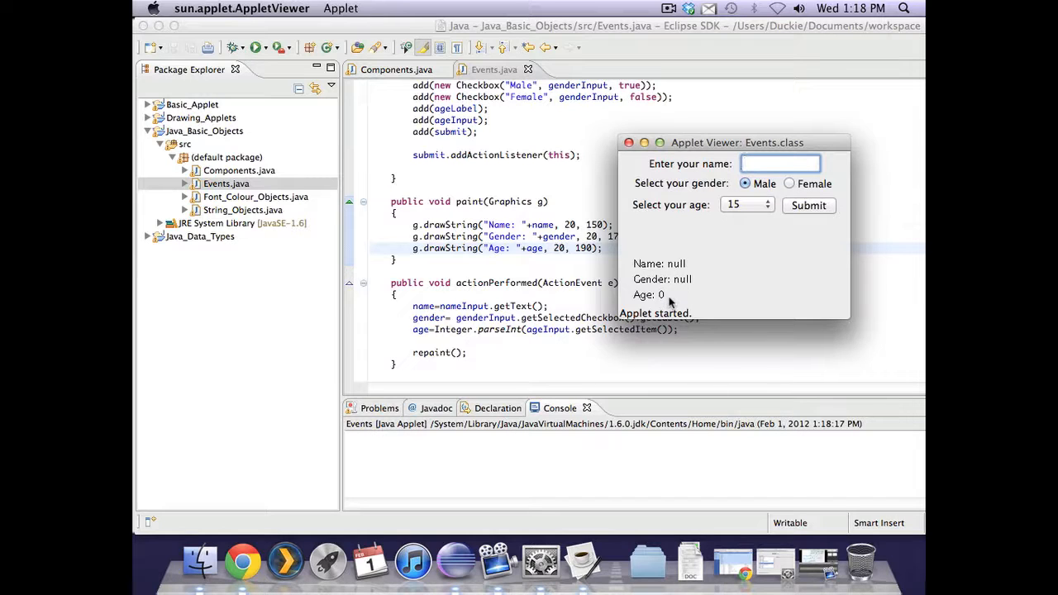
{"action": "left_click", "coordinate": [779, 163]}
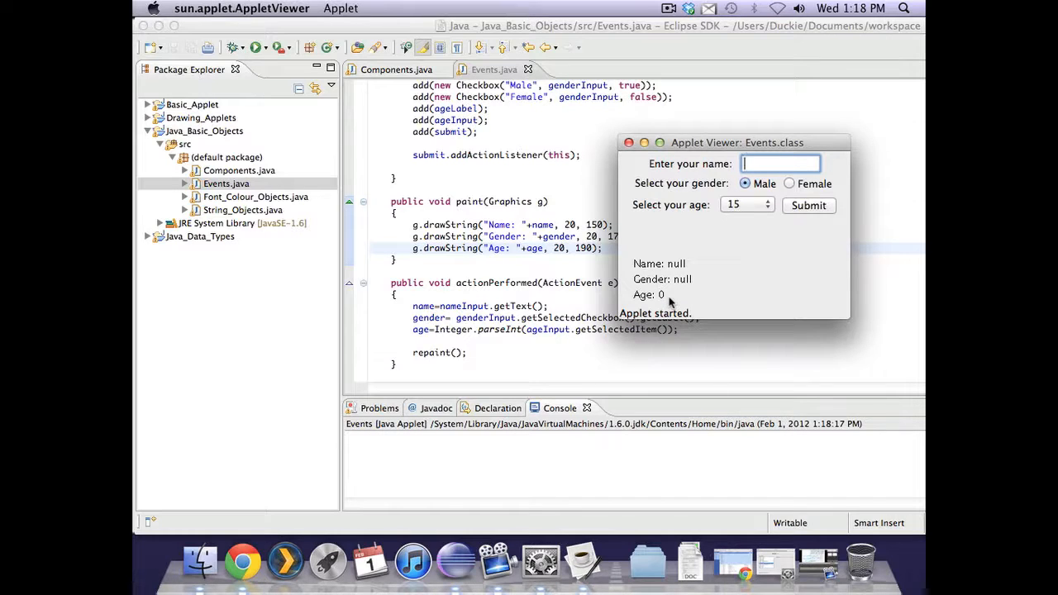
{"action": "mouse_move", "coordinate": [731, 259]}
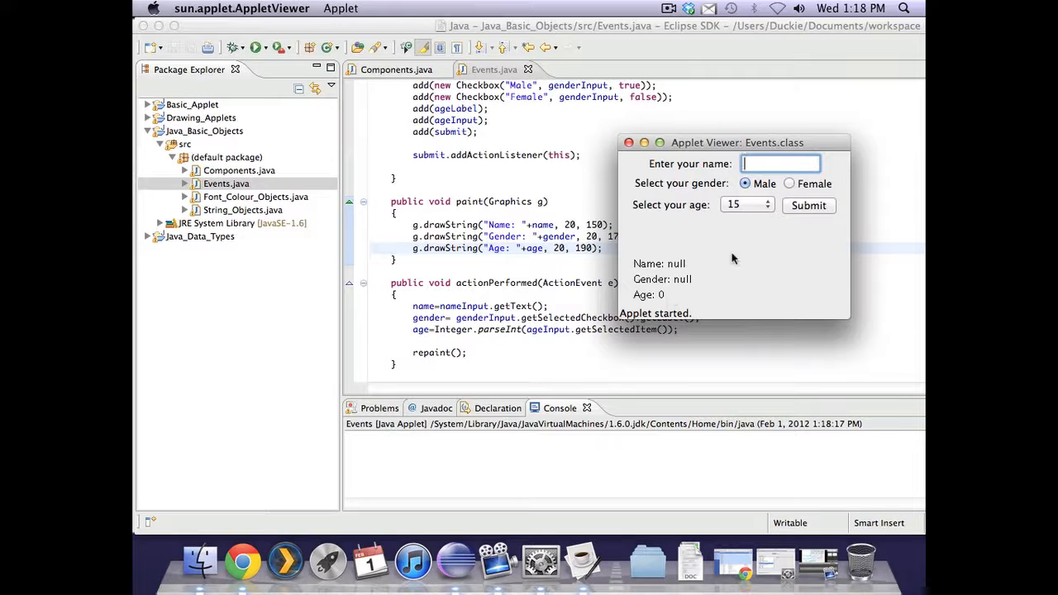
{"action": "mouse_move", "coordinate": [684, 296]}
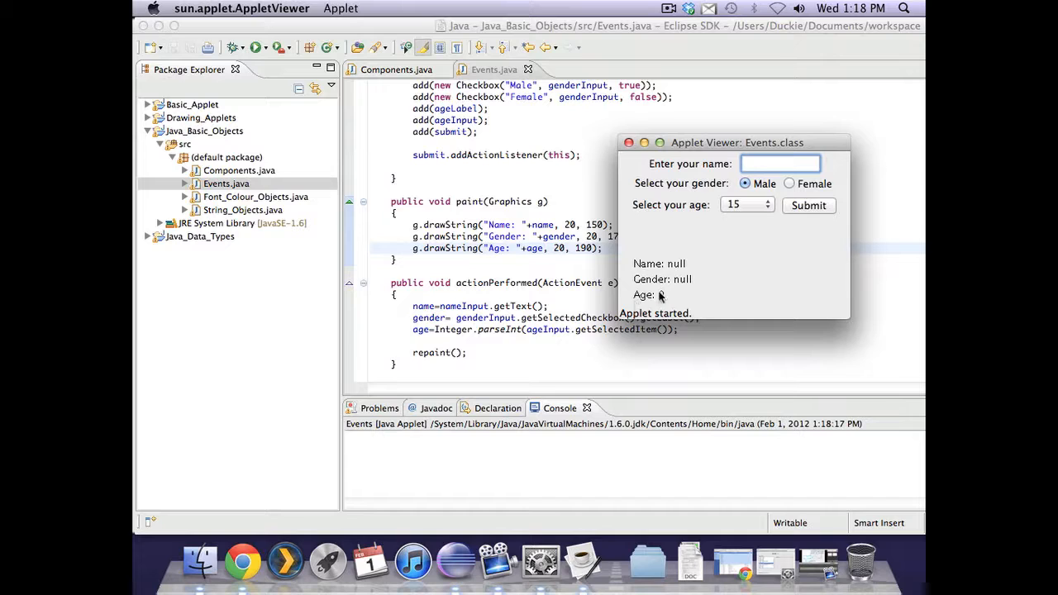
{"action": "left_click", "coordinate": [807, 205]}
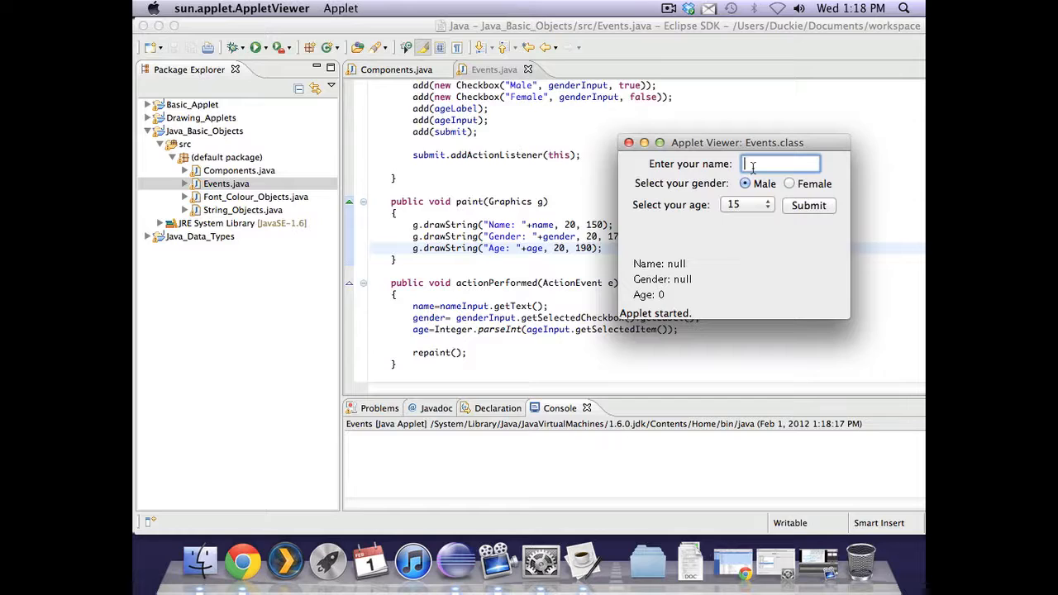
Fill the form with name pippi longstocking, gender Female and age 17.
{"action": "type", "text": "pipp"}
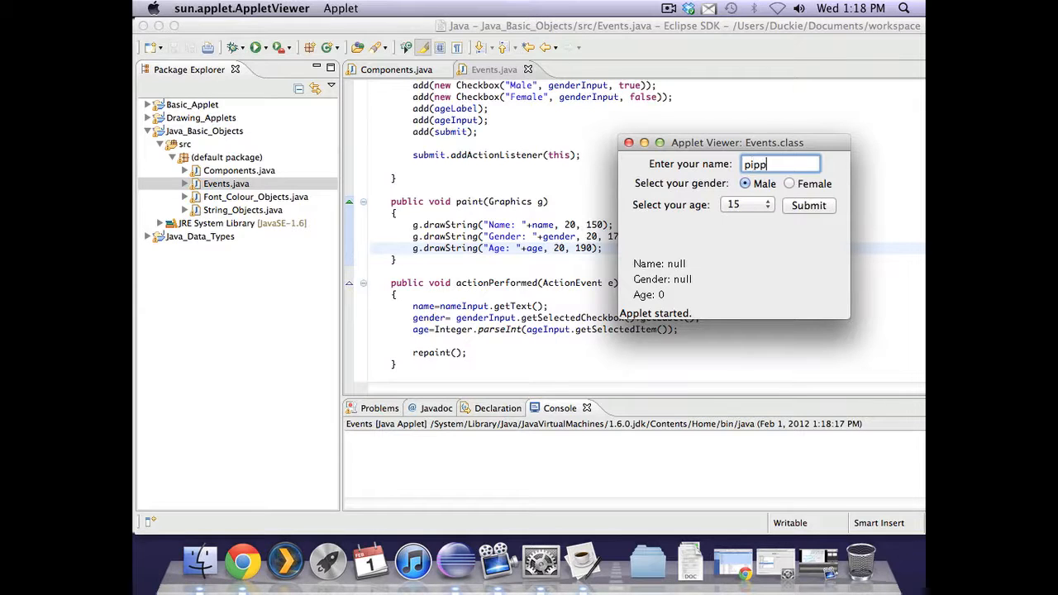
{"action": "type", "text": "i"}
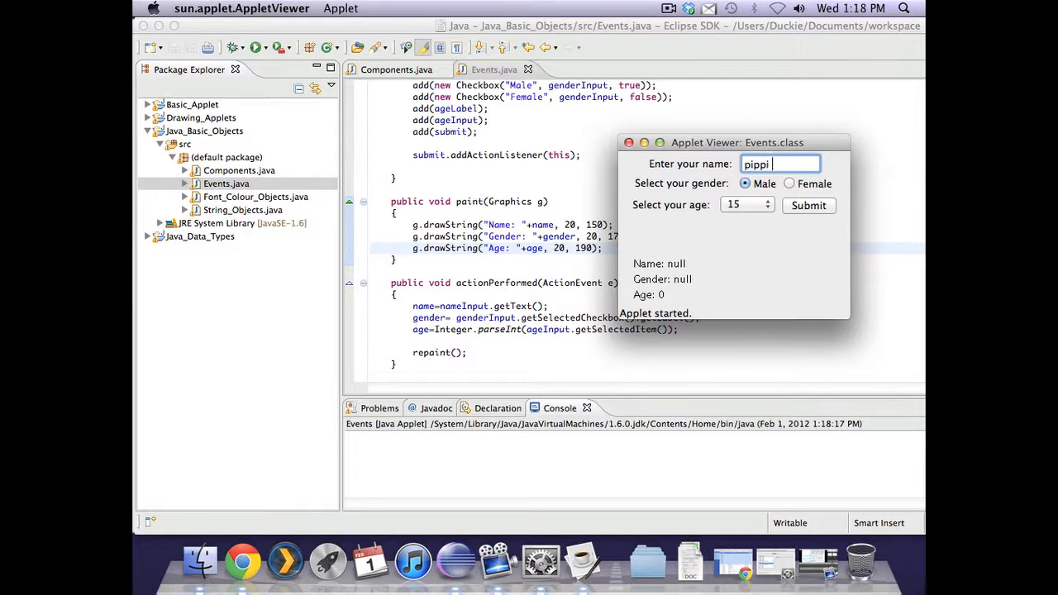
{"action": "type", "text": "longstocking"}
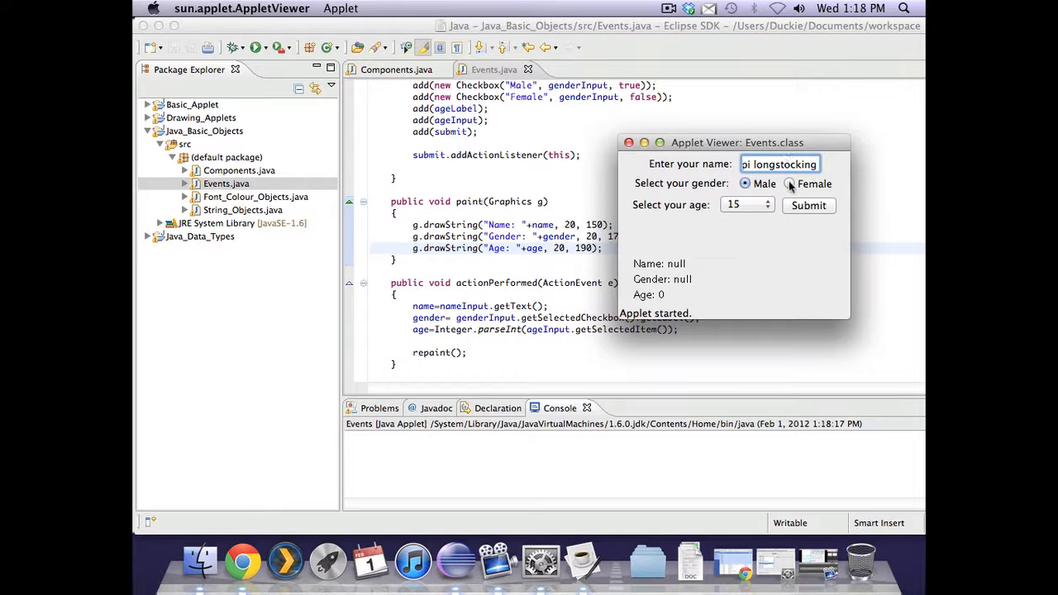
{"action": "left_click", "coordinate": [767, 205]}
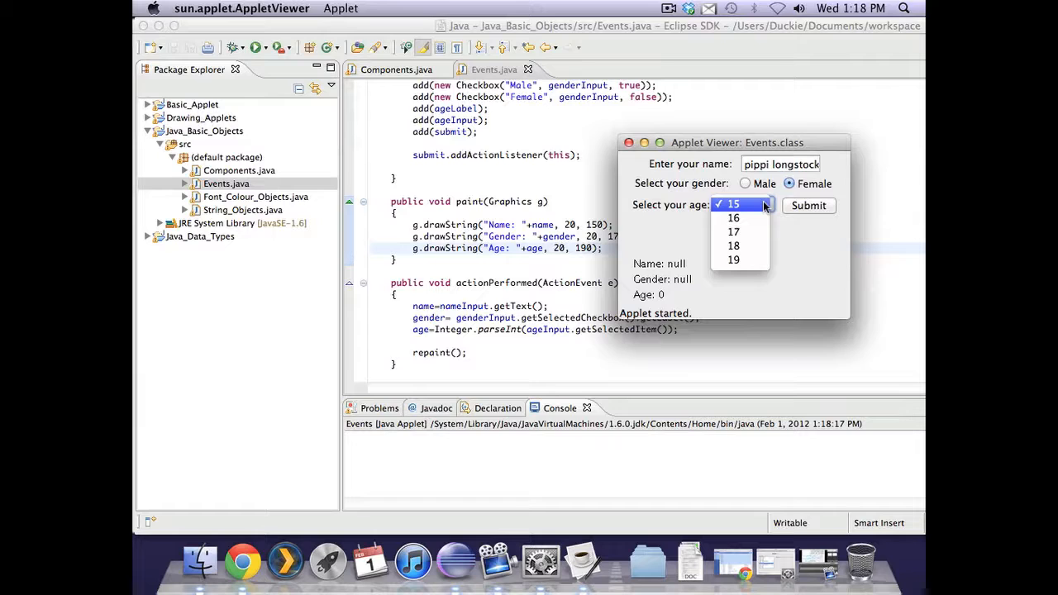
{"action": "left_click", "coordinate": [733, 232]}
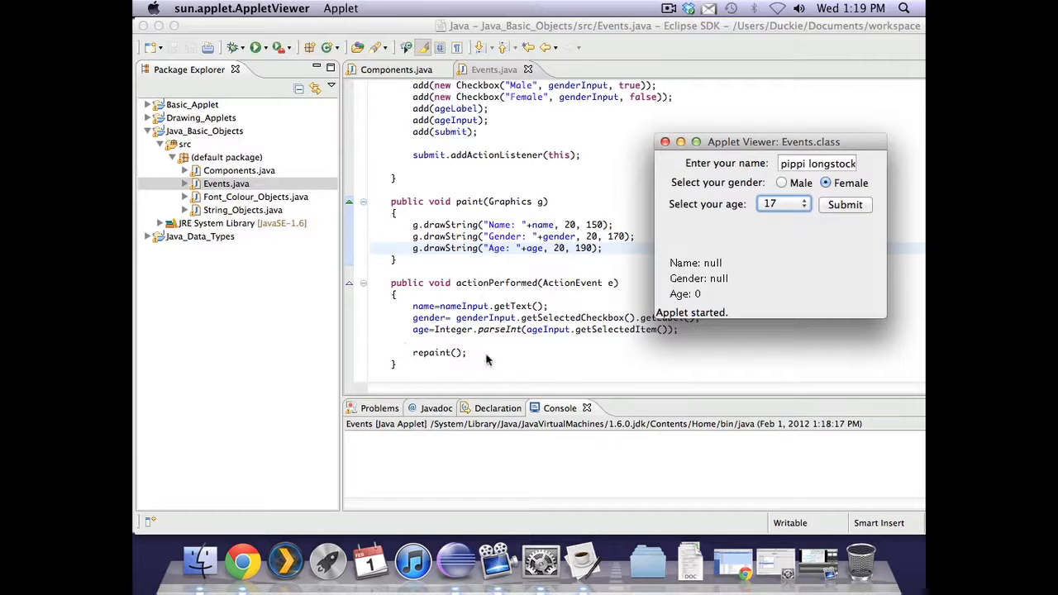
{"action": "mouse_move", "coordinate": [514, 301]}
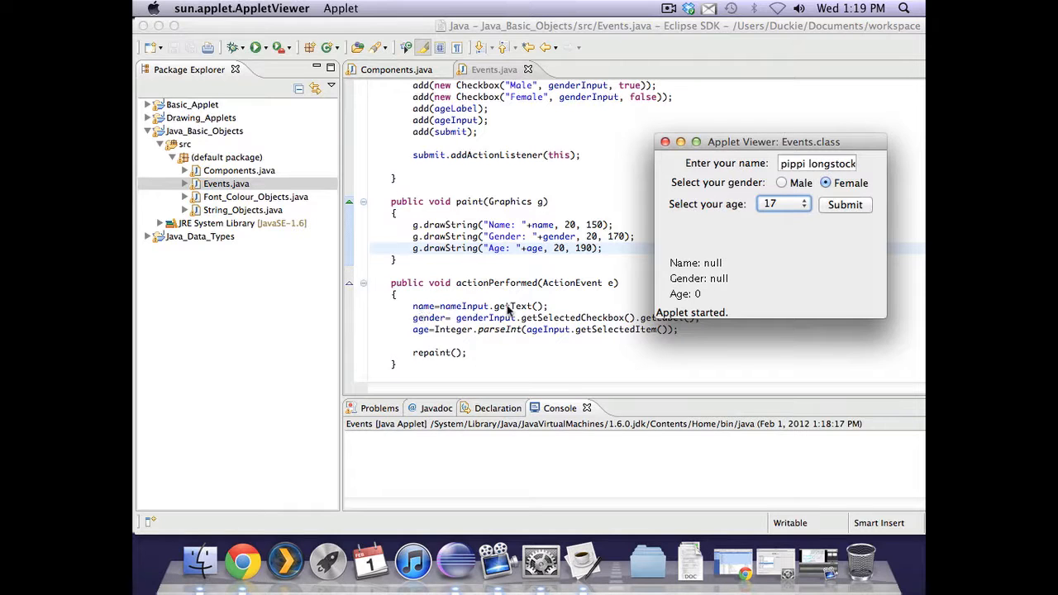
{"action": "mouse_move", "coordinate": [551, 312]}
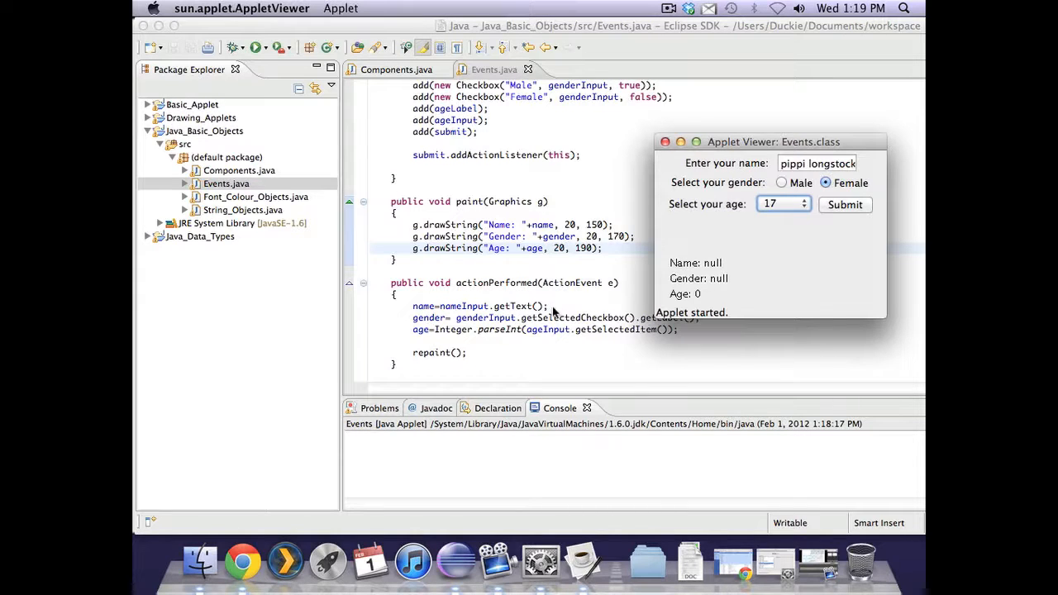
{"action": "mouse_move", "coordinate": [486, 322]}
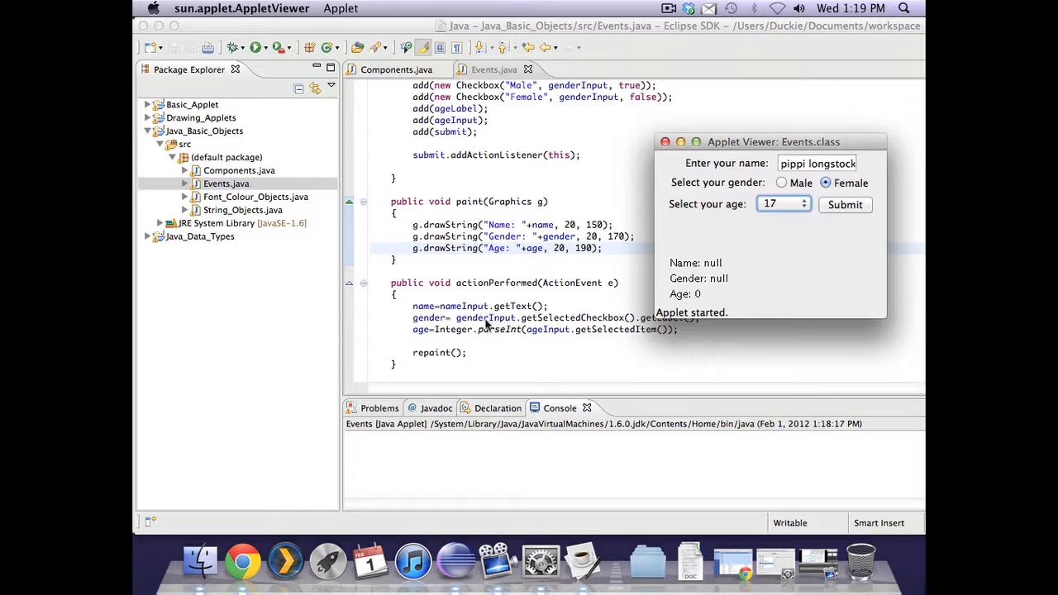
{"action": "mouse_move", "coordinate": [538, 335]}
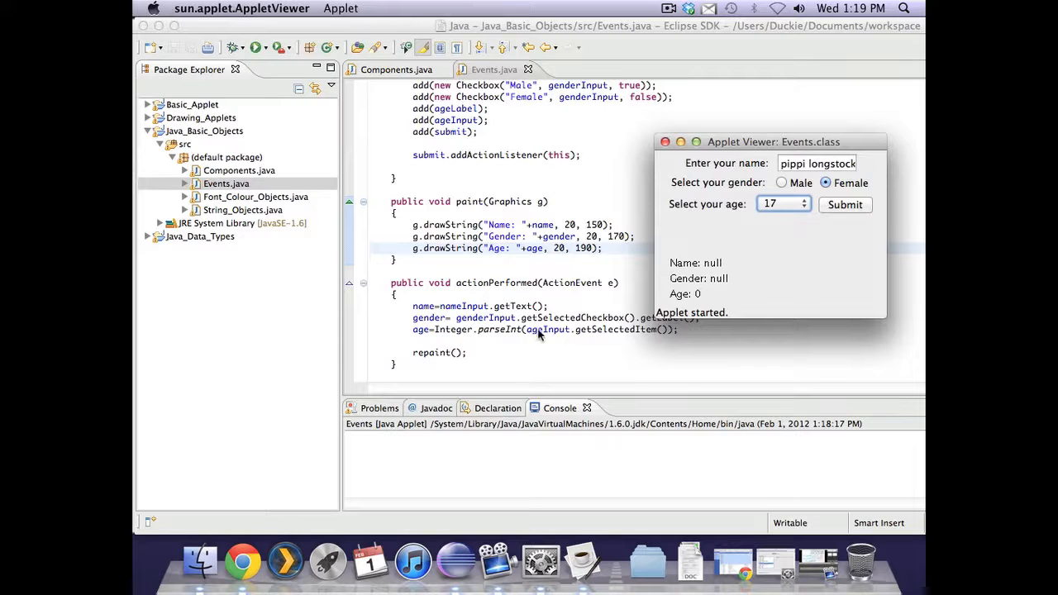
{"action": "mouse_move", "coordinate": [764, 213]}
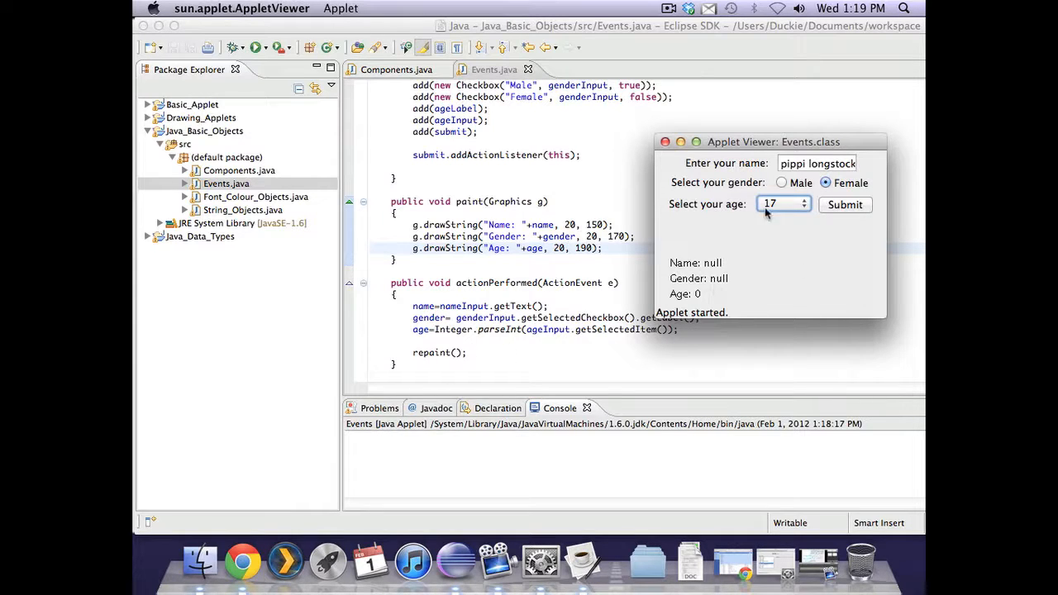
{"action": "mouse_move", "coordinate": [691, 290]}
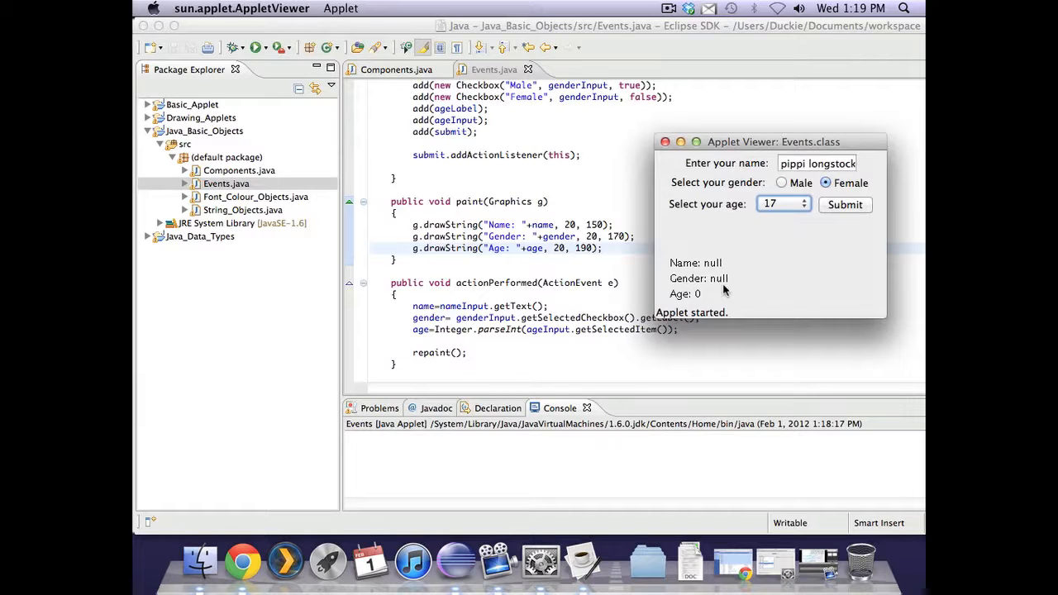
{"action": "mouse_move", "coordinate": [705, 242]}
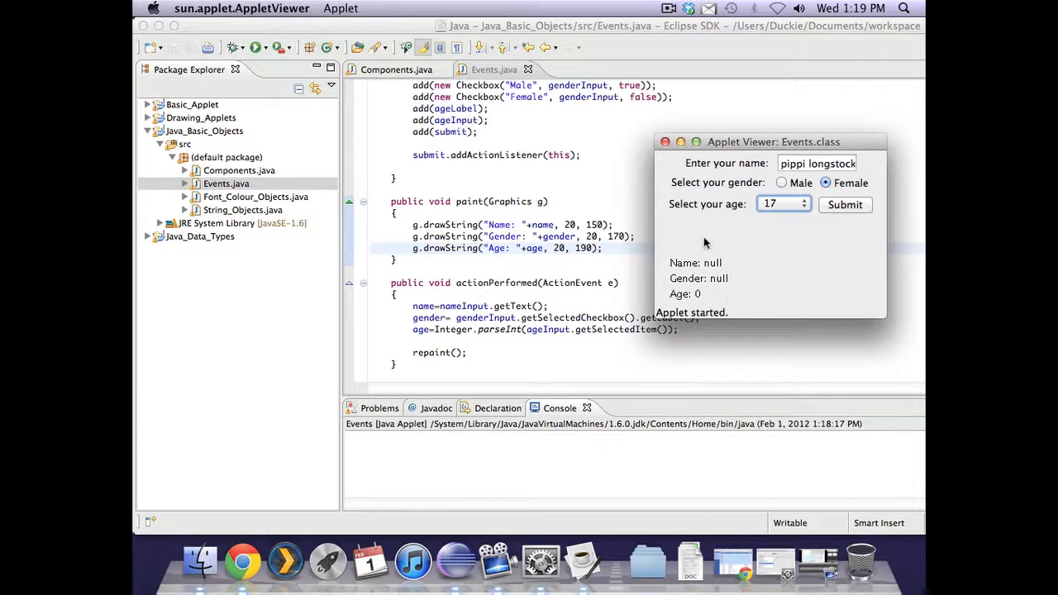
{"action": "mouse_move", "coordinate": [676, 288]}
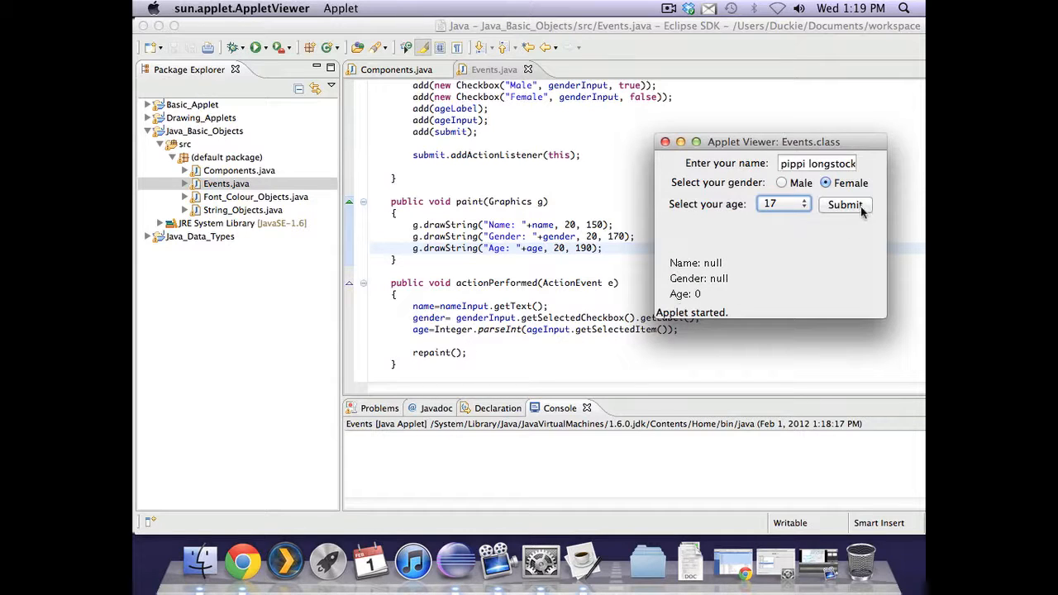
Submit the form, change the age, and resubmit so the drawn lines update.
{"action": "left_click", "coordinate": [844, 204]}
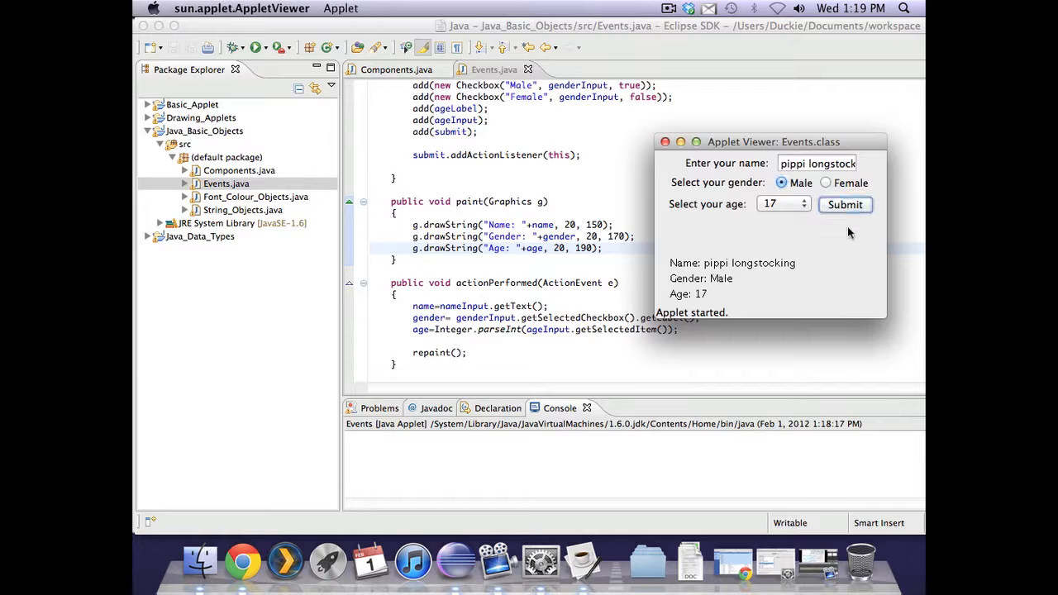
{"action": "left_click", "coordinate": [845, 204]}
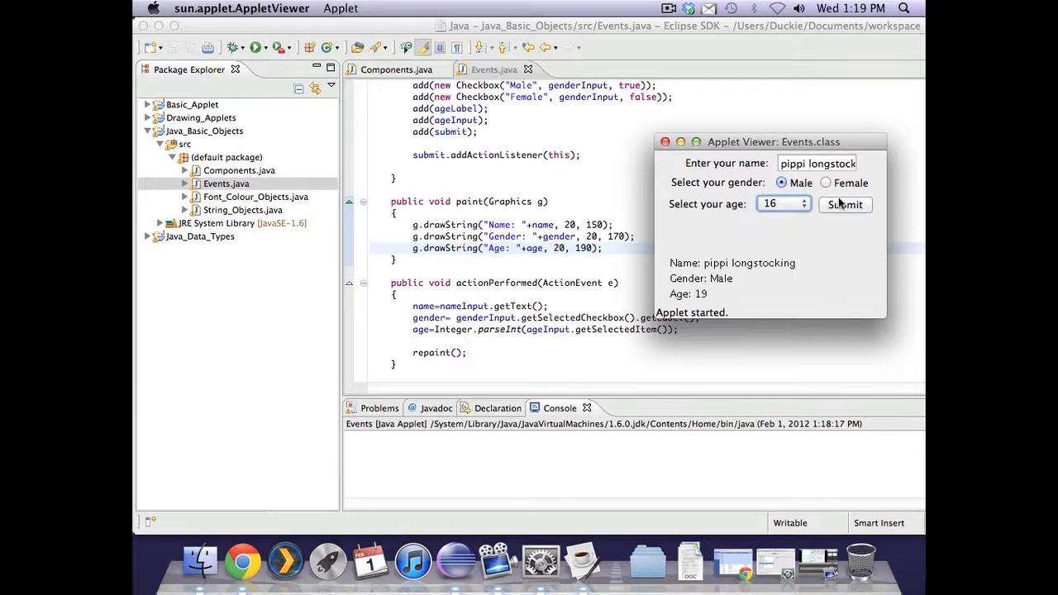
{"action": "left_click", "coordinate": [845, 204]}
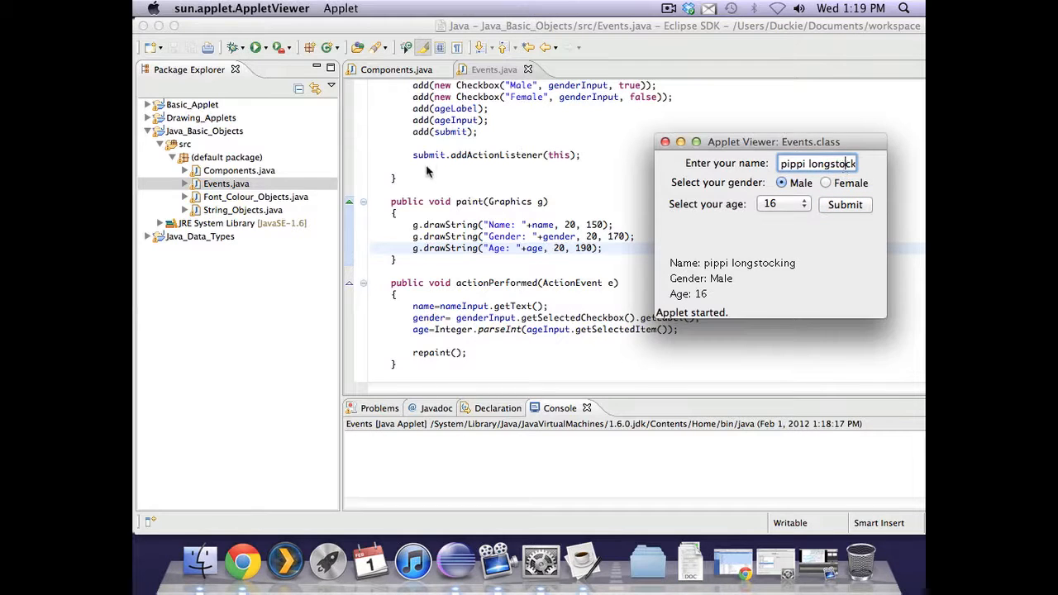
{"action": "mouse_move", "coordinate": [452, 170]}
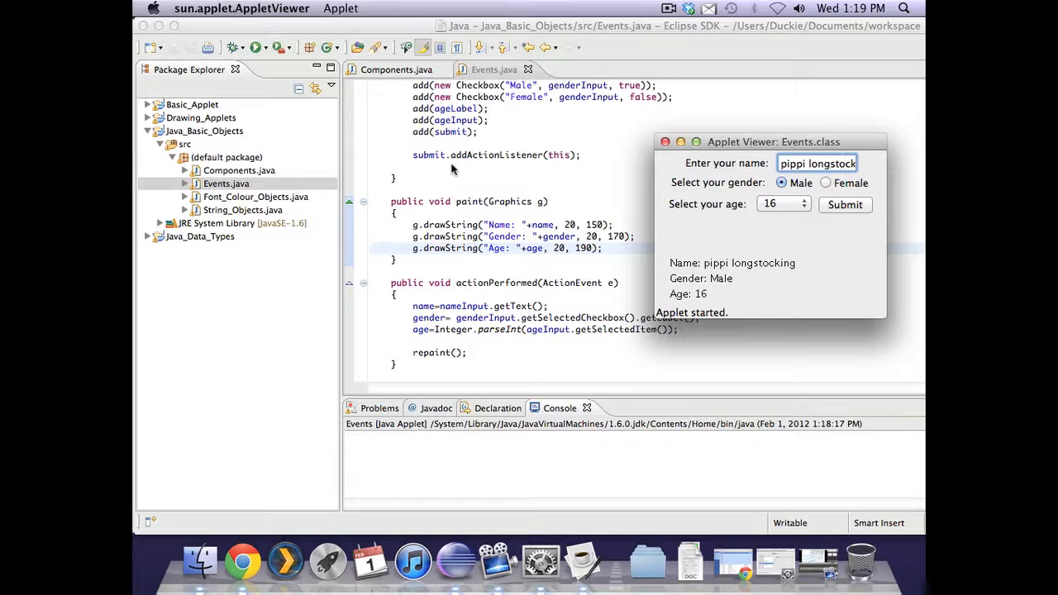
{"action": "mouse_move", "coordinate": [581, 168]}
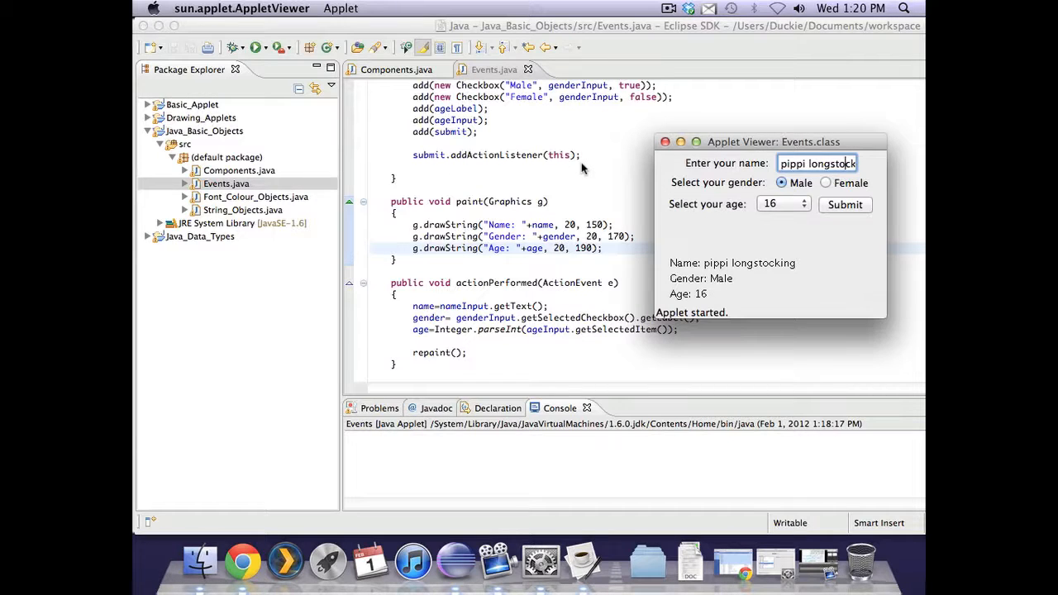
{"action": "mouse_move", "coordinate": [446, 160]}
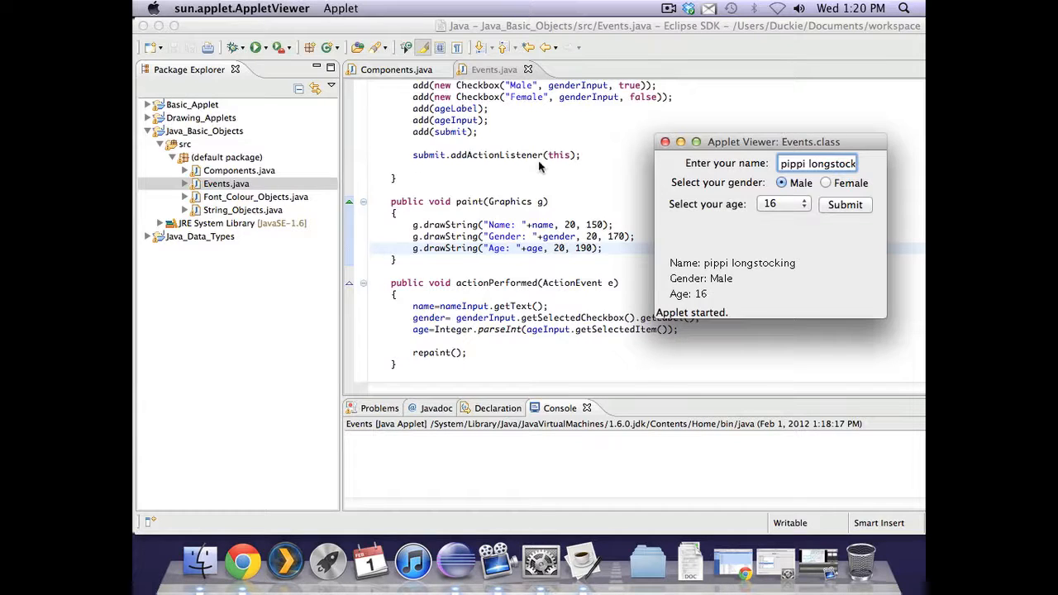
{"action": "mouse_move", "coordinate": [578, 169]}
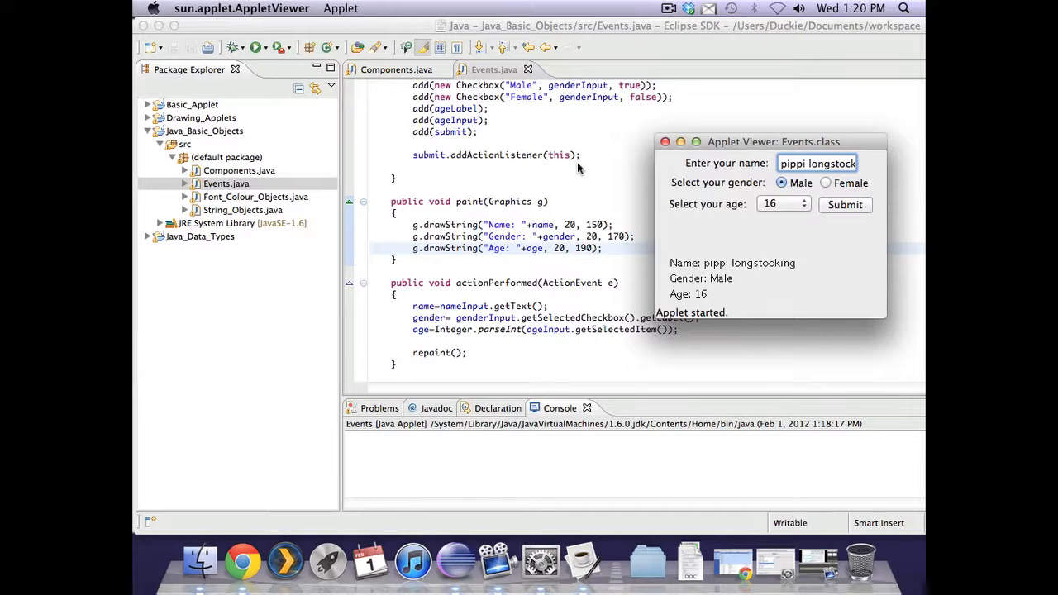
{"action": "mouse_move", "coordinate": [715, 205]}
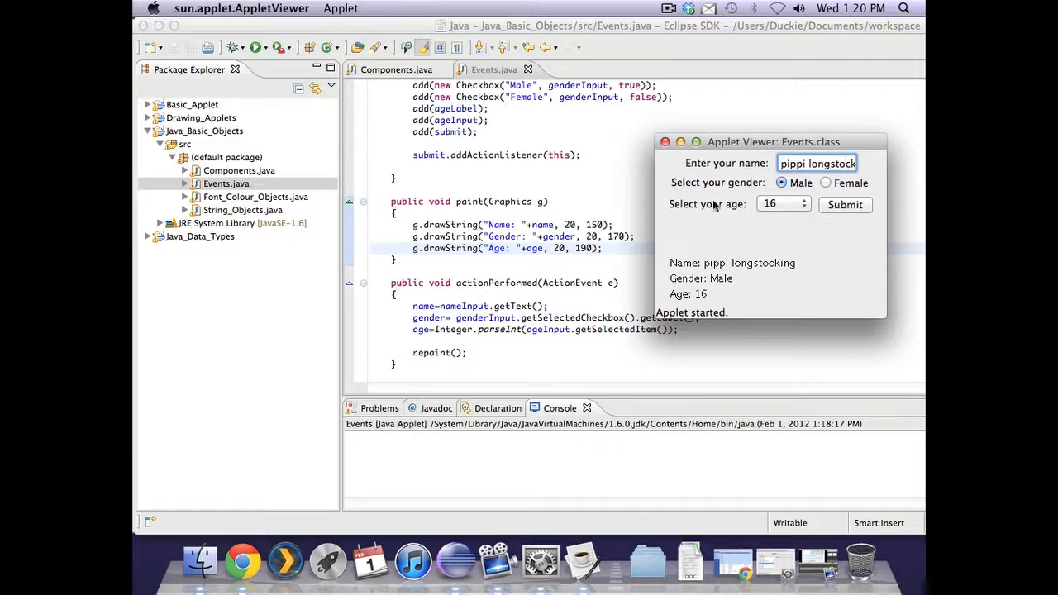